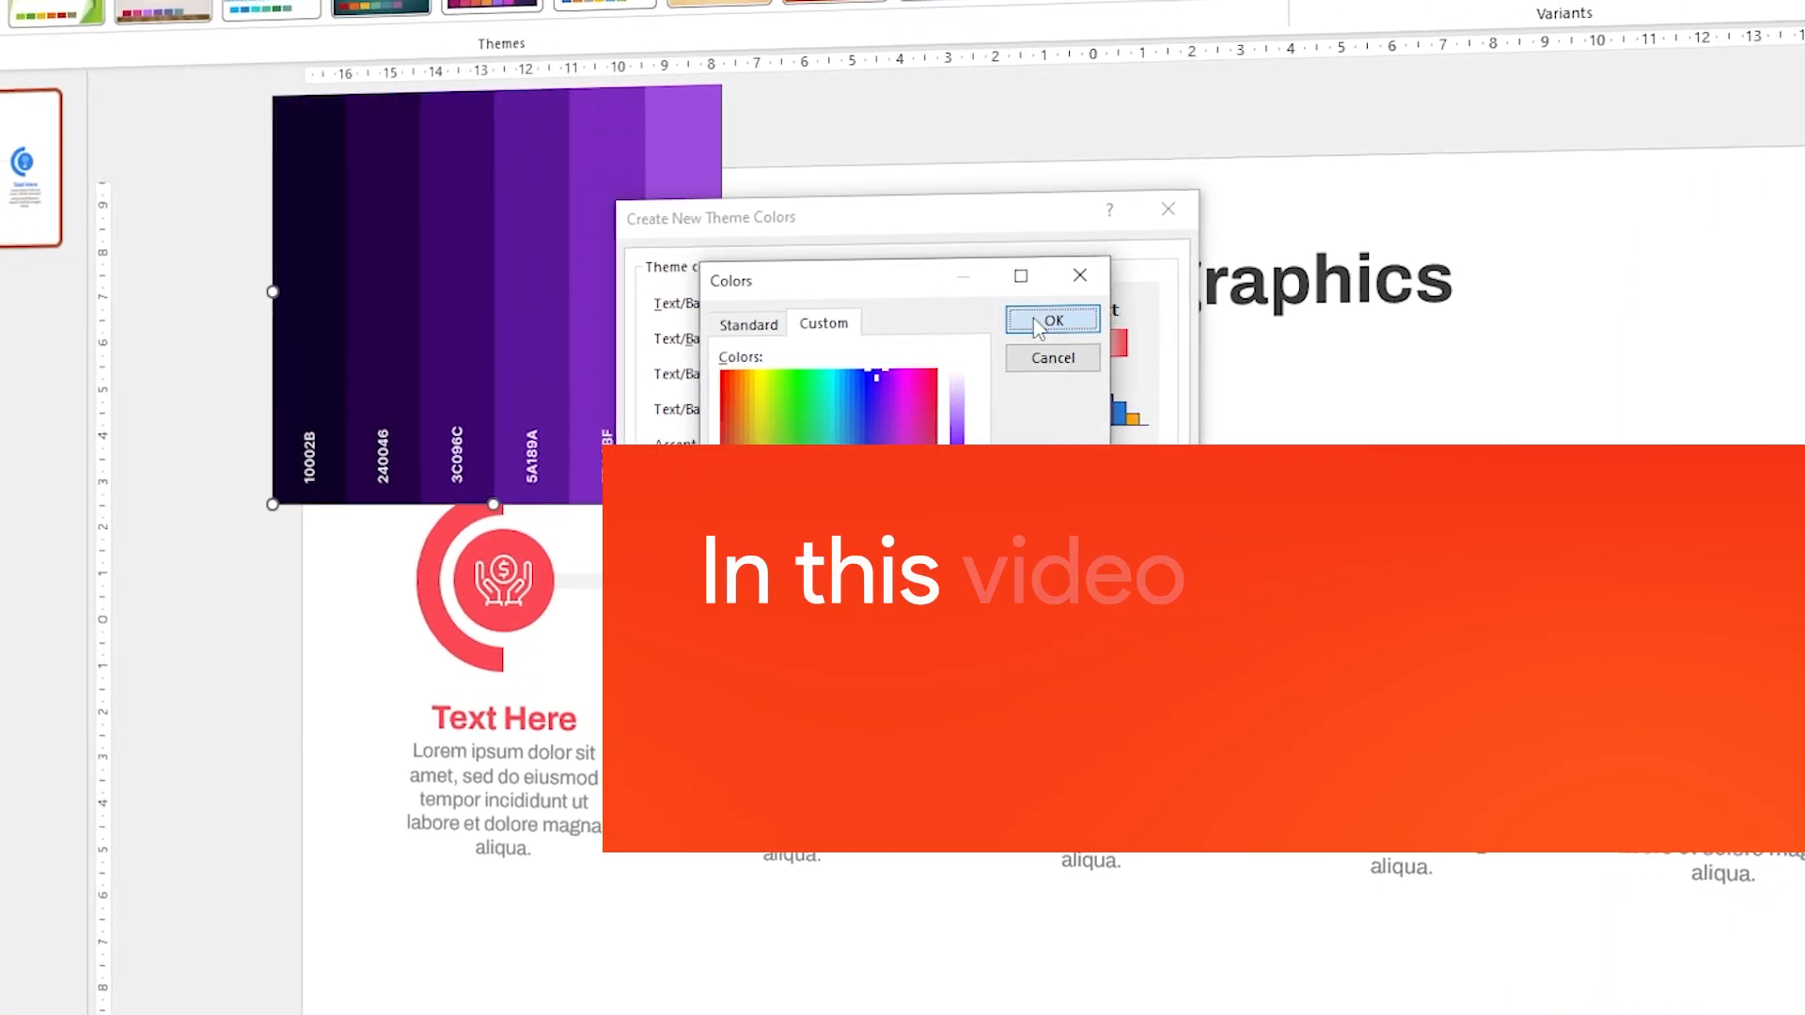
Step: Insert the five-milestone Timeline Infographics slide from the SlideBazaar library into Presentation1
{"action": "left_click", "coordinate": [1052, 320]}
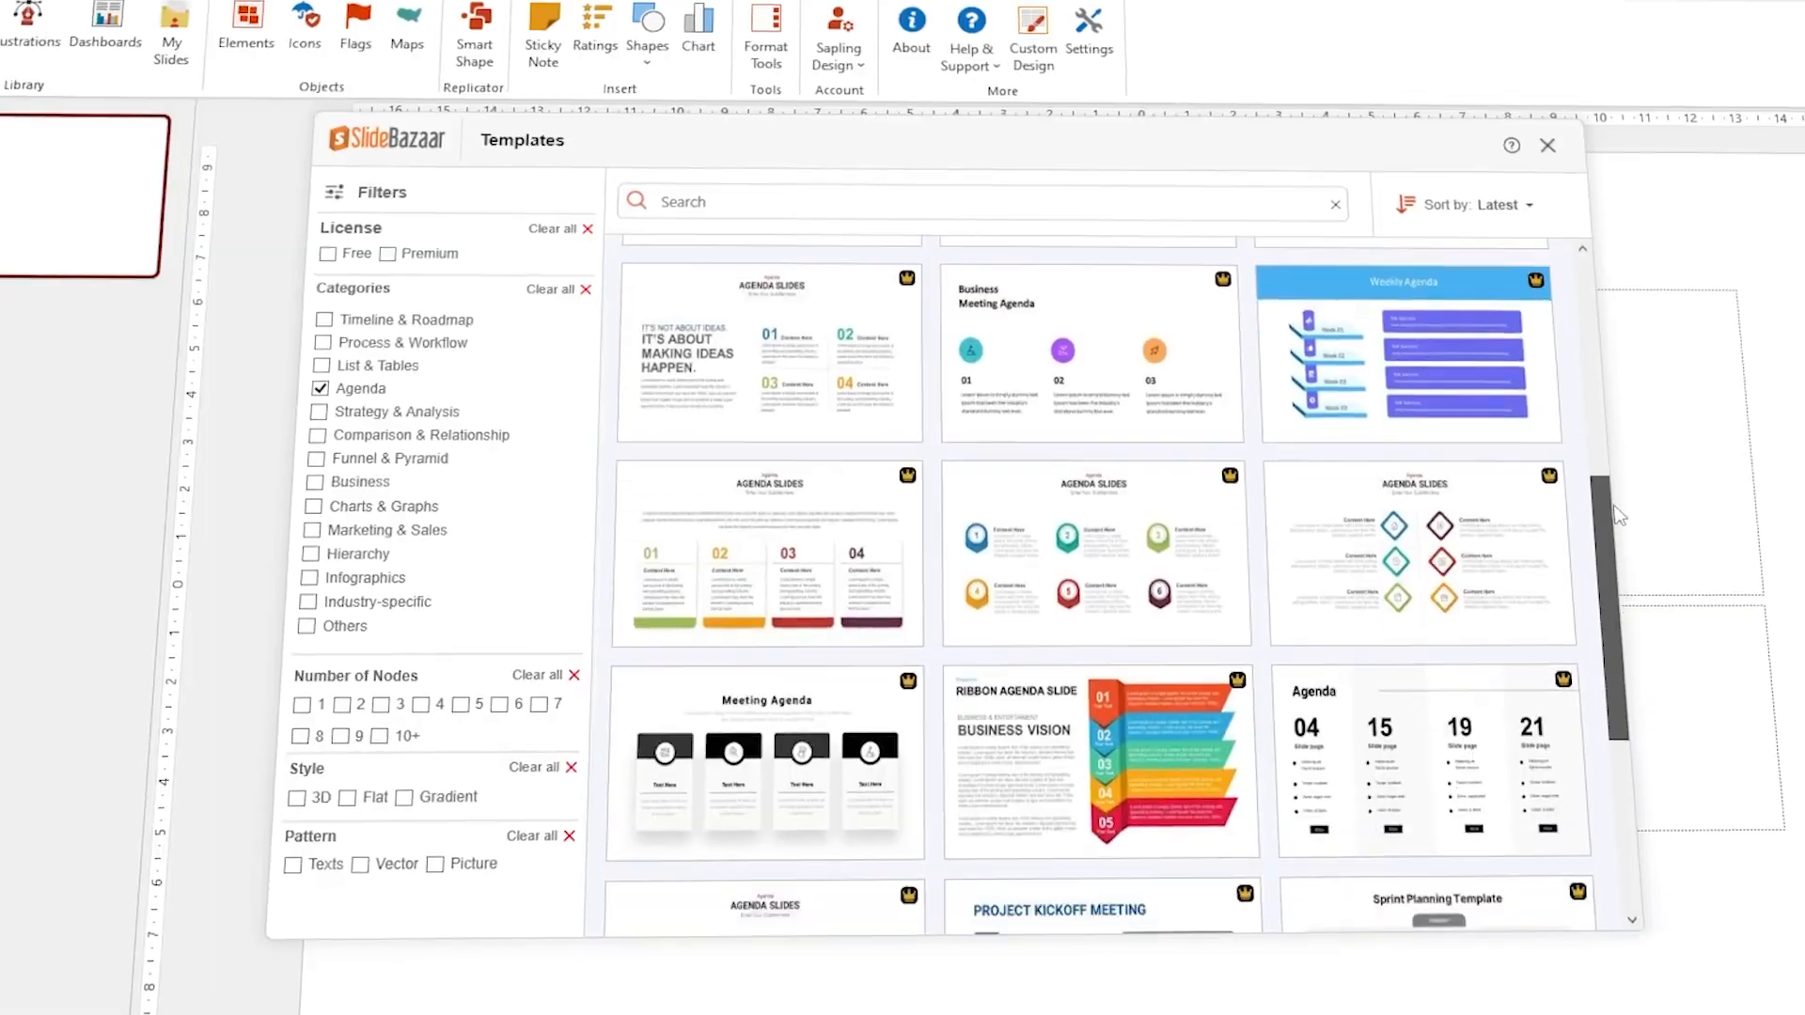
{"action": "scroll", "scroll_direction": "down", "scroll_amount": 3}
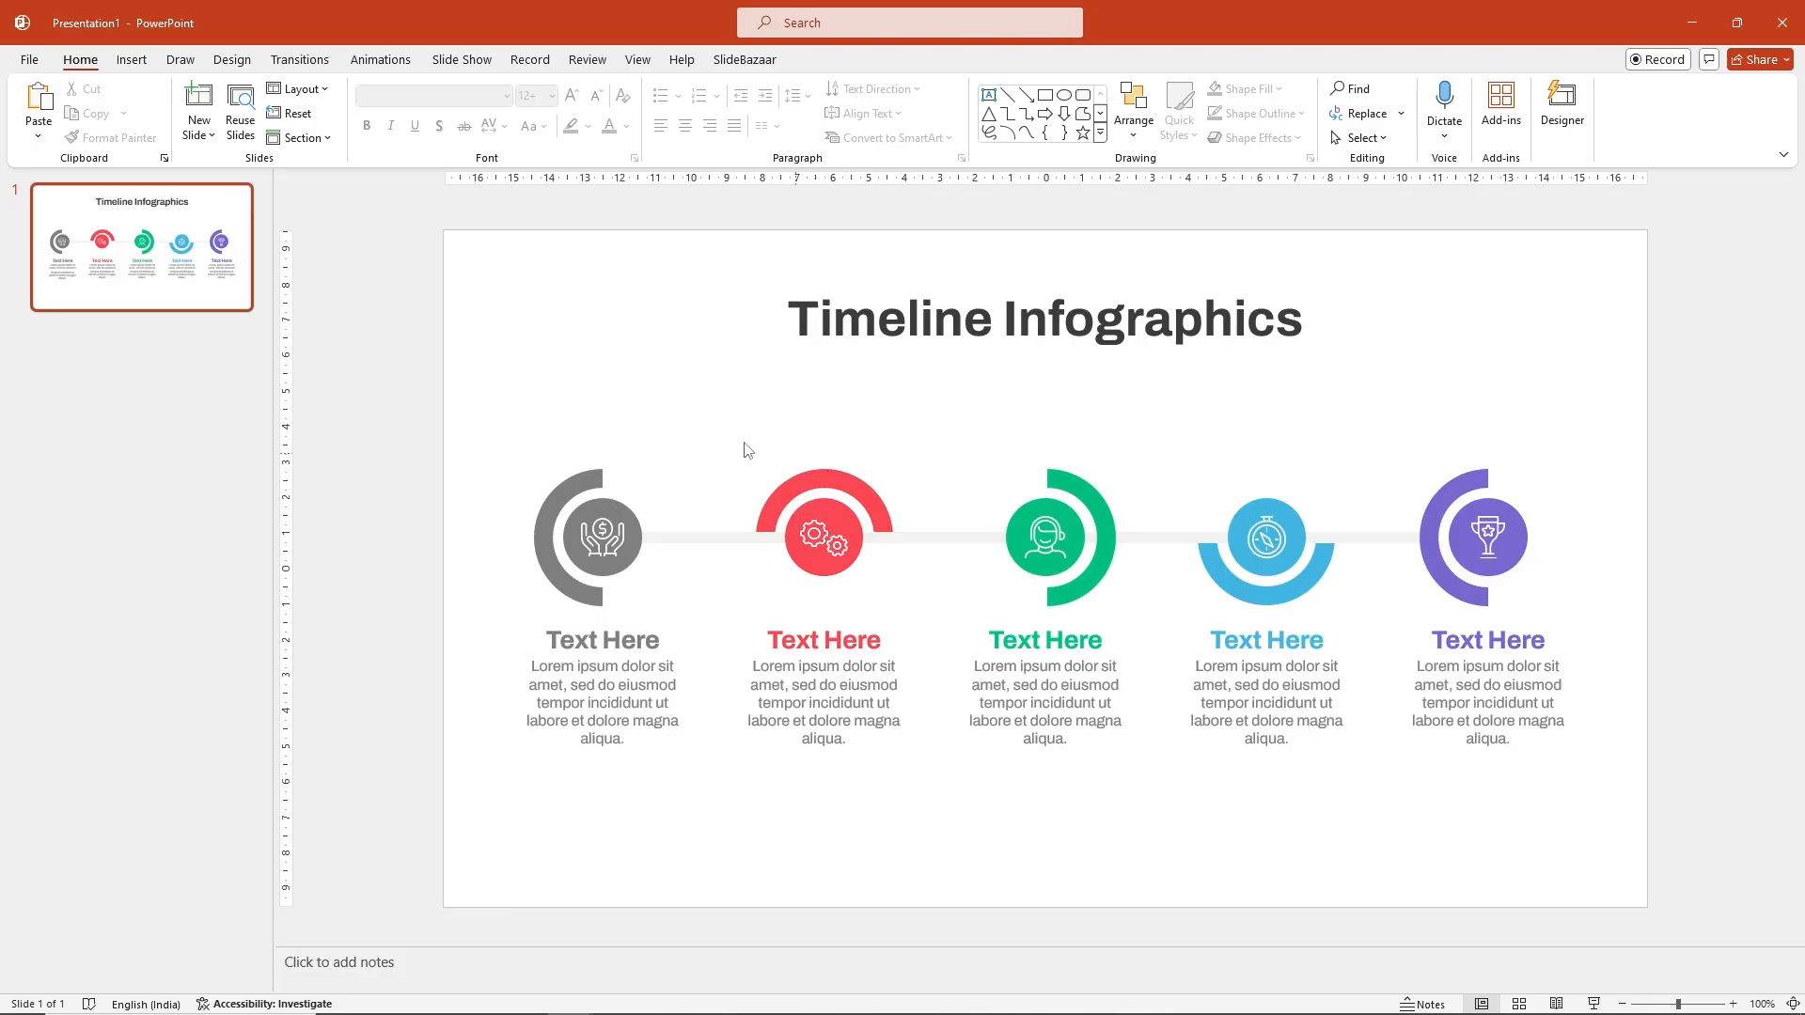
Step: Copy the timeline slide into the Orange presentation using the destination theme, then return to Presentation1
{"action": "right_click", "coordinate": [180, 260]}
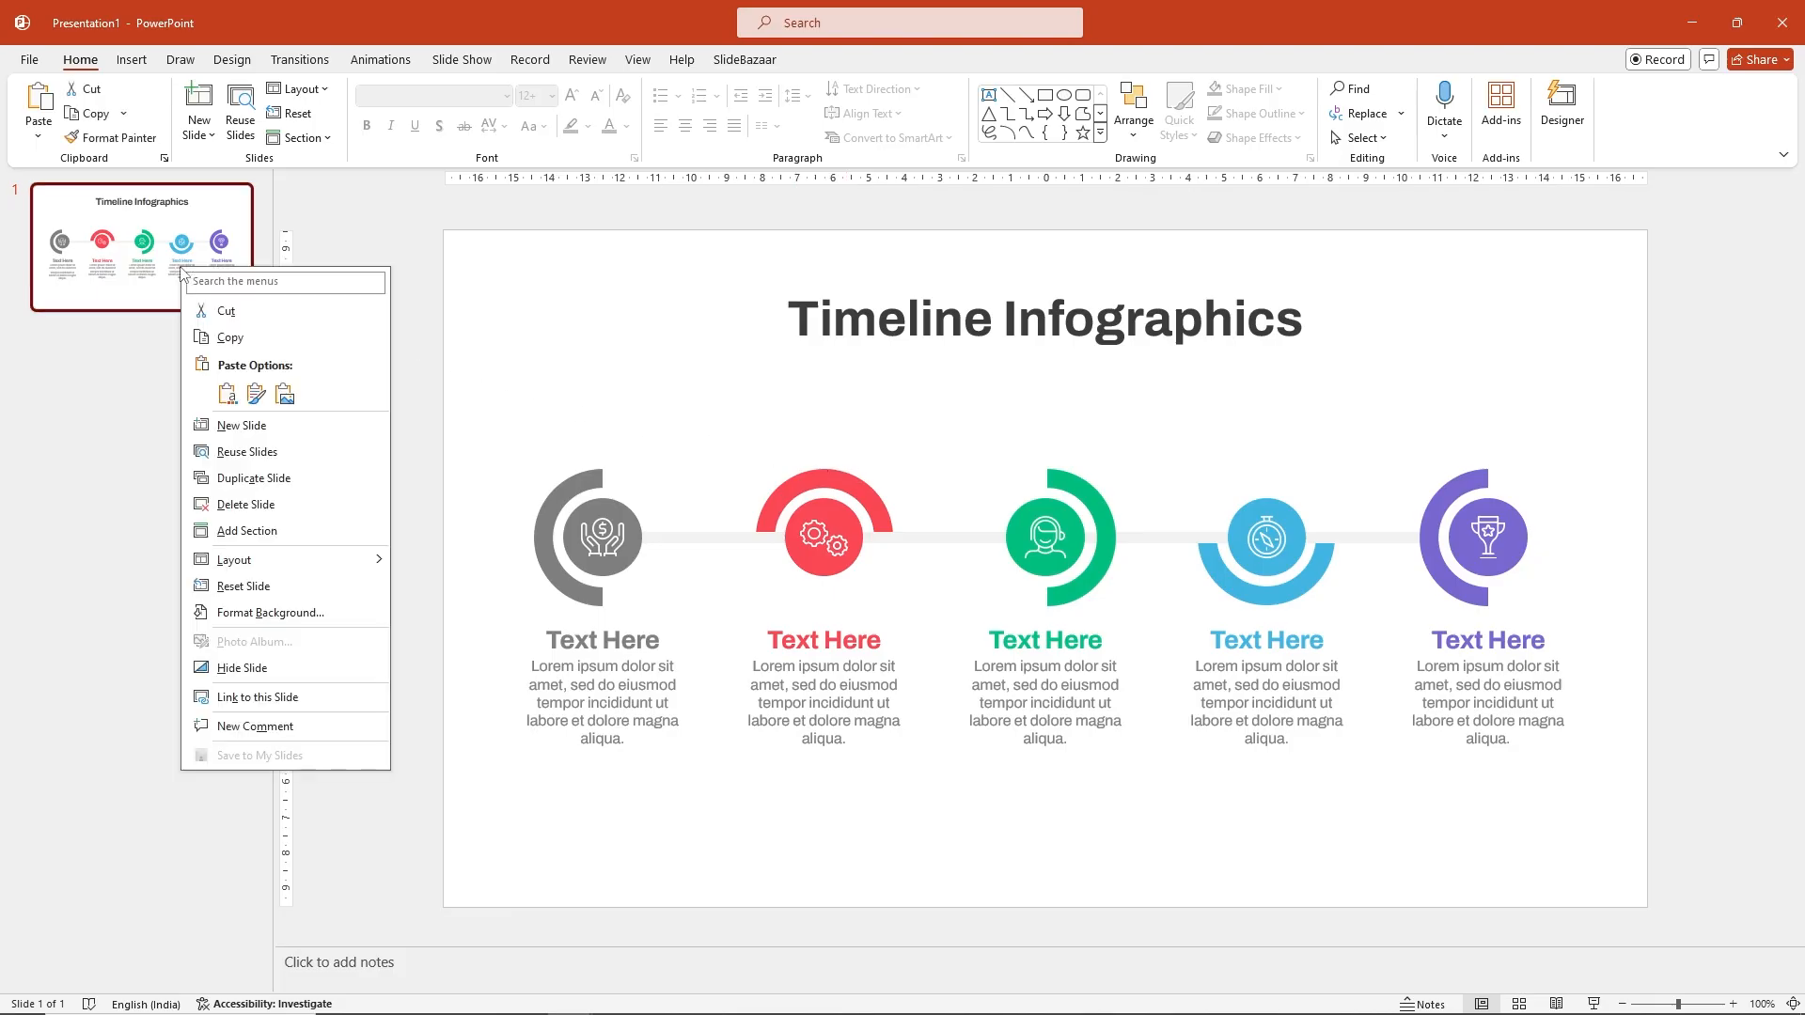
{"action": "left_click", "coordinate": [239, 339]}
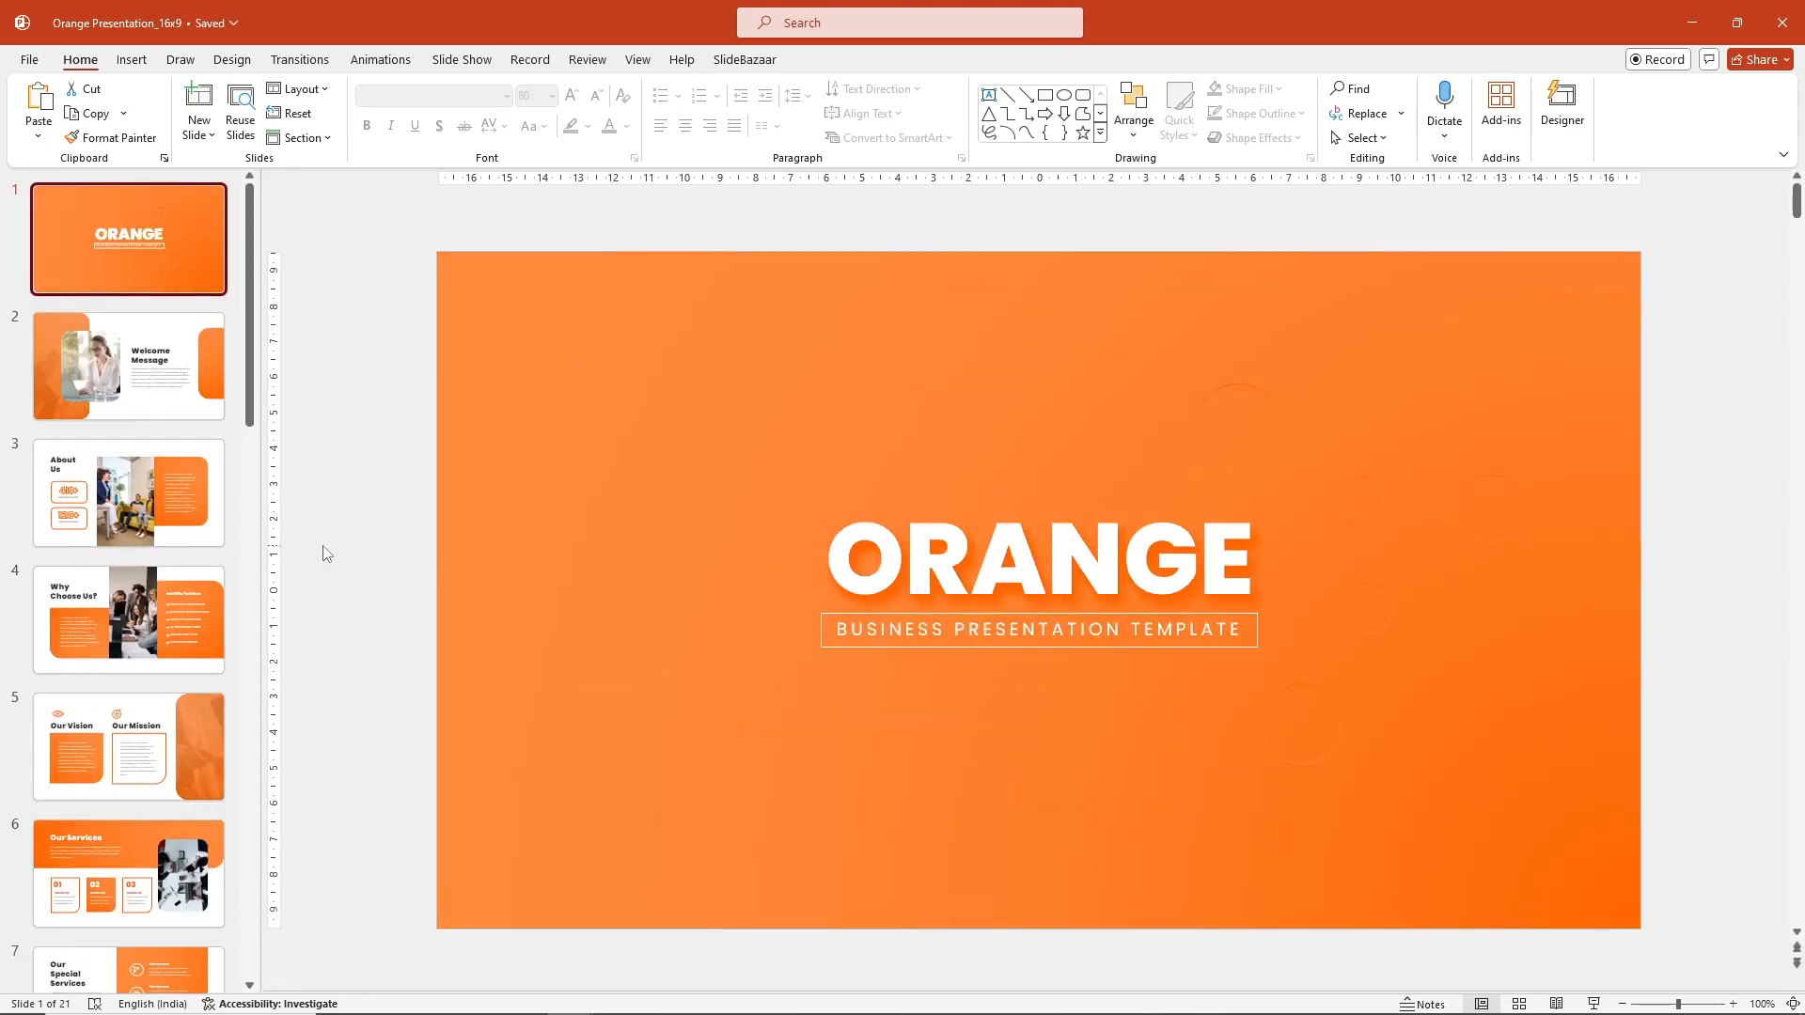
{"action": "mouse_move", "coordinate": [278, 545]}
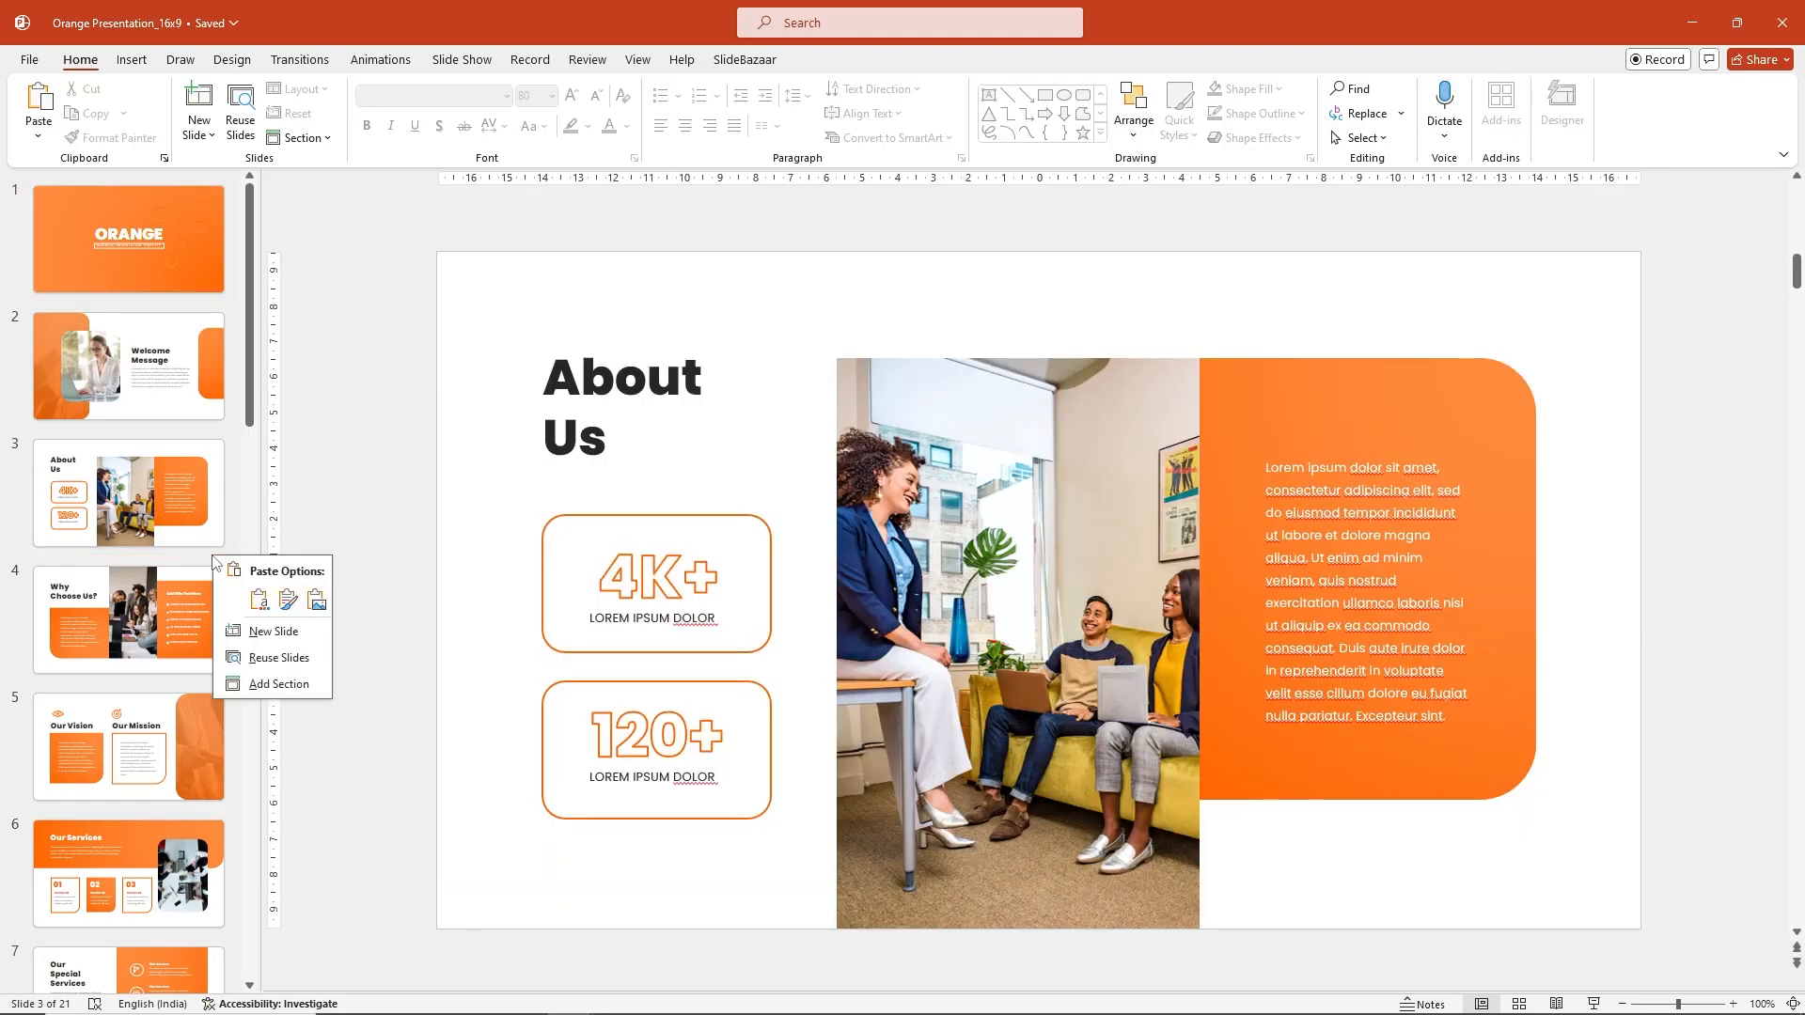
{"action": "mouse_move", "coordinate": [258, 599]}
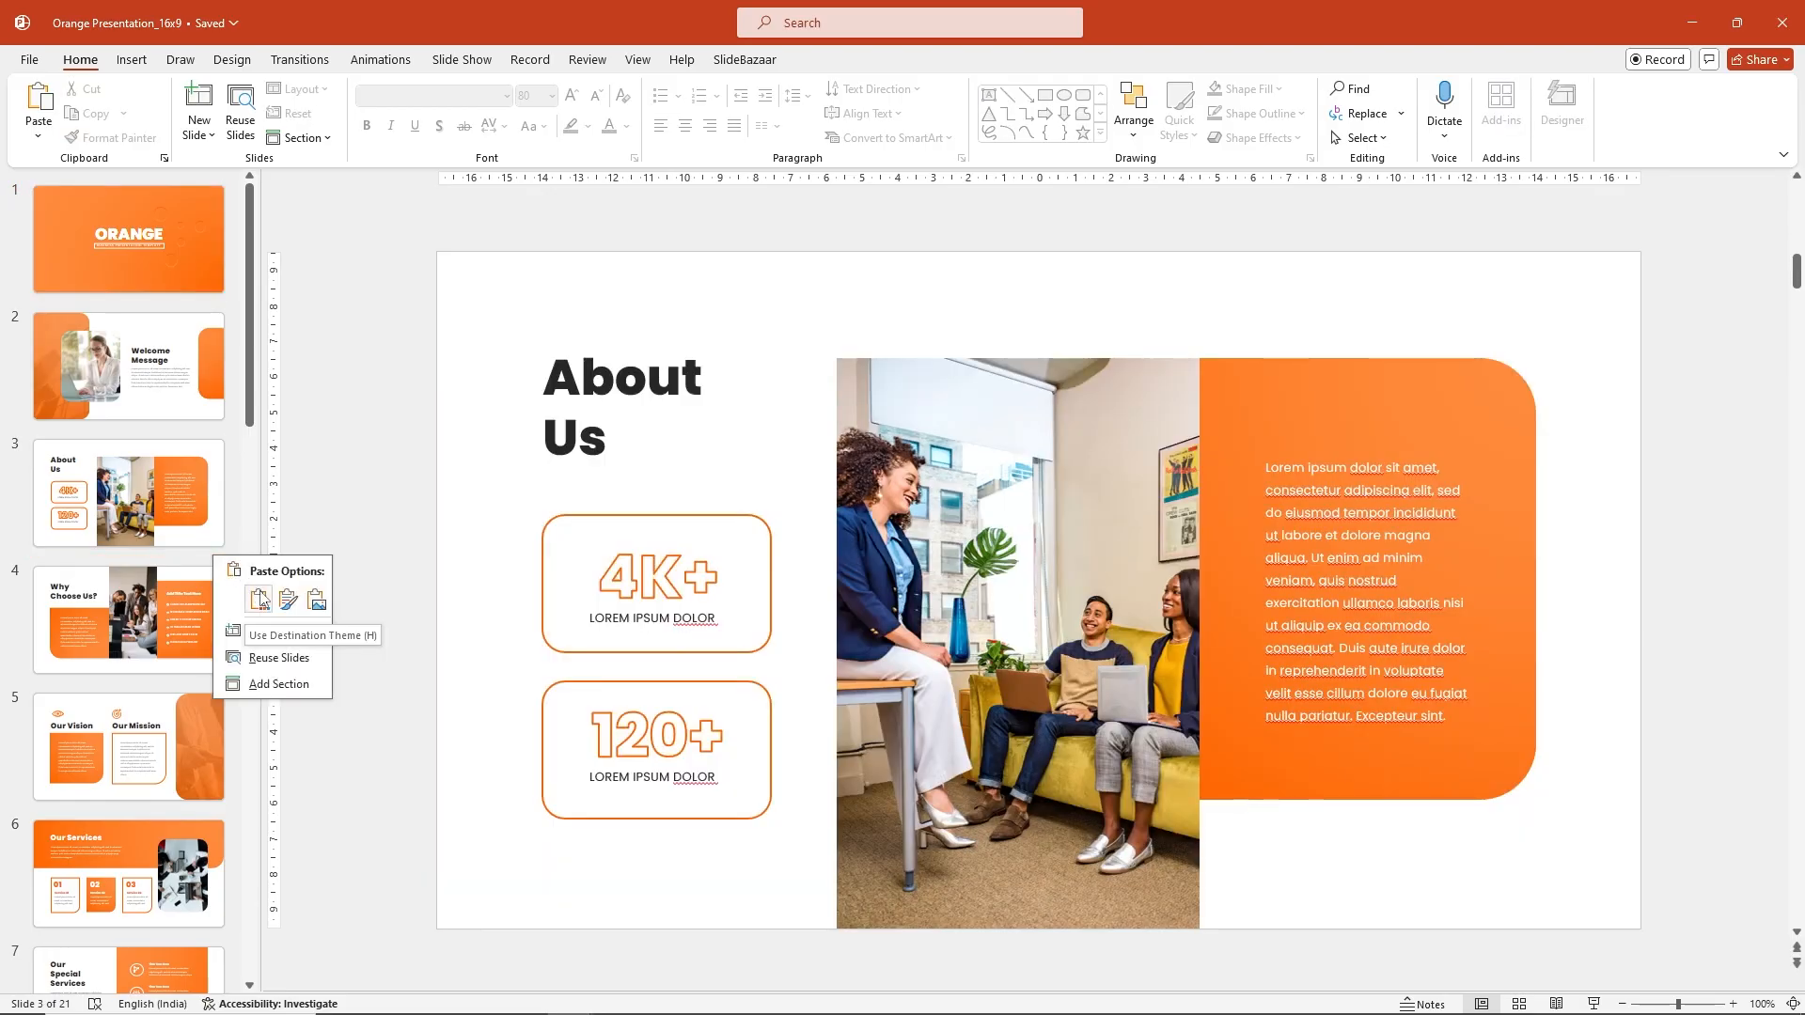
{"action": "mouse_move", "coordinate": [317, 600]}
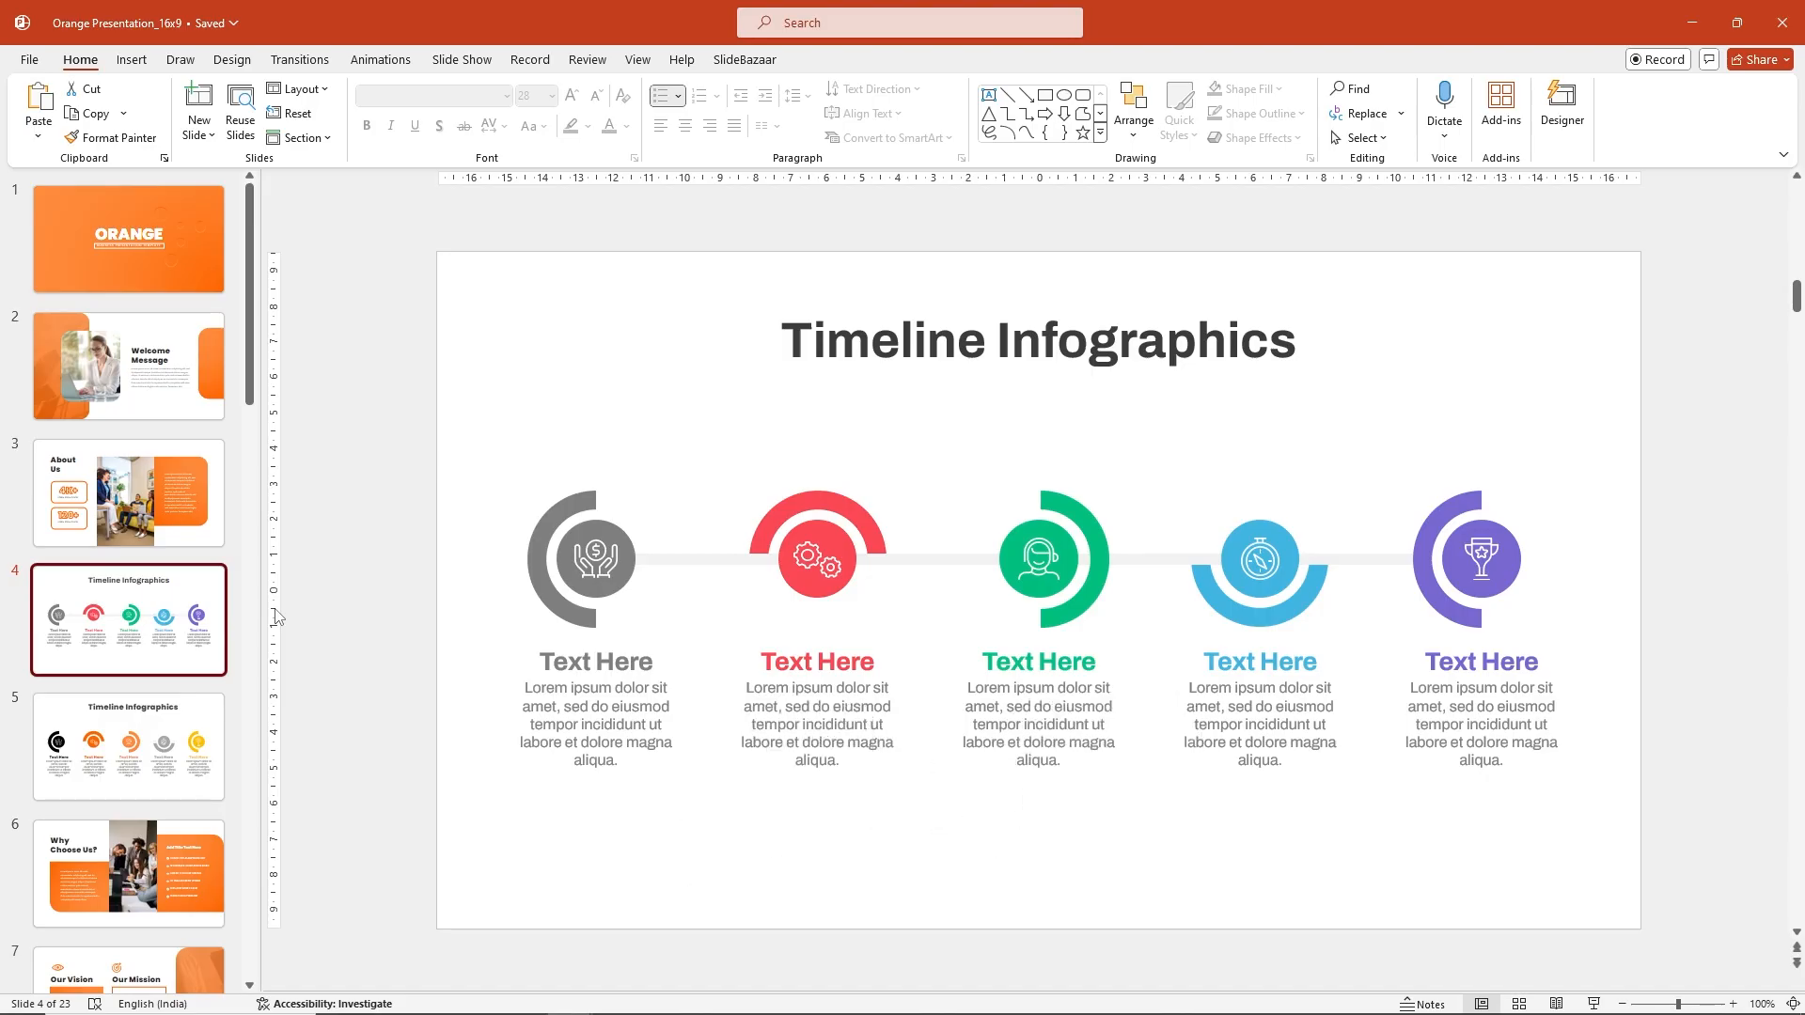
{"action": "left_click", "coordinate": [193, 103]}
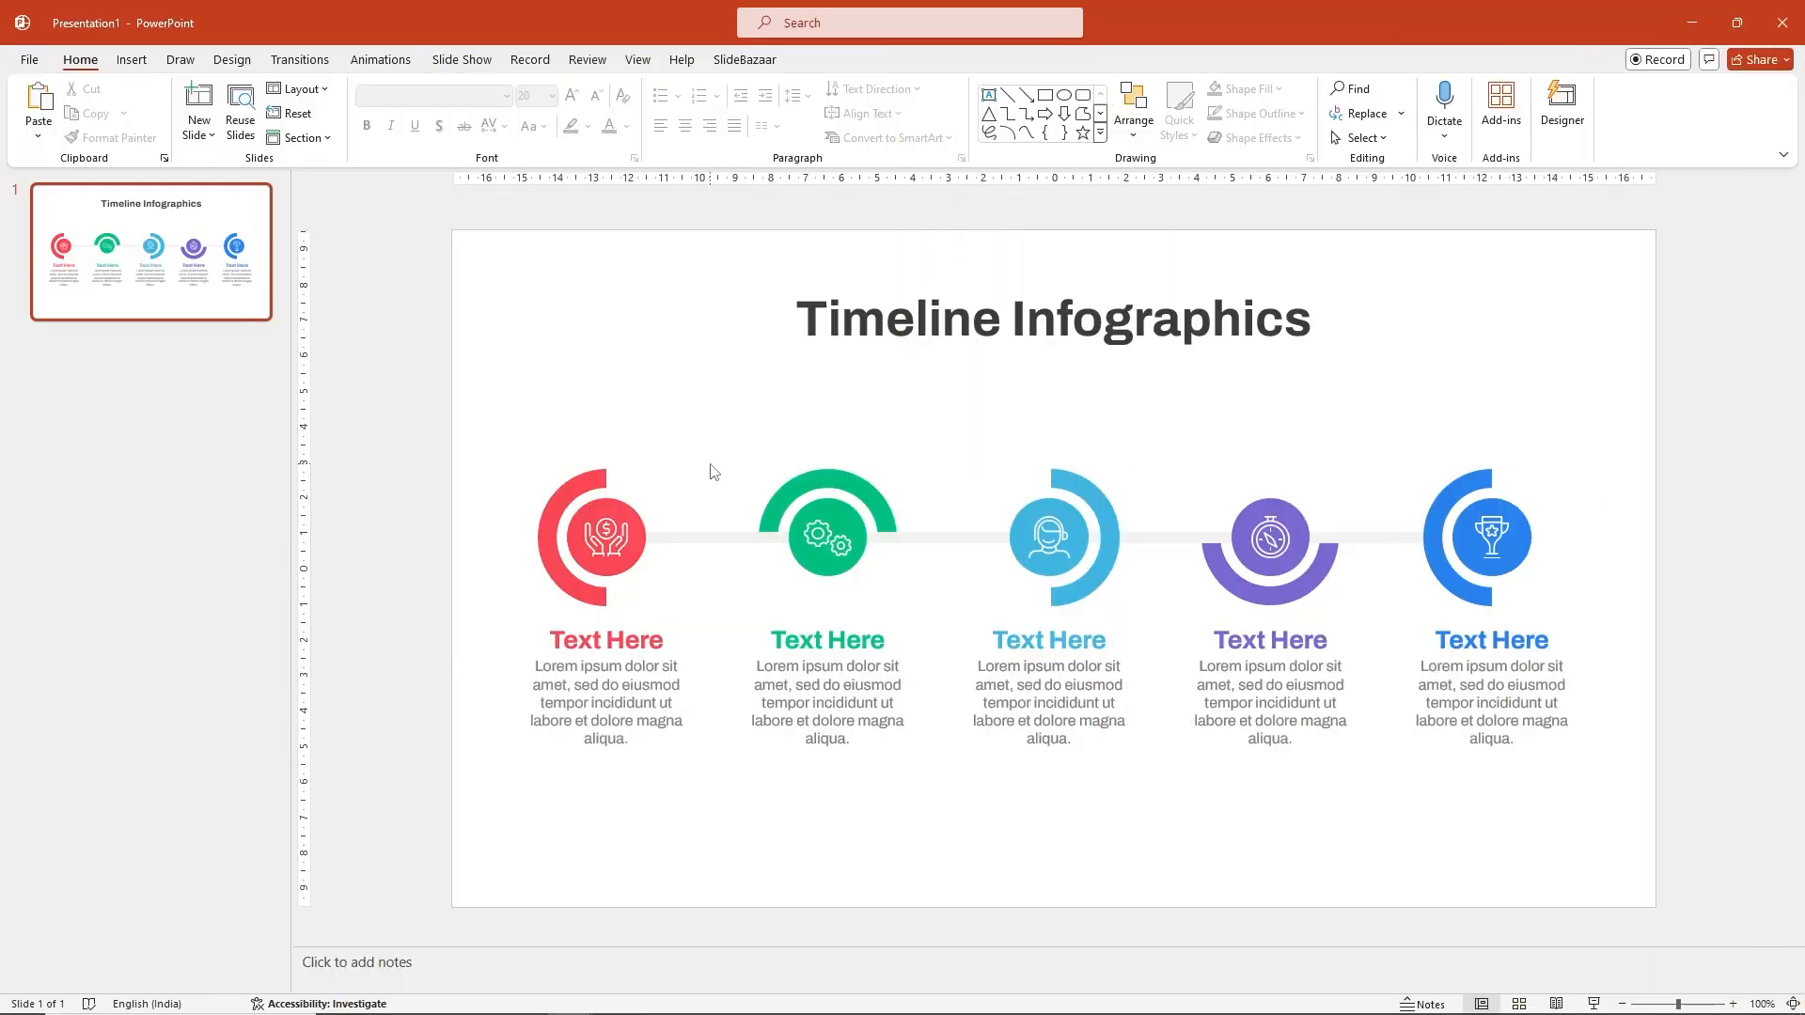
{"action": "left_click", "coordinate": [231, 59]}
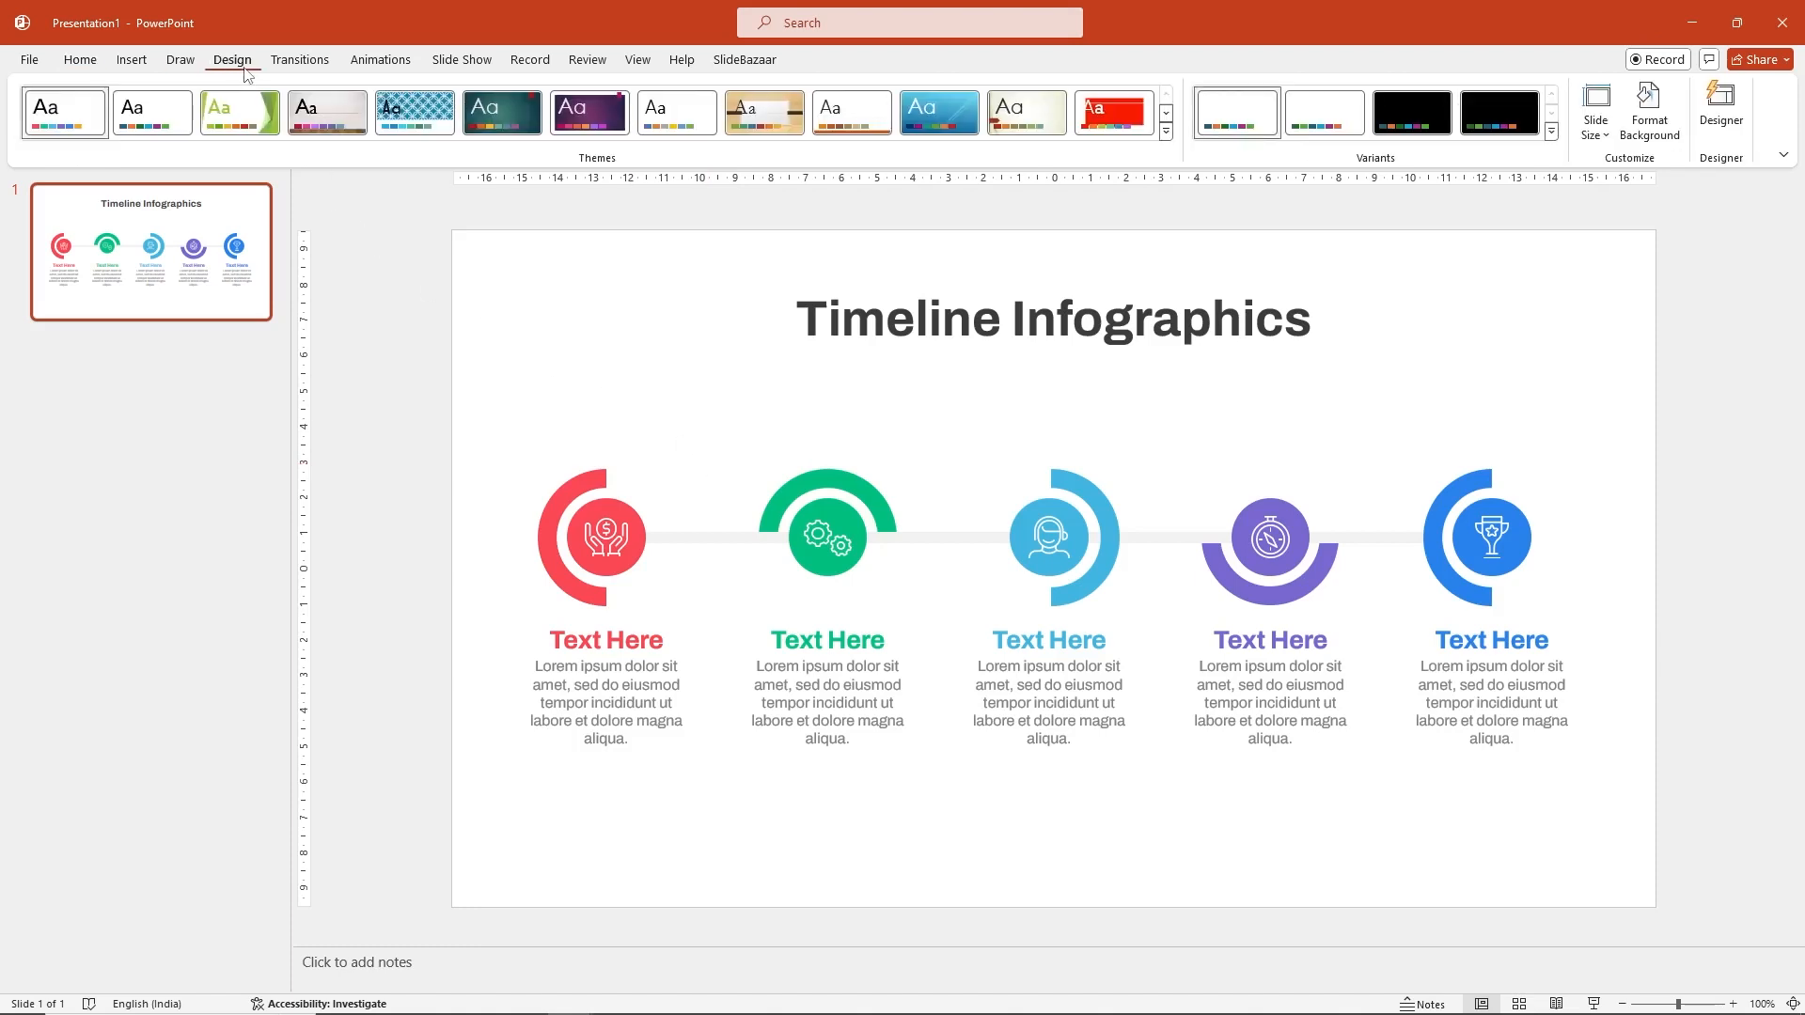
{"action": "left_click", "coordinate": [1551, 131]}
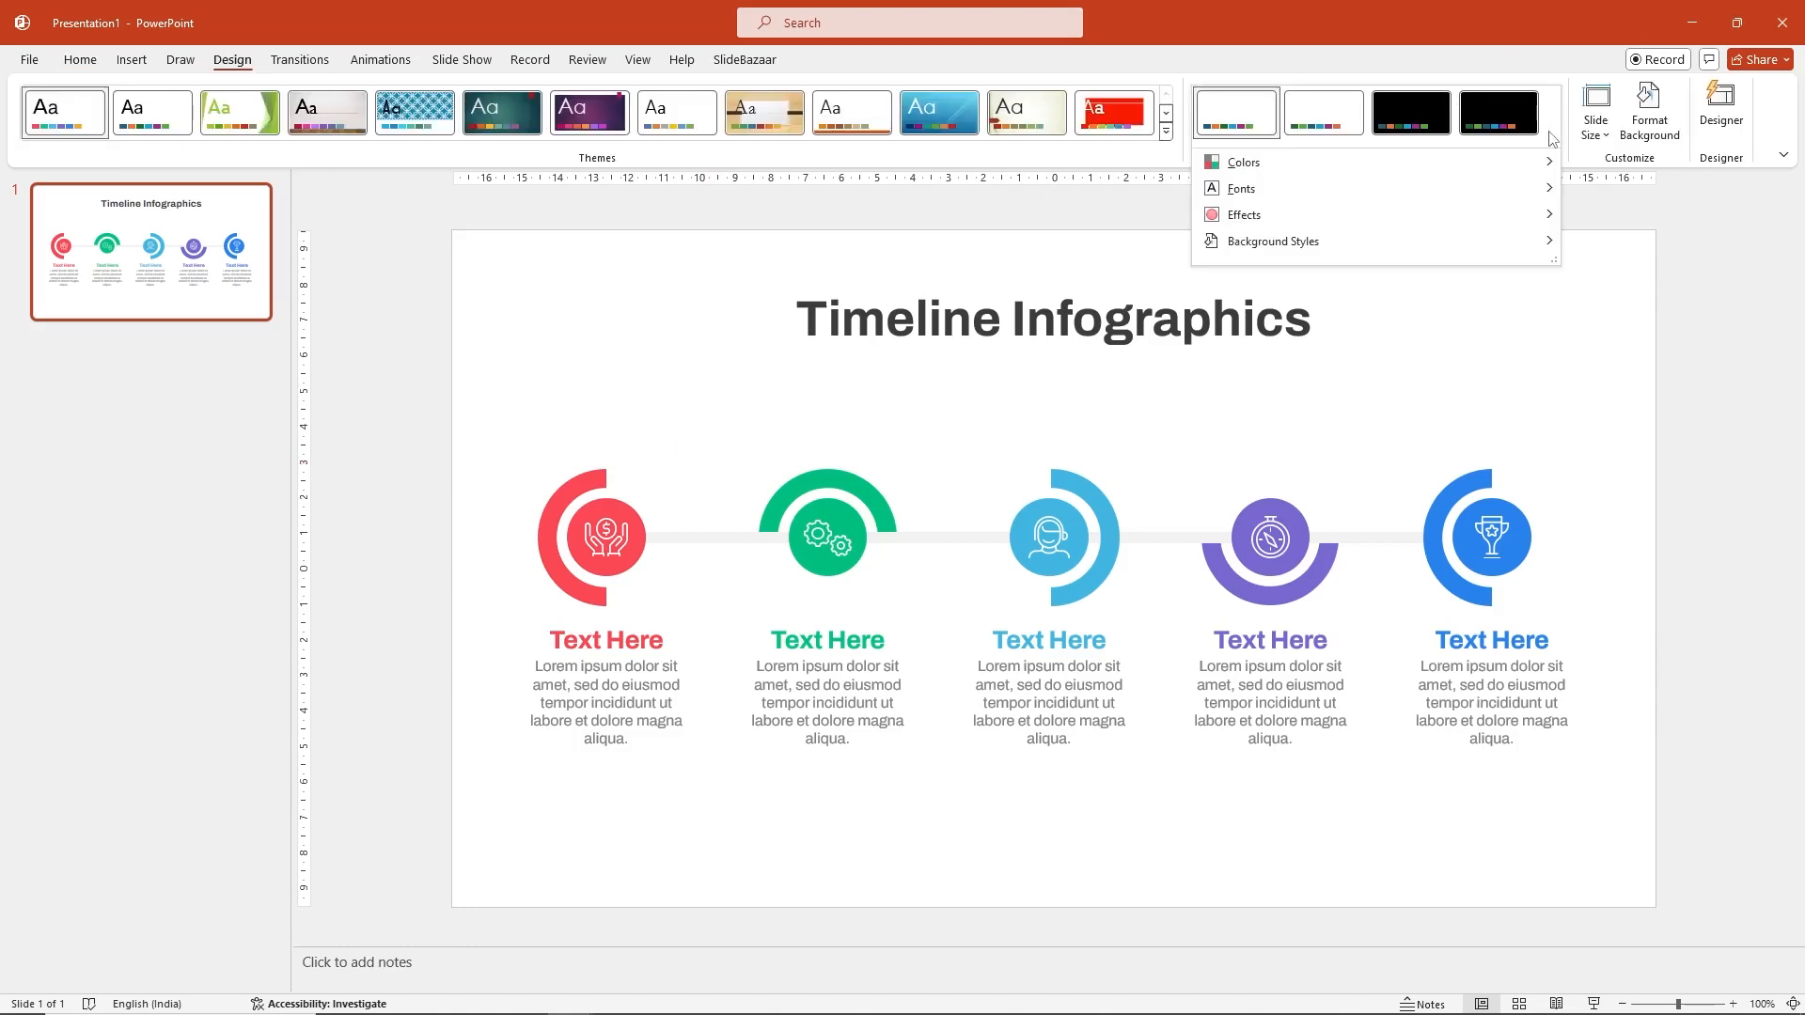
{"action": "left_click", "coordinate": [1243, 162]}
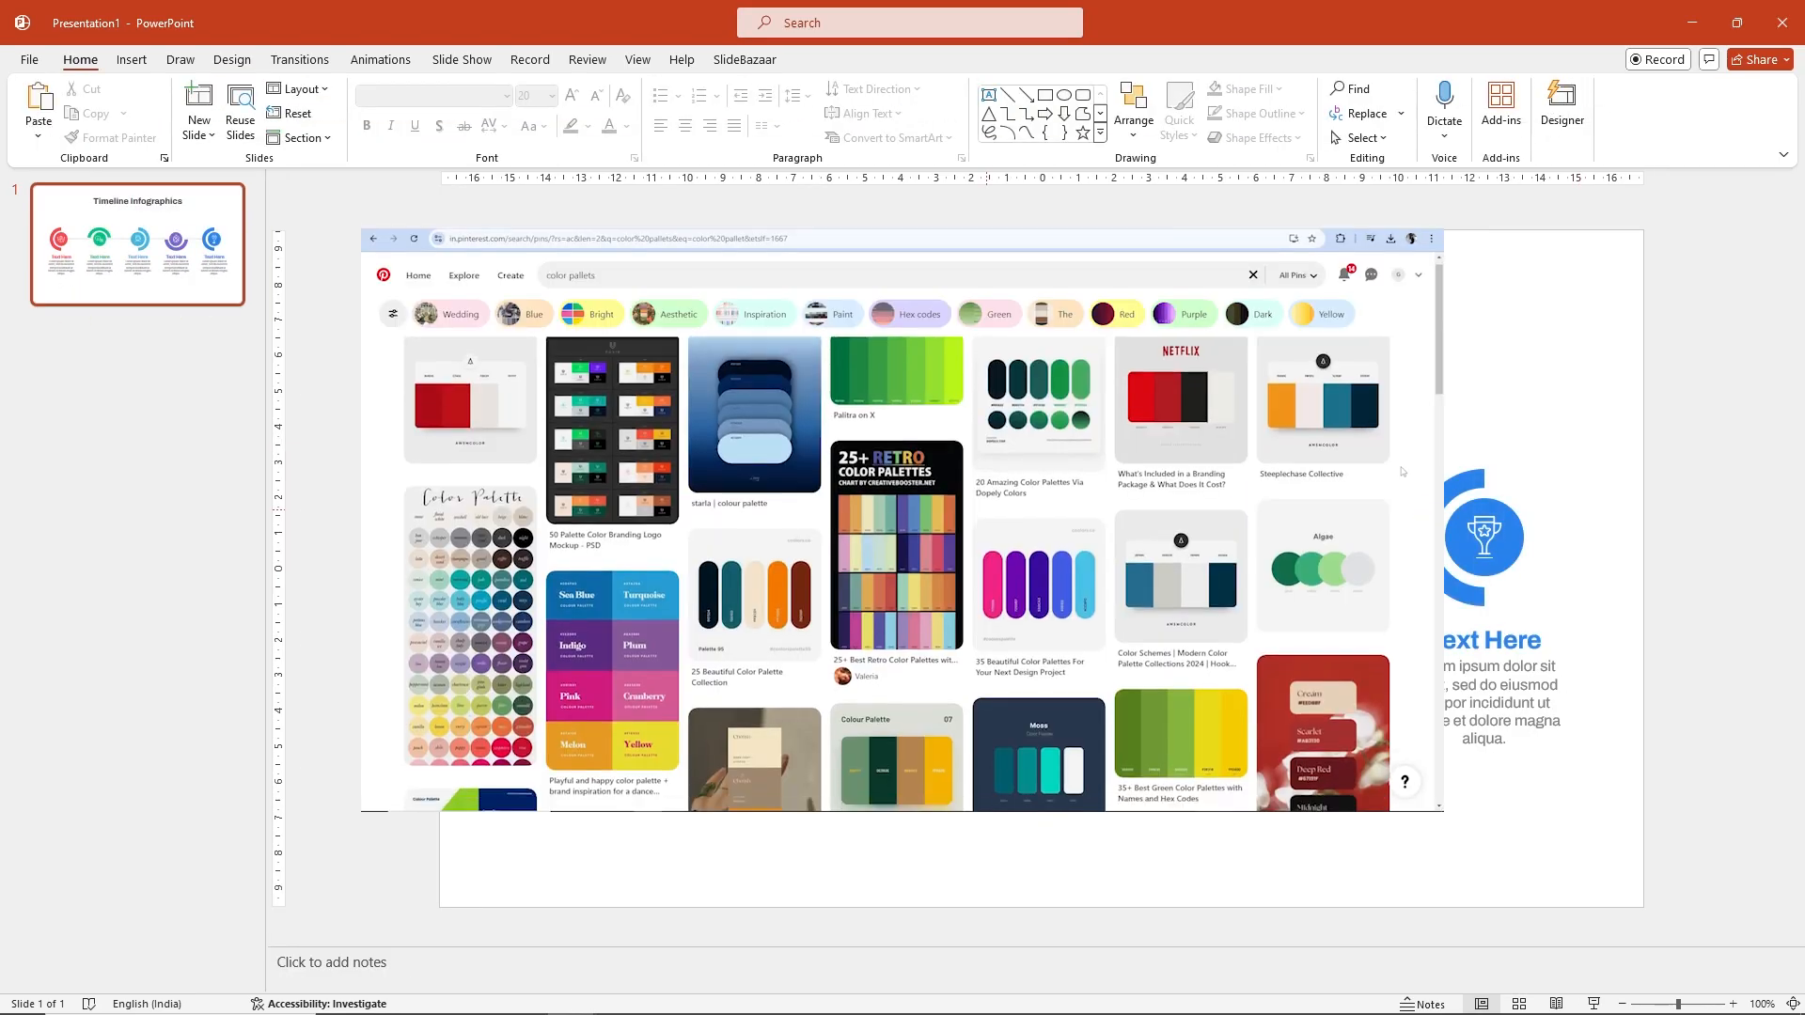
Step: Paste the six-swatch purple palette image (10002B to 9D4EDD) onto the timeline slide
{"action": "scroll", "scroll_direction": "down", "scroll_amount": 3}
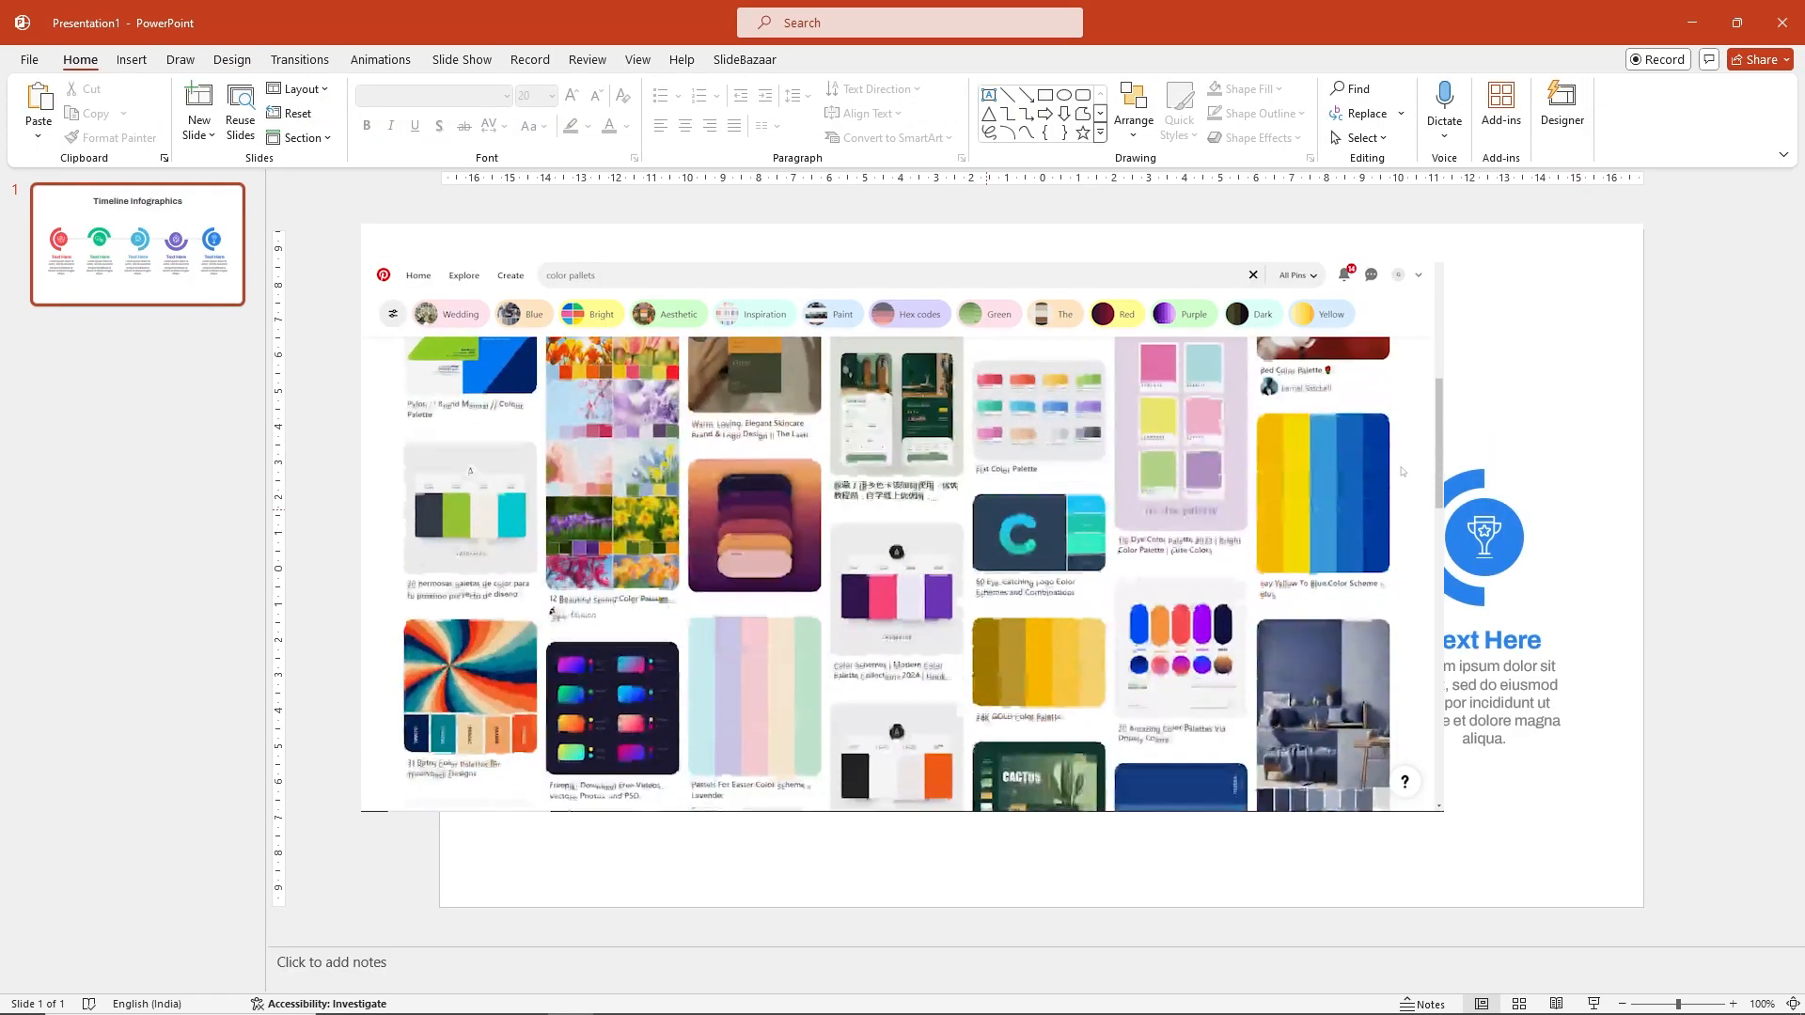
{"action": "scroll", "scroll_direction": "down", "scroll_amount": 3}
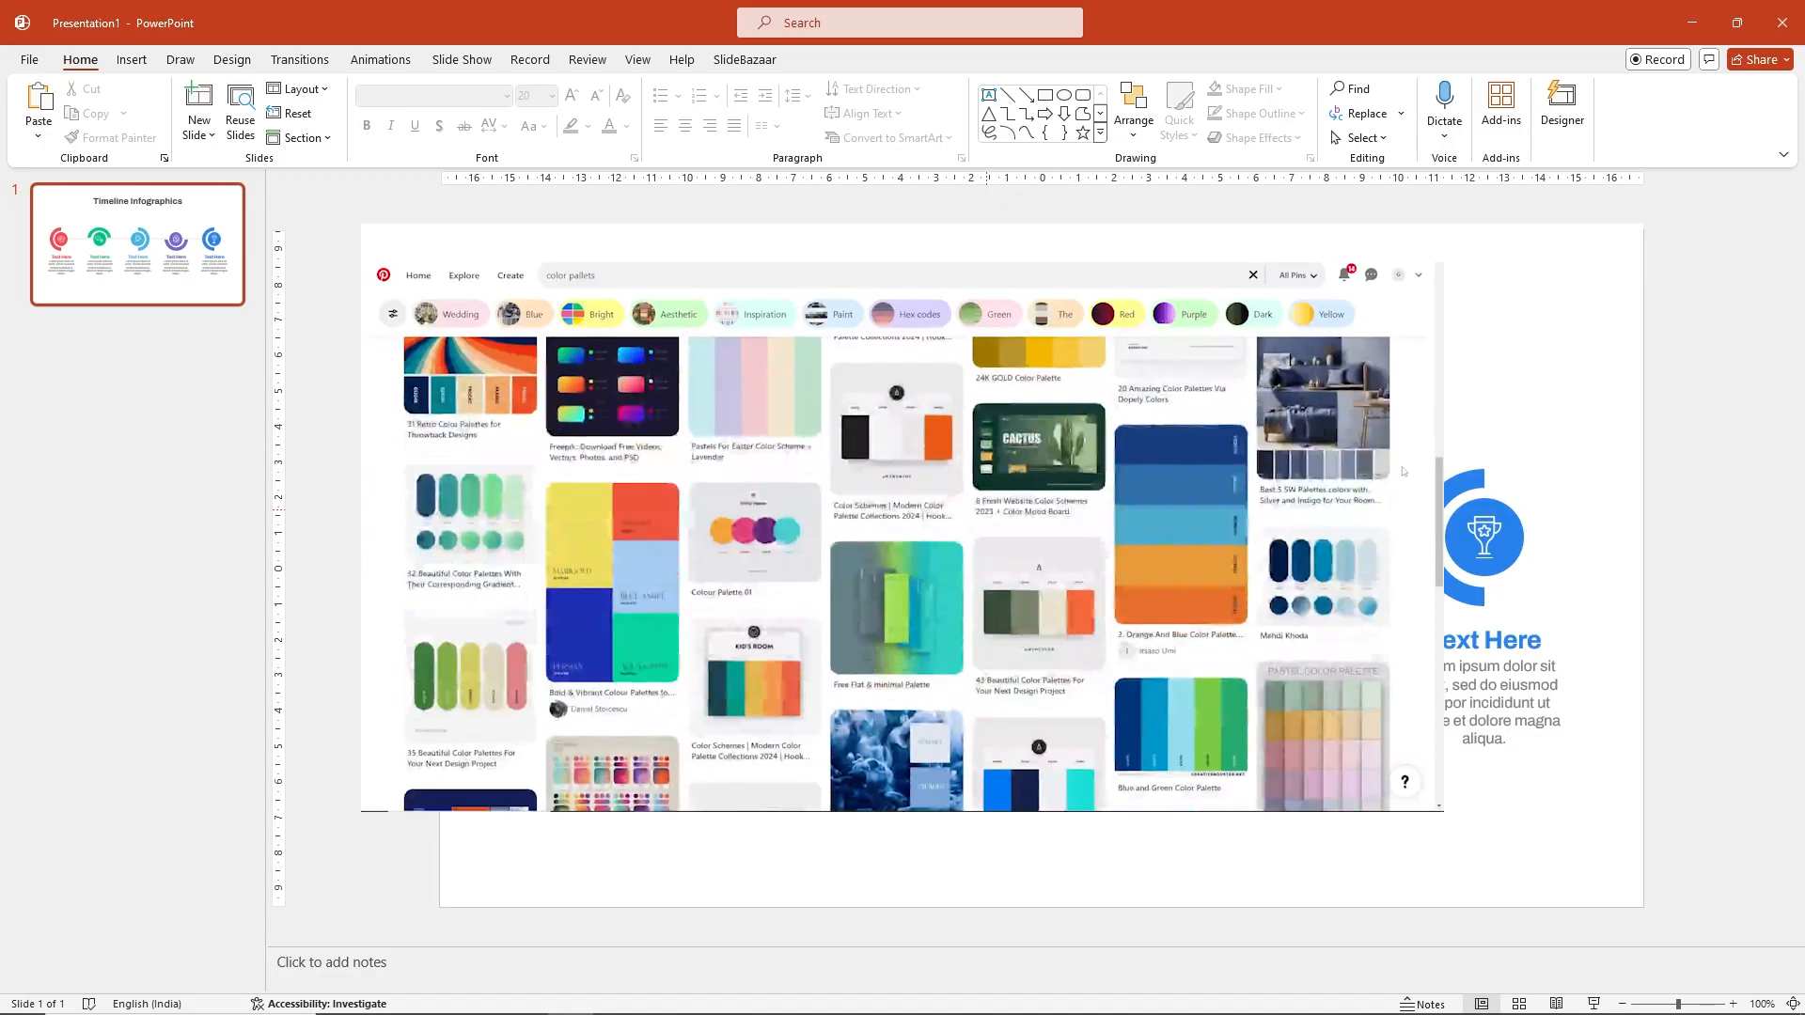
{"action": "scroll", "scroll_direction": "down", "scroll_amount": 3}
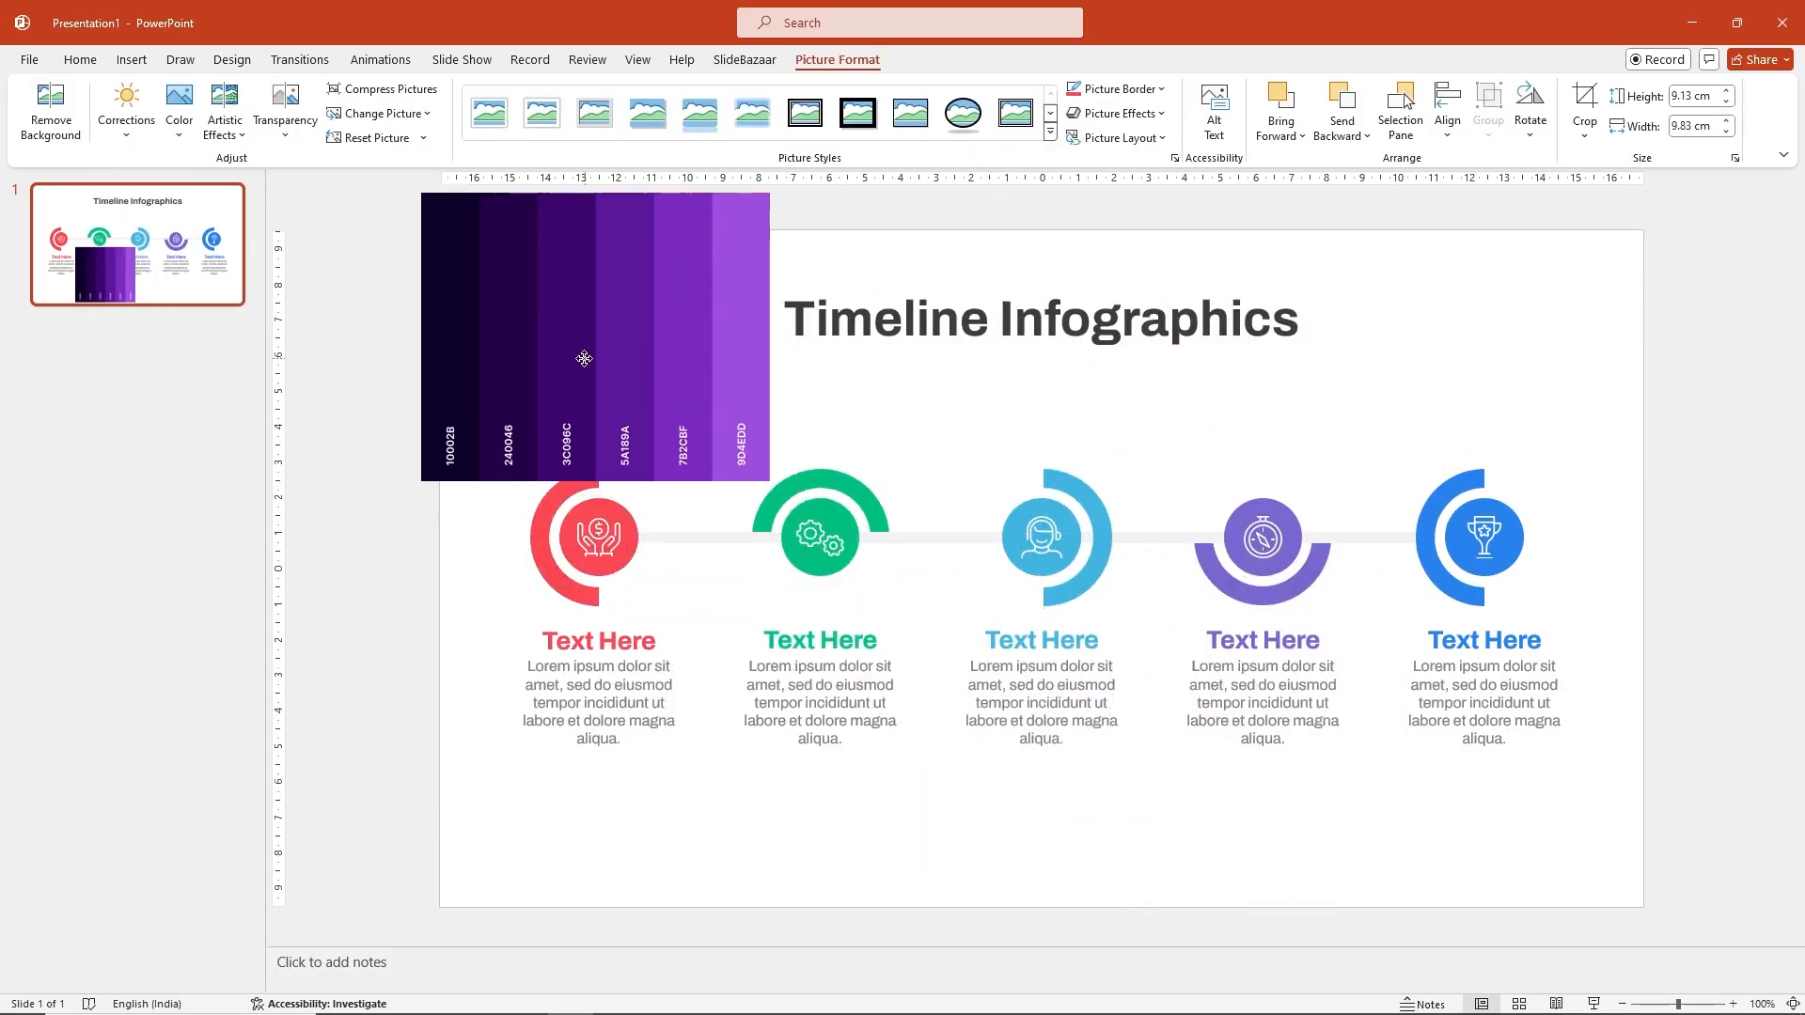
Step: Create custom theme colours with Accent 1 set to hex 10002B and save the set
{"action": "left_click", "coordinate": [231, 59]}
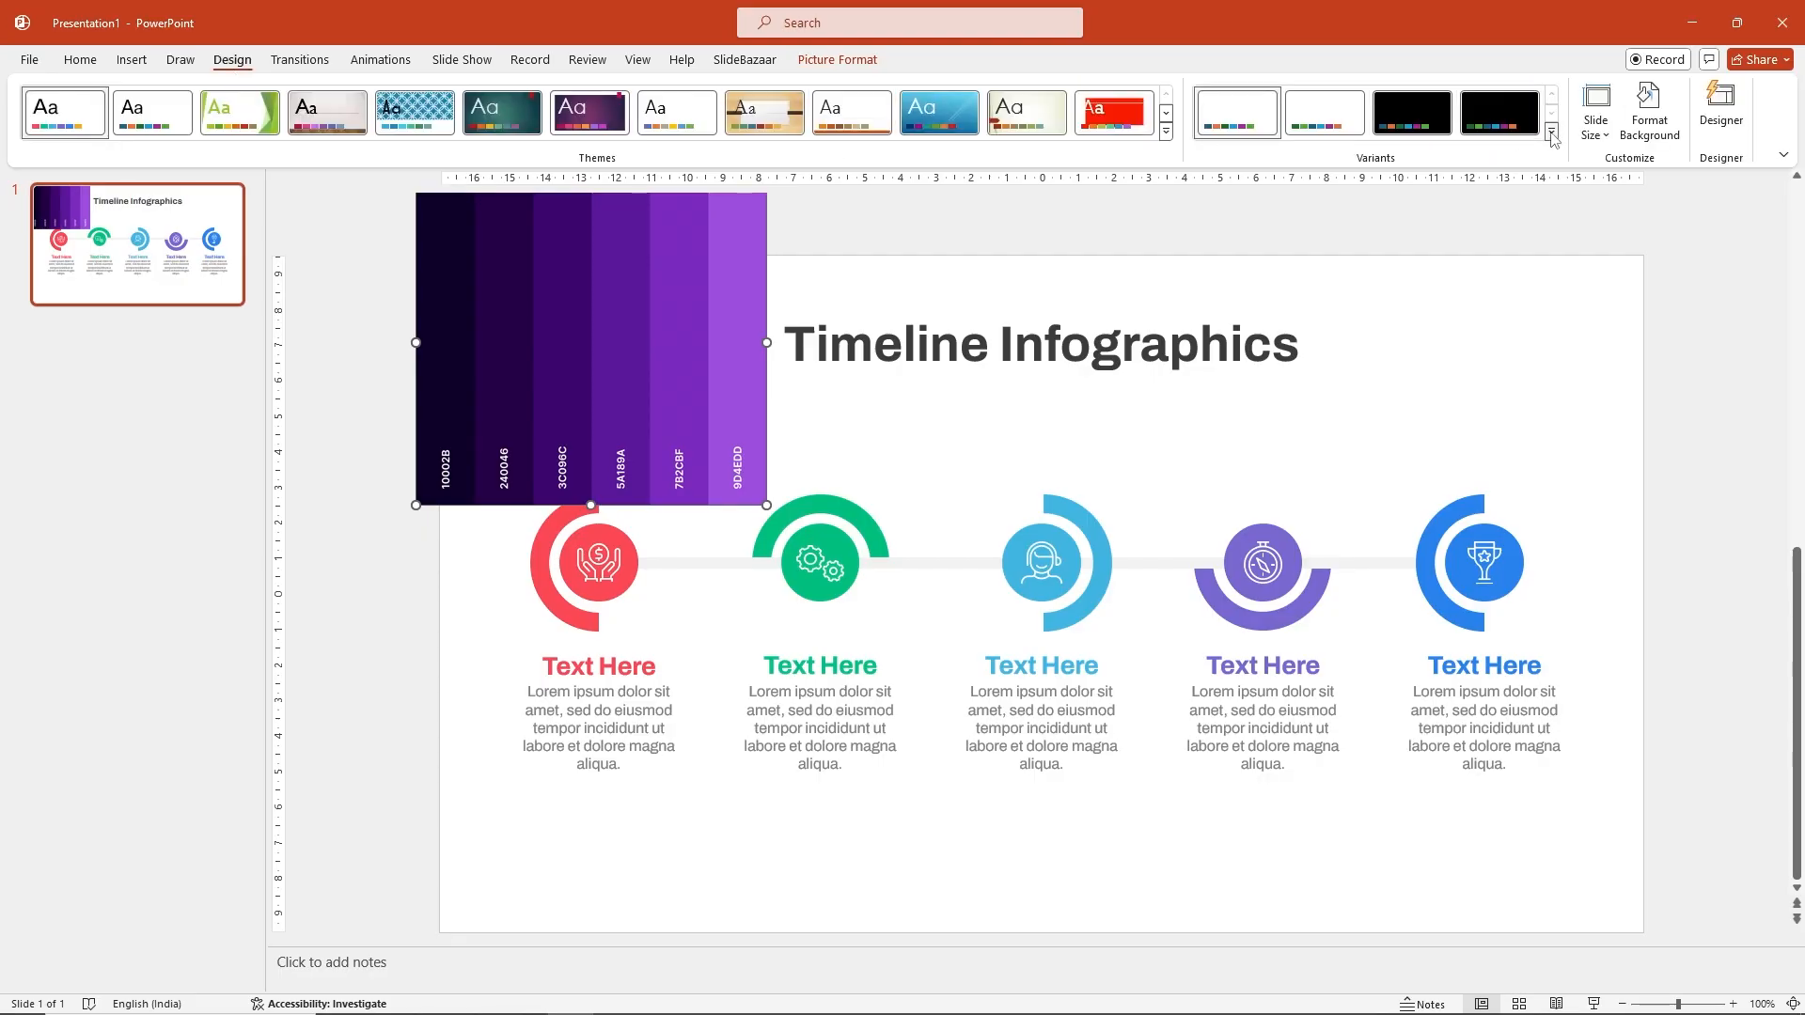
{"action": "left_click", "coordinate": [1552, 133]}
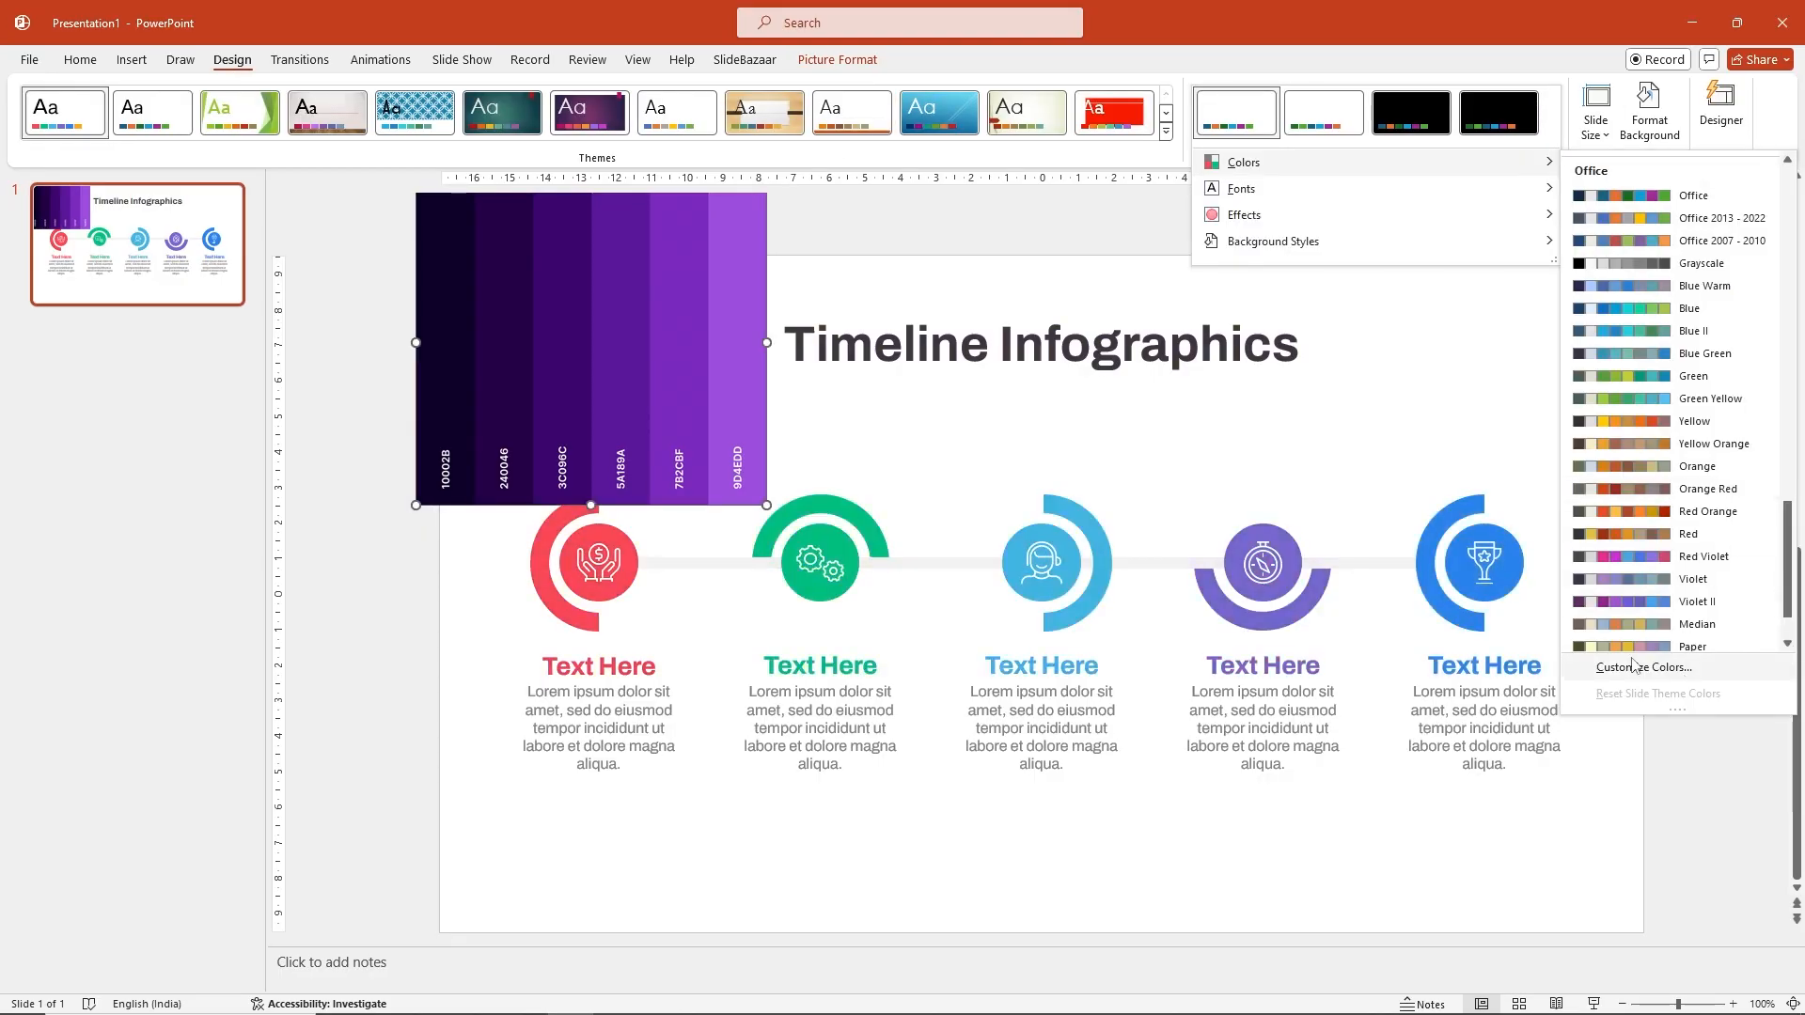
{"action": "left_click", "coordinate": [1643, 667]}
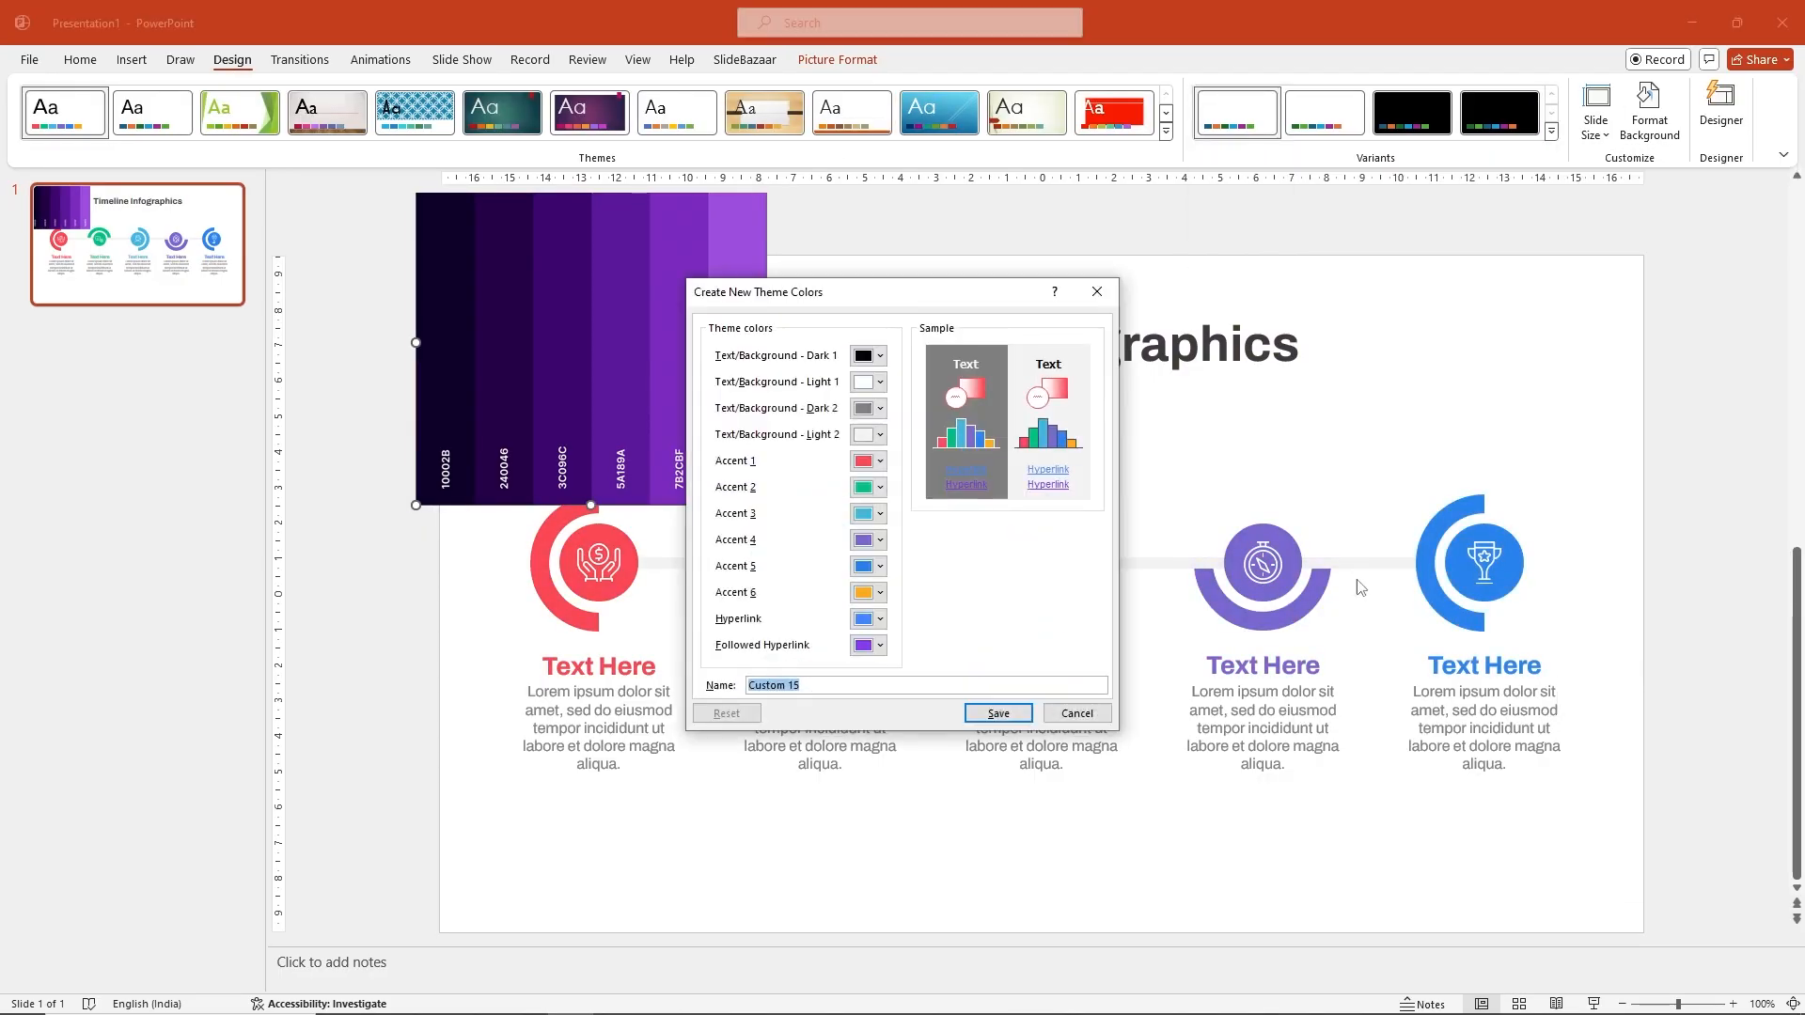
{"action": "left_click", "coordinate": [880, 461]}
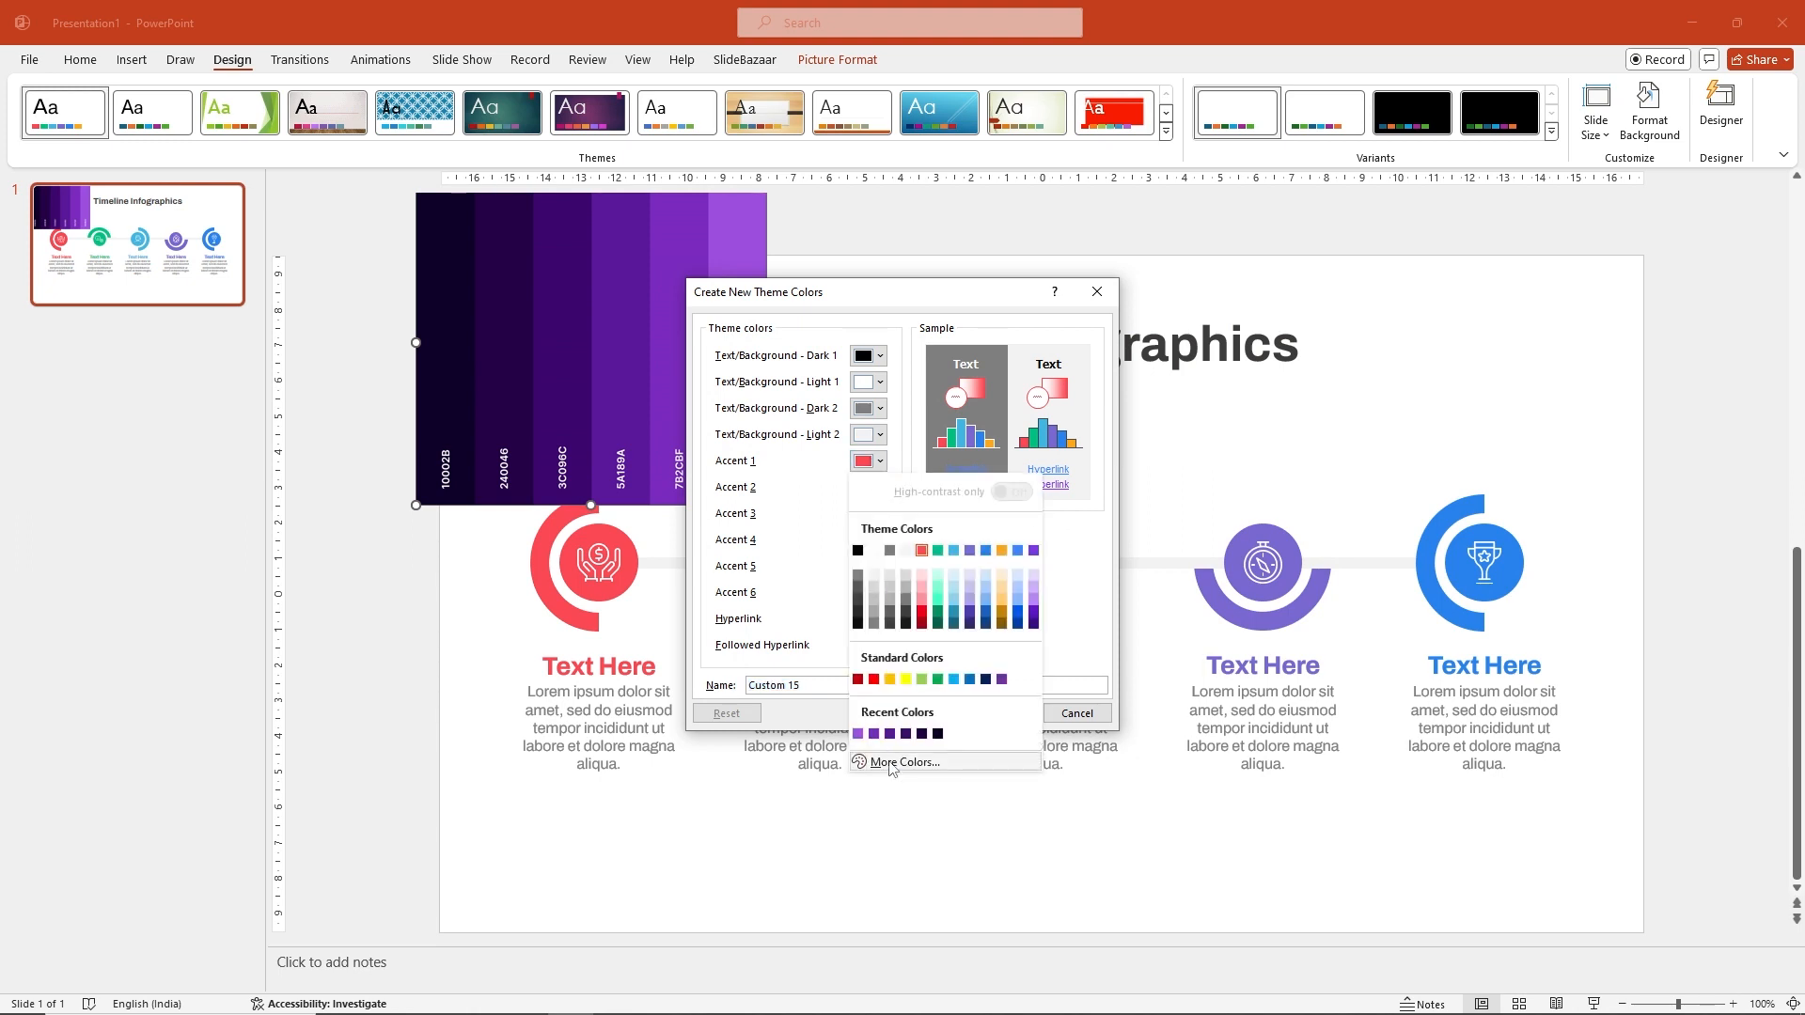
{"action": "left_click", "coordinate": [903, 762]}
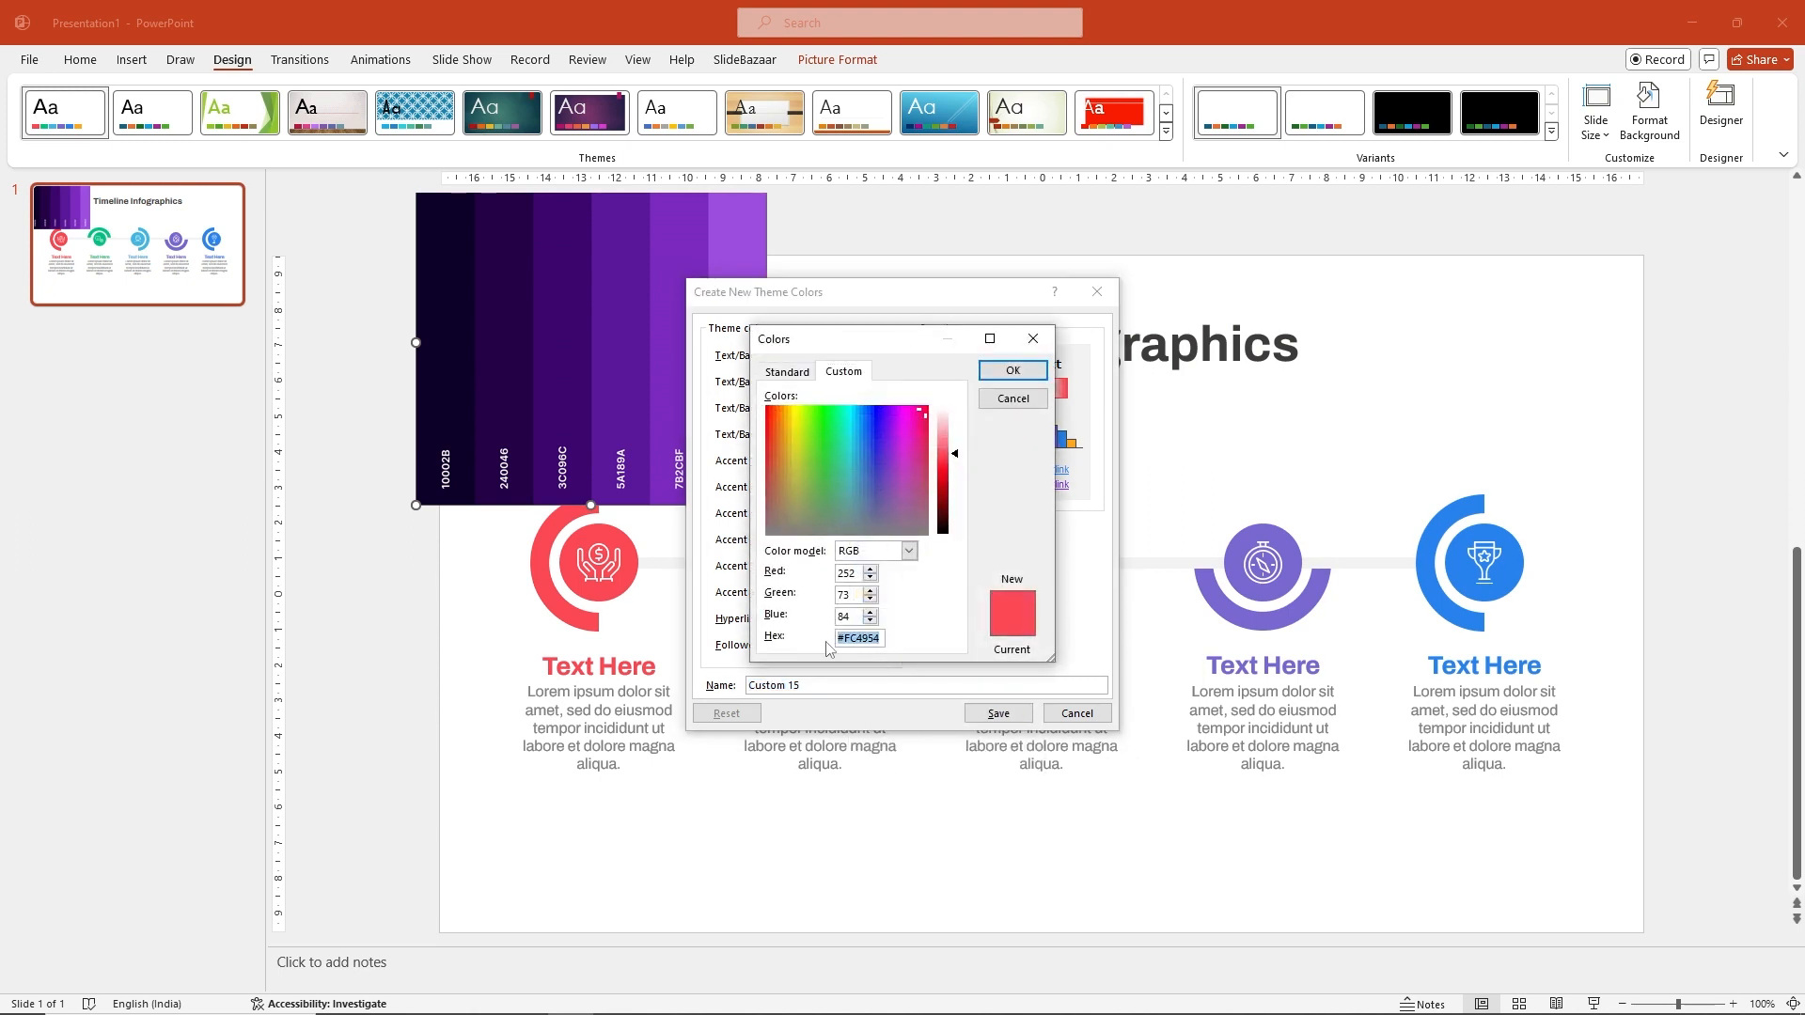
{"action": "type", "text": "100"}
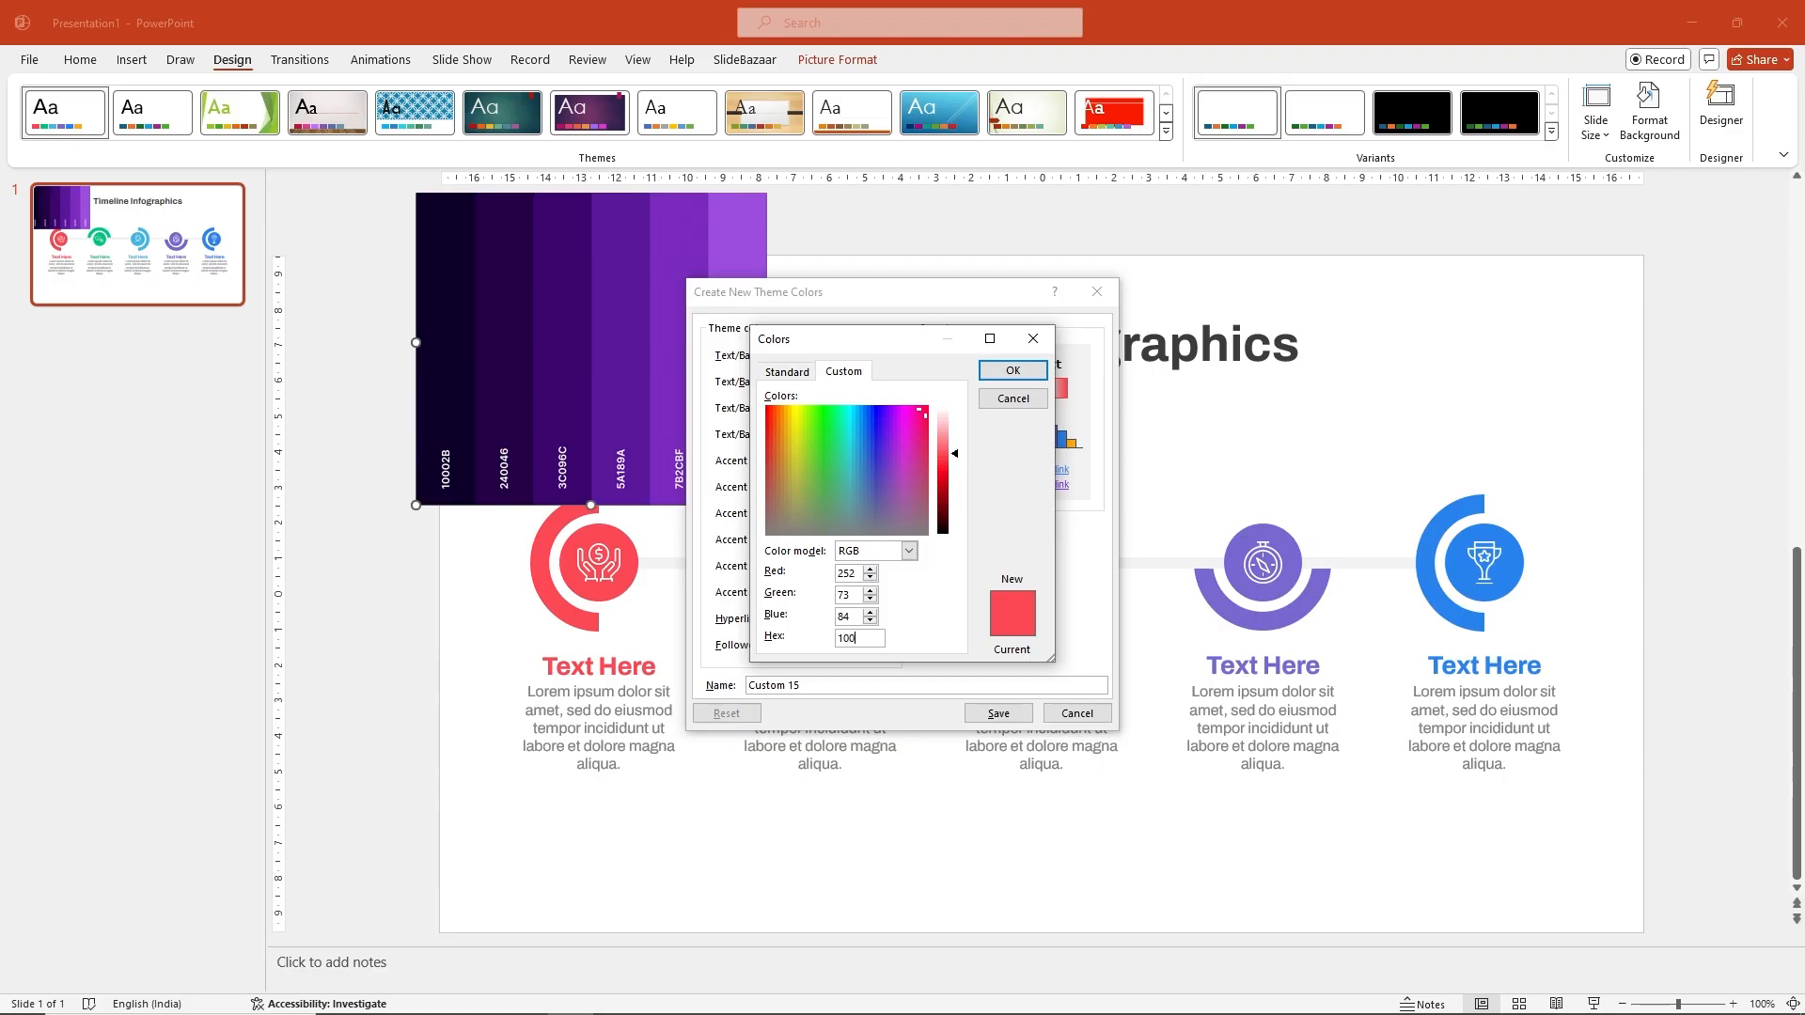
{"action": "type", "text": "10002b"}
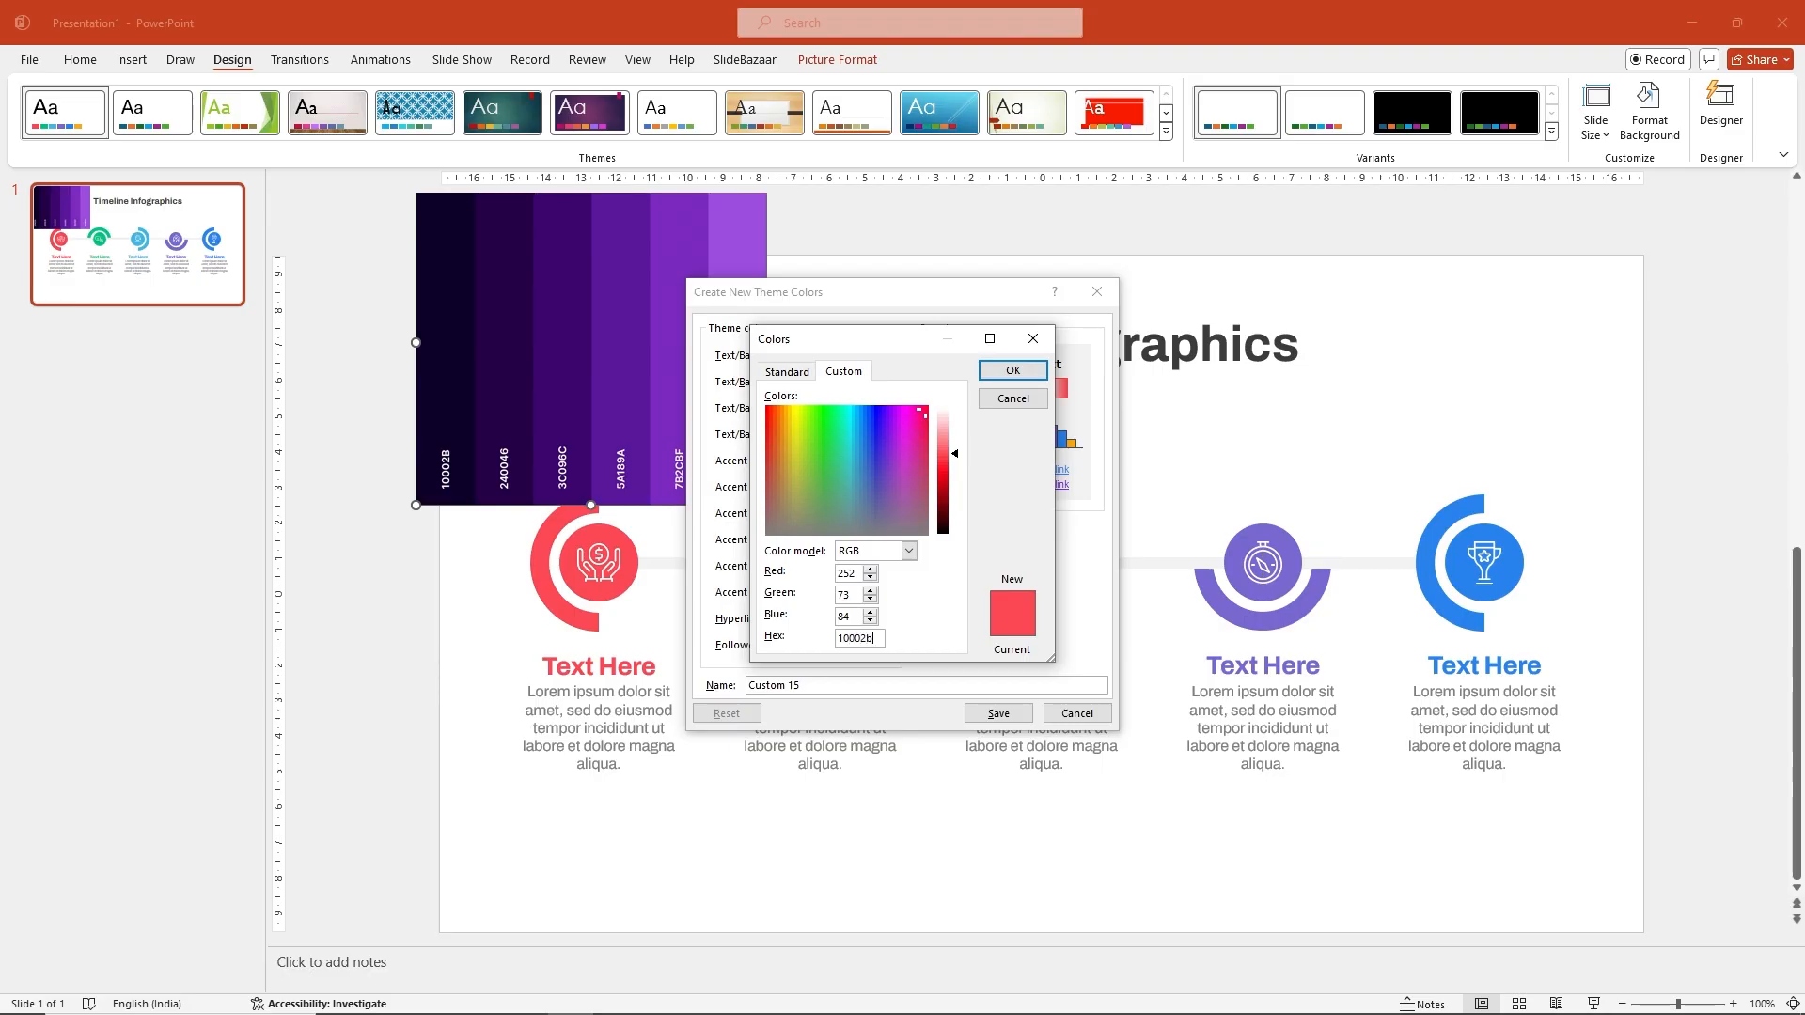
{"action": "left_click", "coordinate": [1012, 370]}
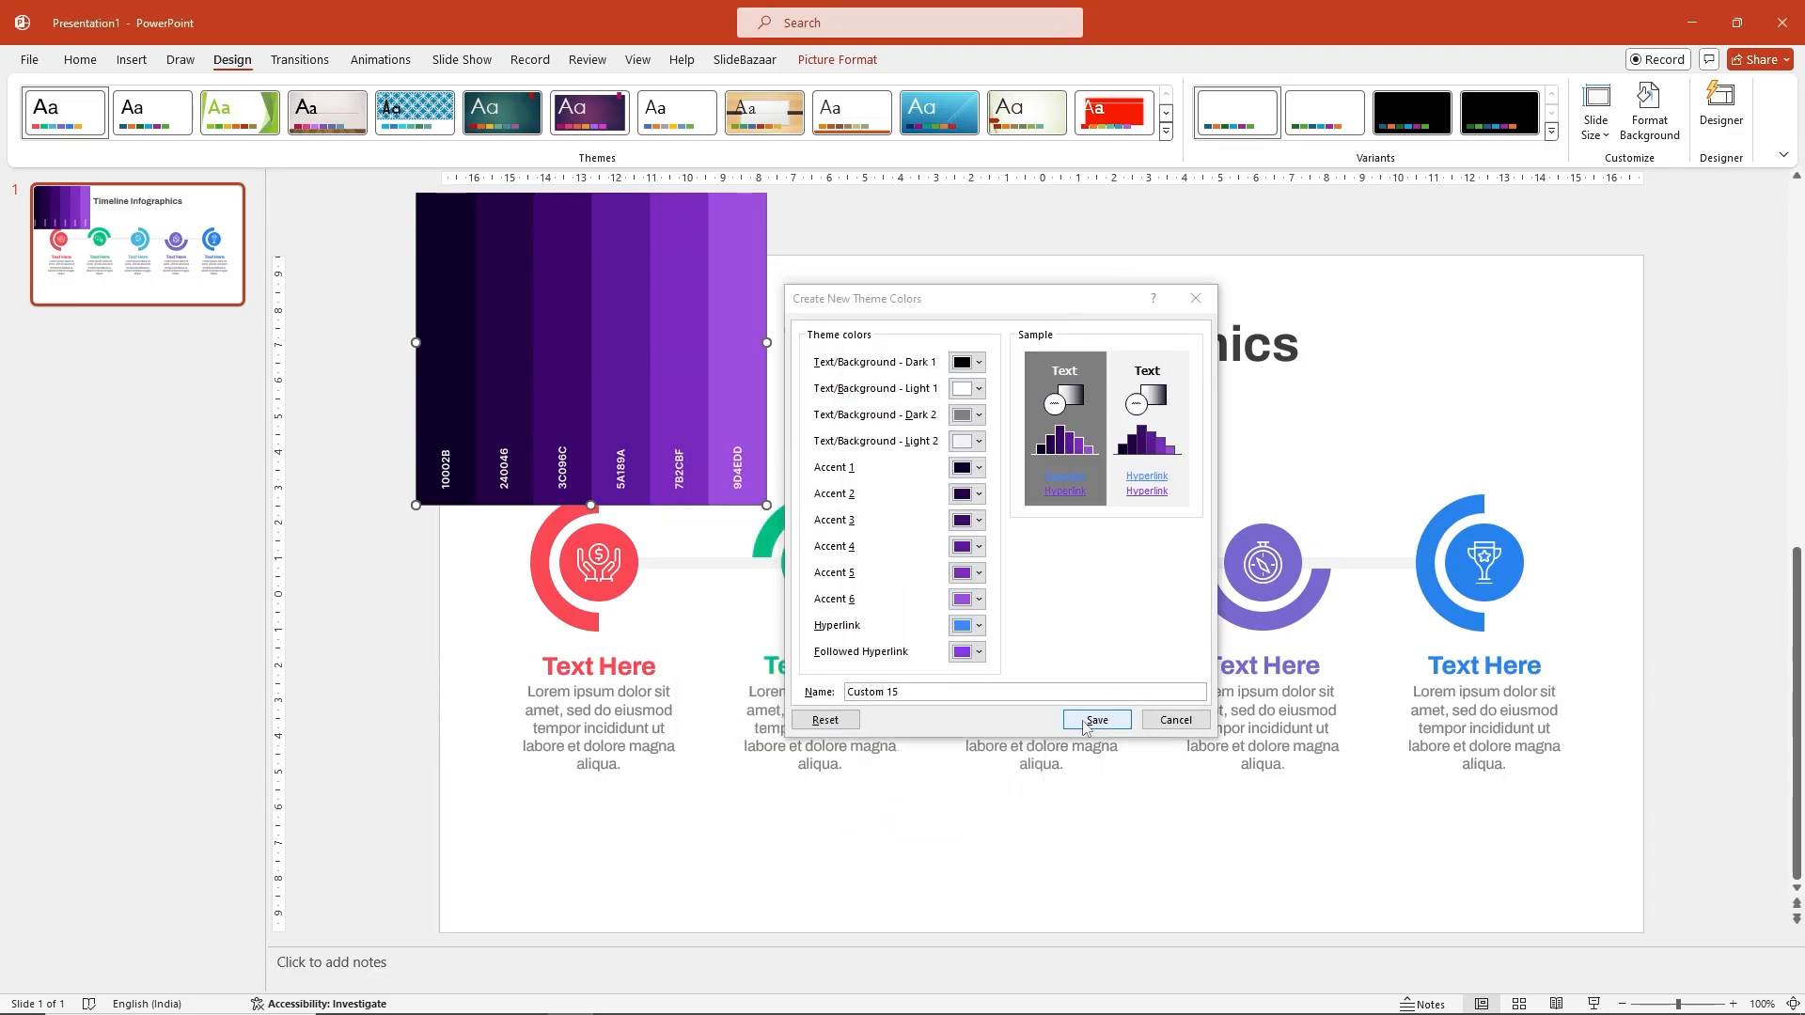
{"action": "left_click", "coordinate": [1096, 719]}
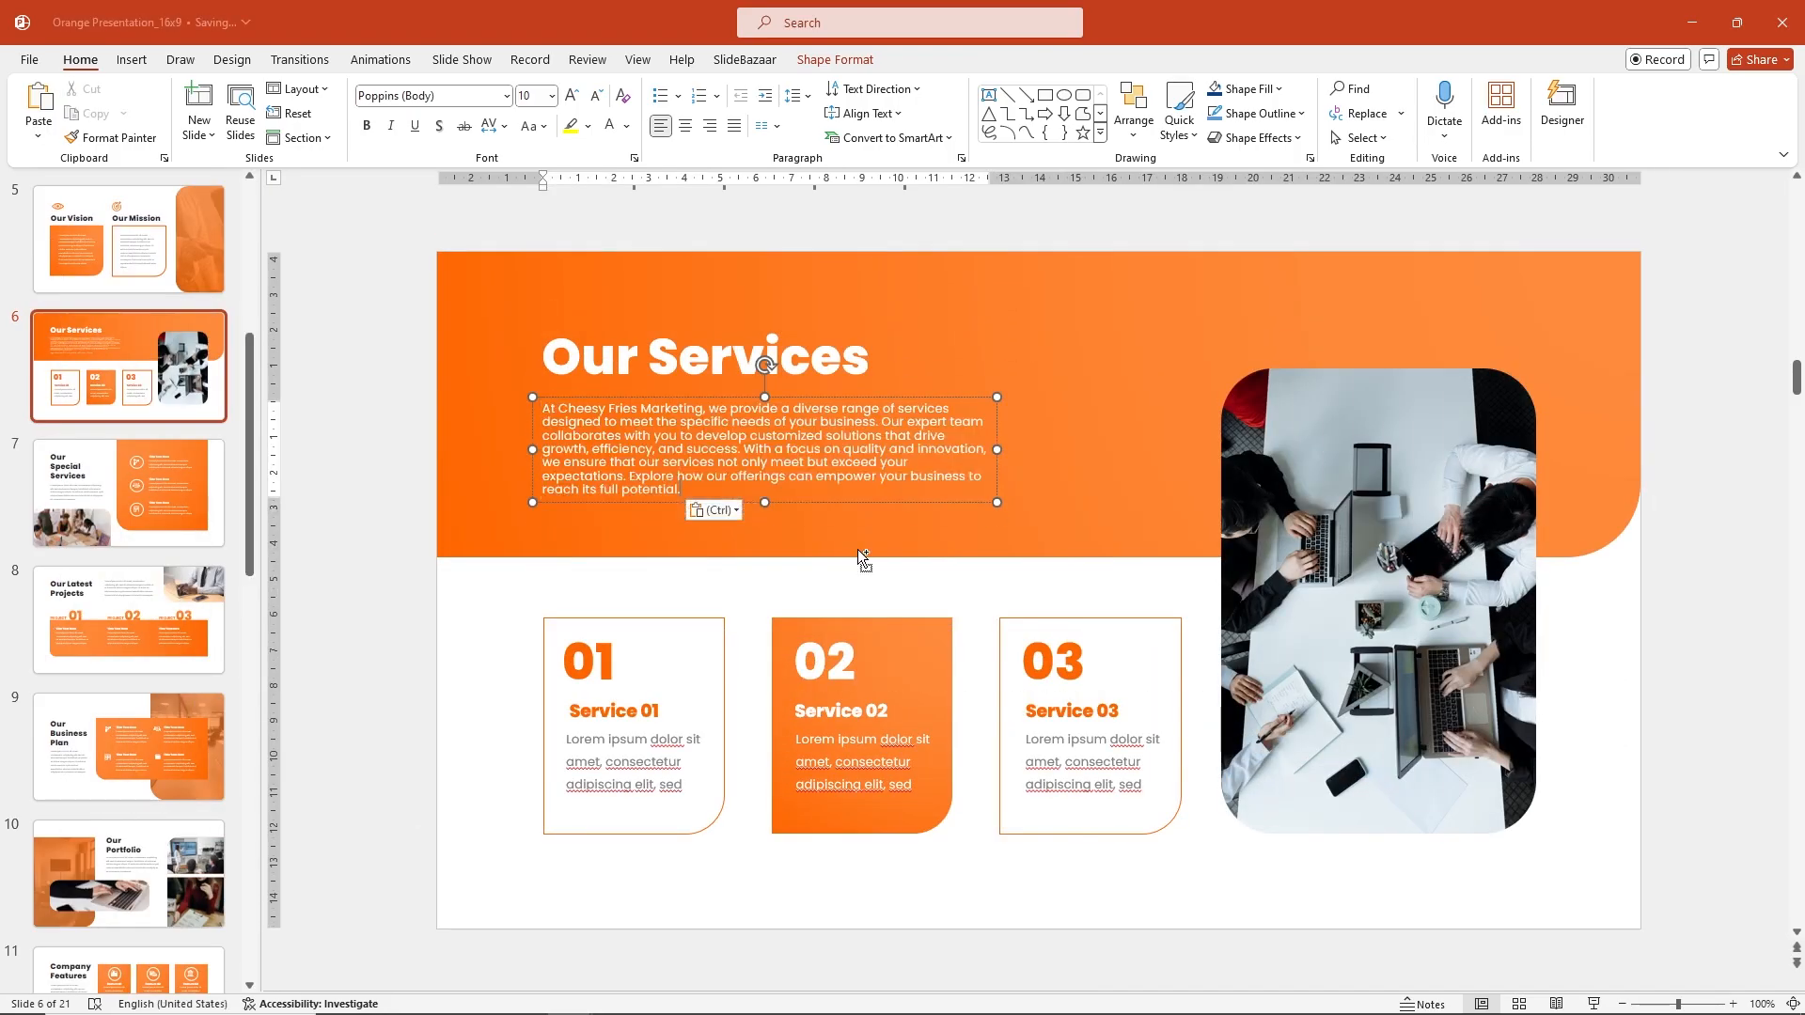
{"action": "mouse_move", "coordinate": [722, 510]}
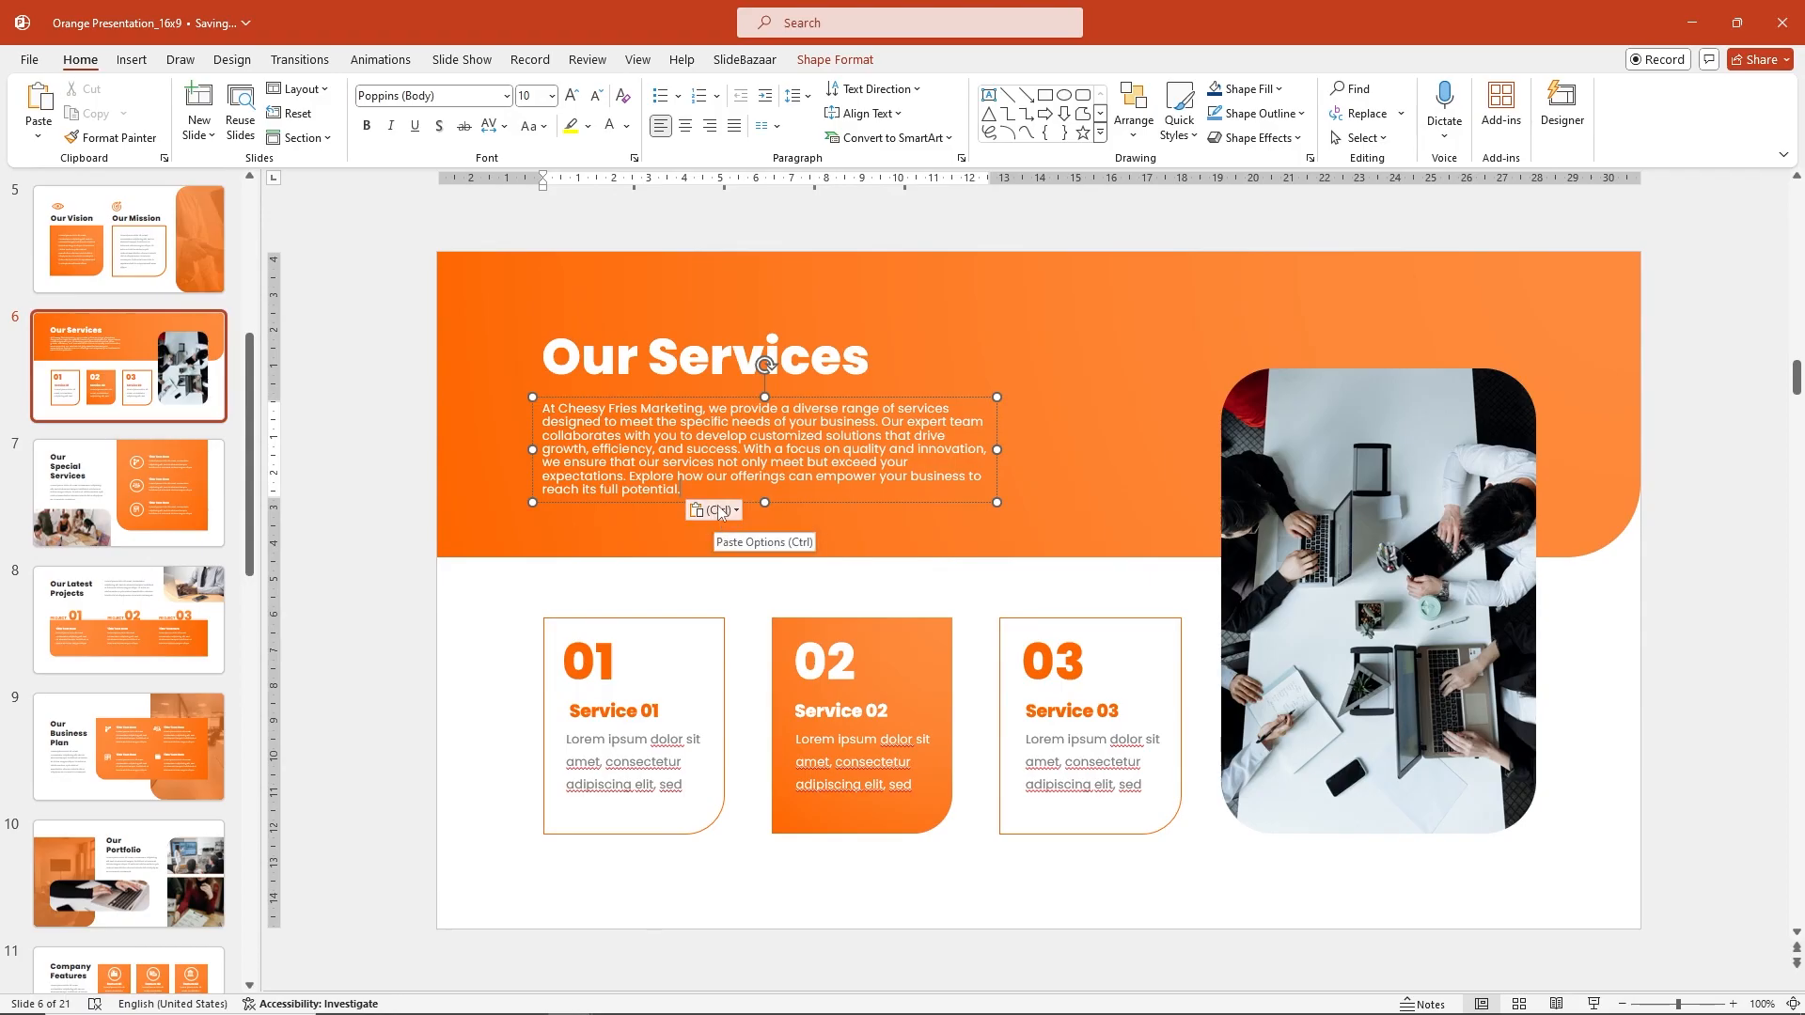
{"action": "mouse_move", "coordinate": [723, 516]}
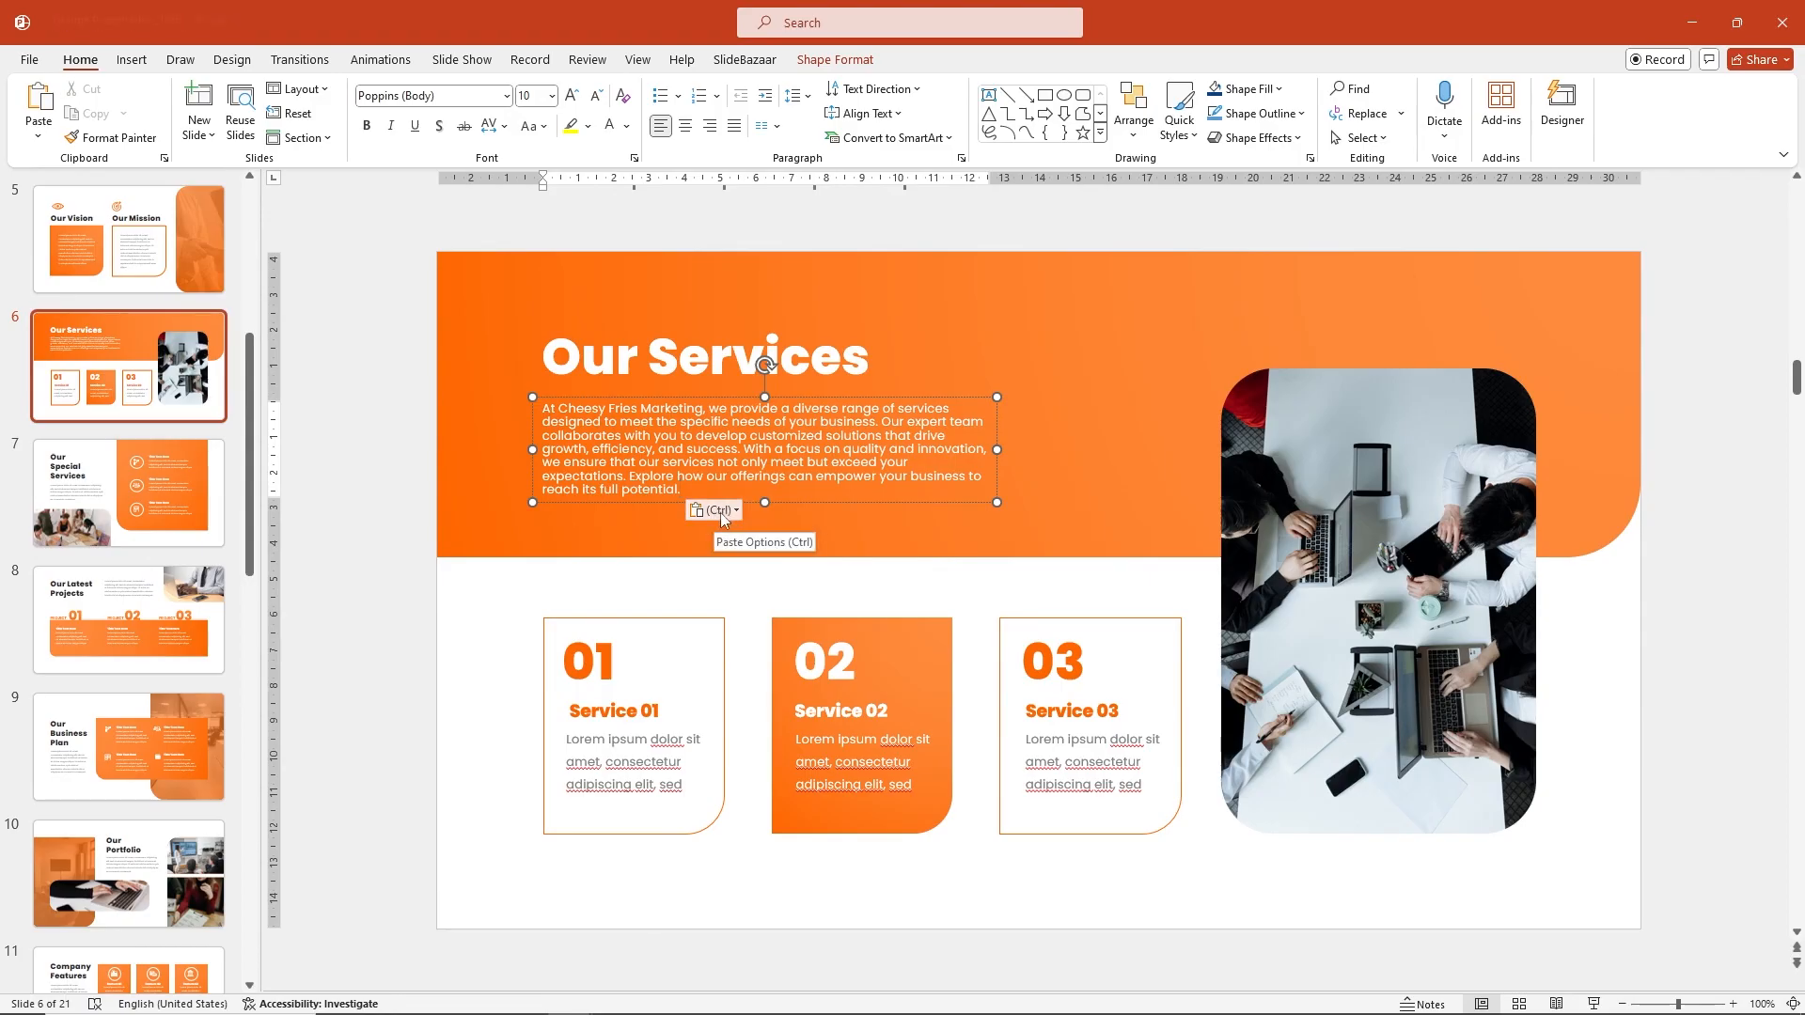
Step: Keep the pasted Our Services paragraph as text only and reselect its text box
{"action": "left_click", "coordinate": [713, 510]}
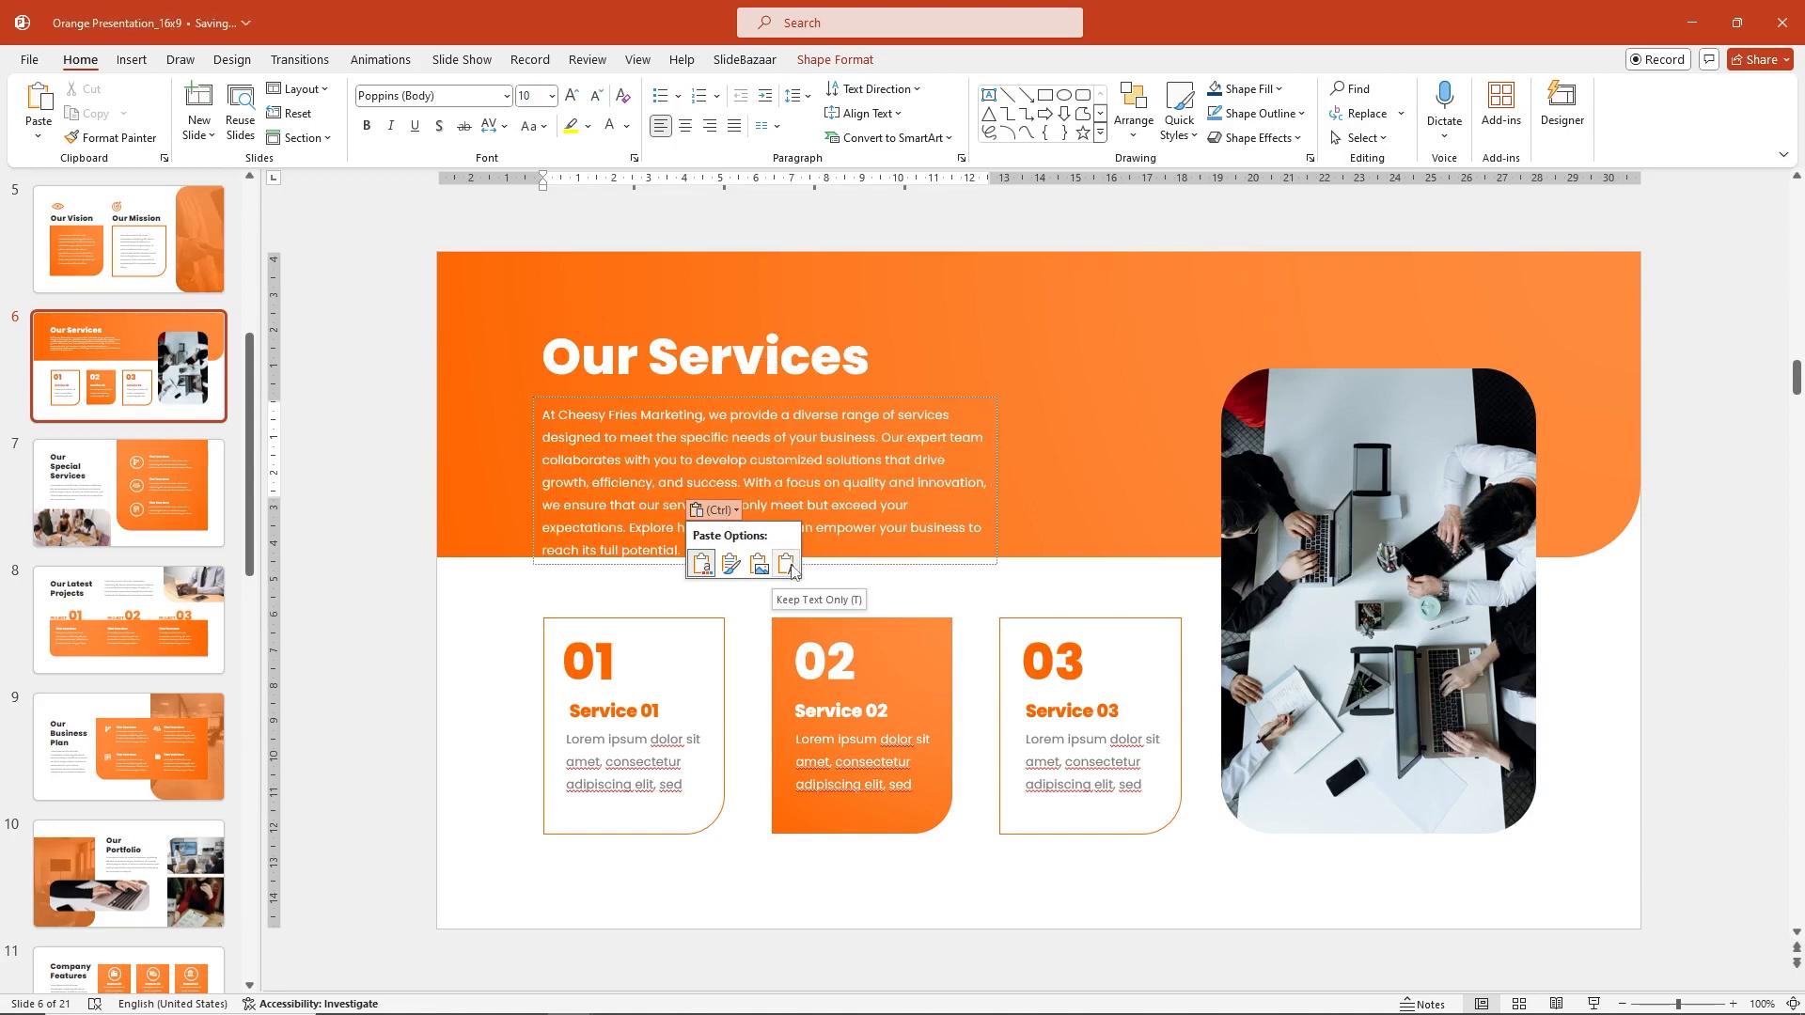
{"action": "left_click", "coordinate": [786, 564]}
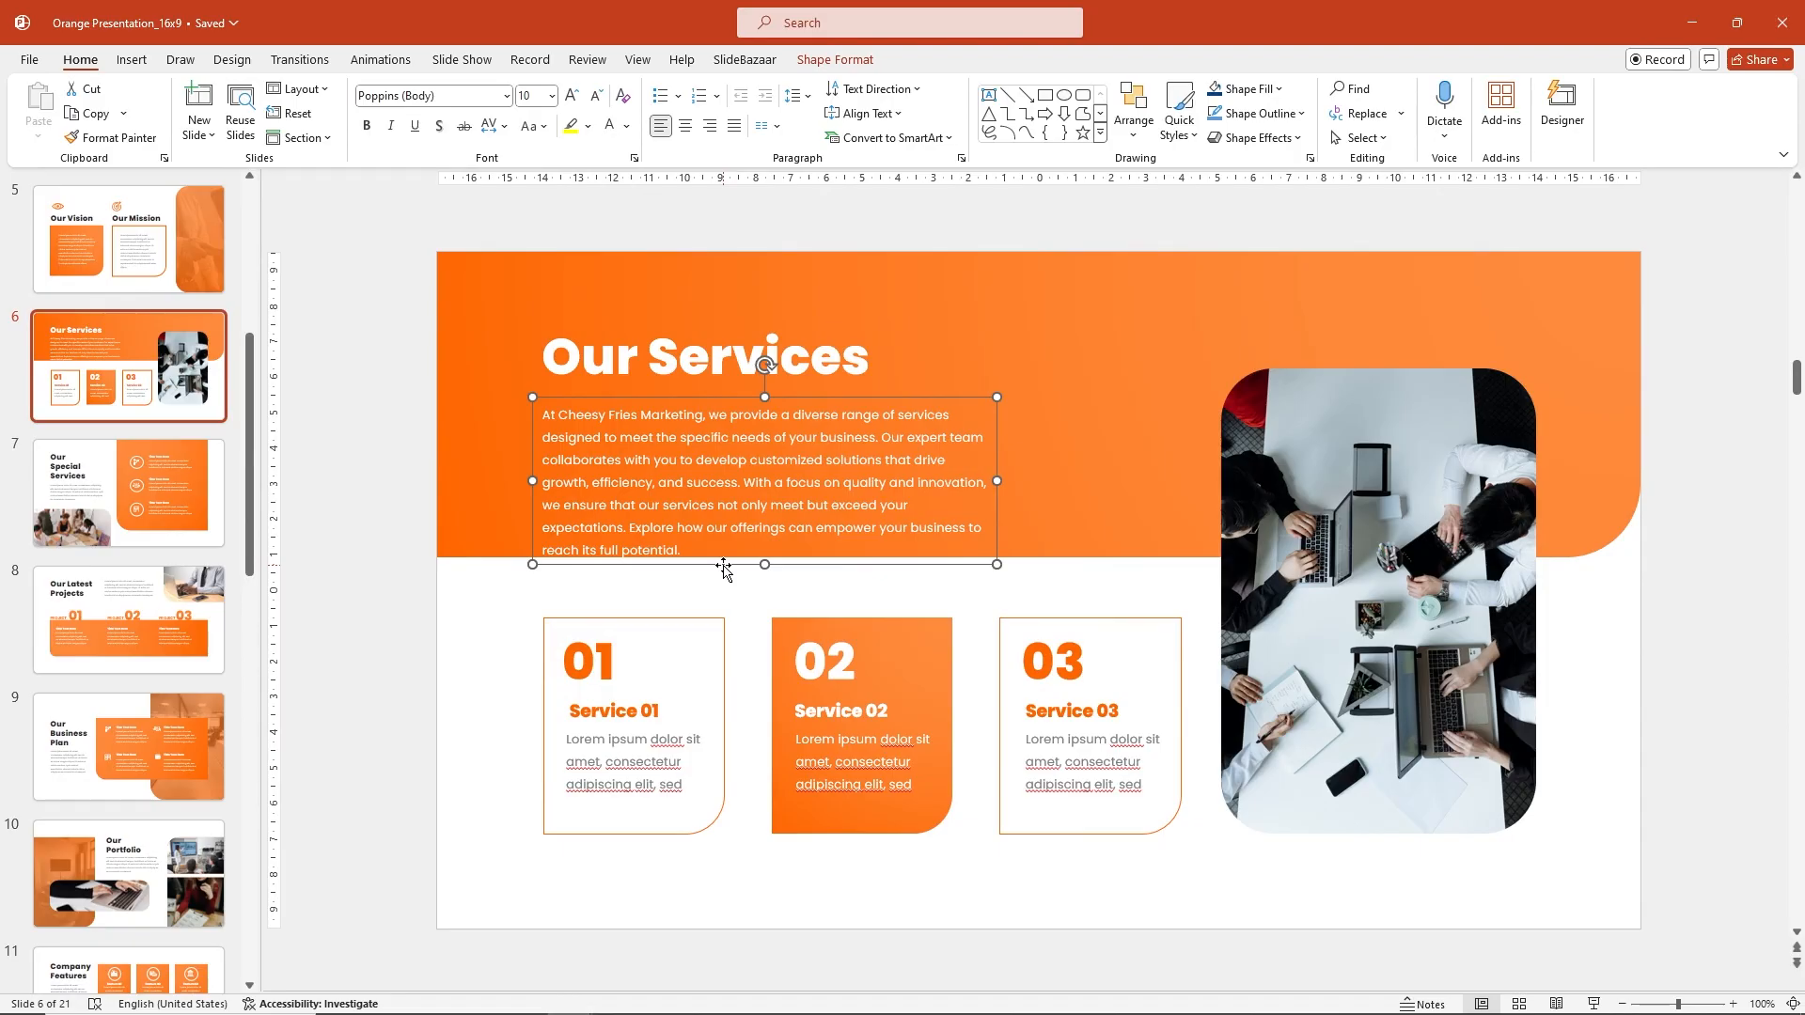
{"action": "mouse_move", "coordinate": [1094, 200]}
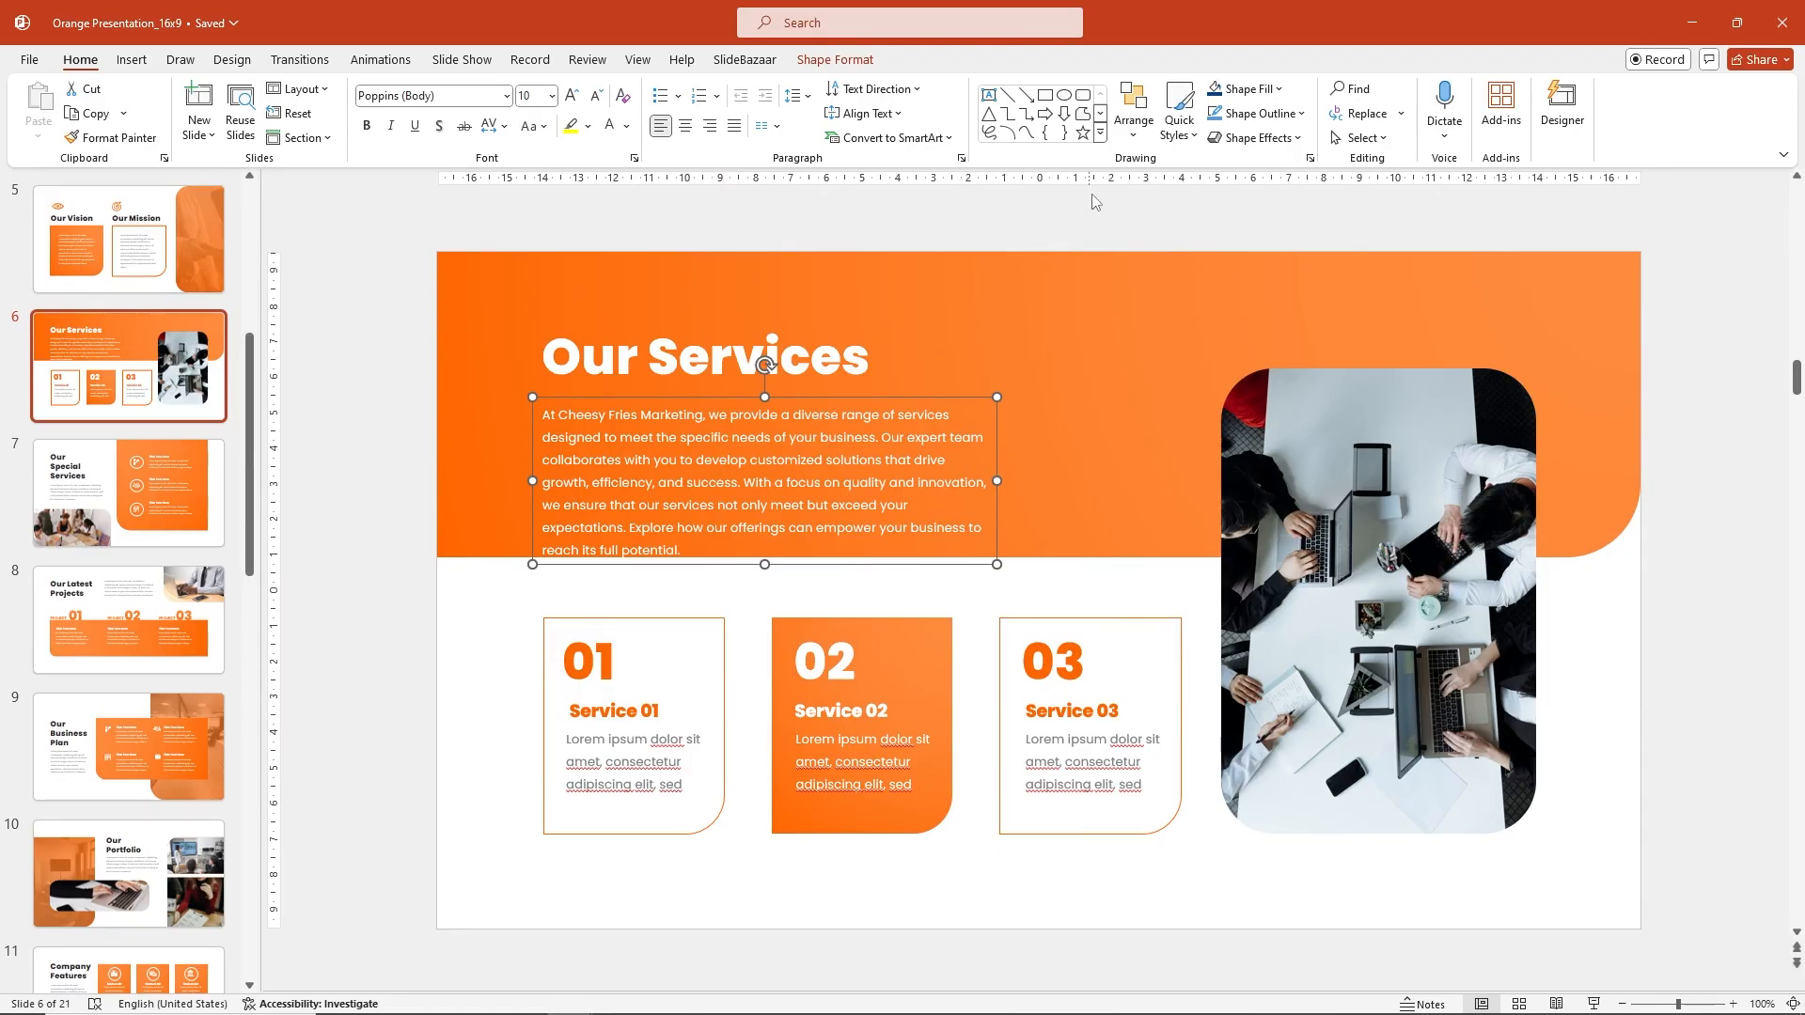
{"action": "left_click", "coordinate": [1133, 104]}
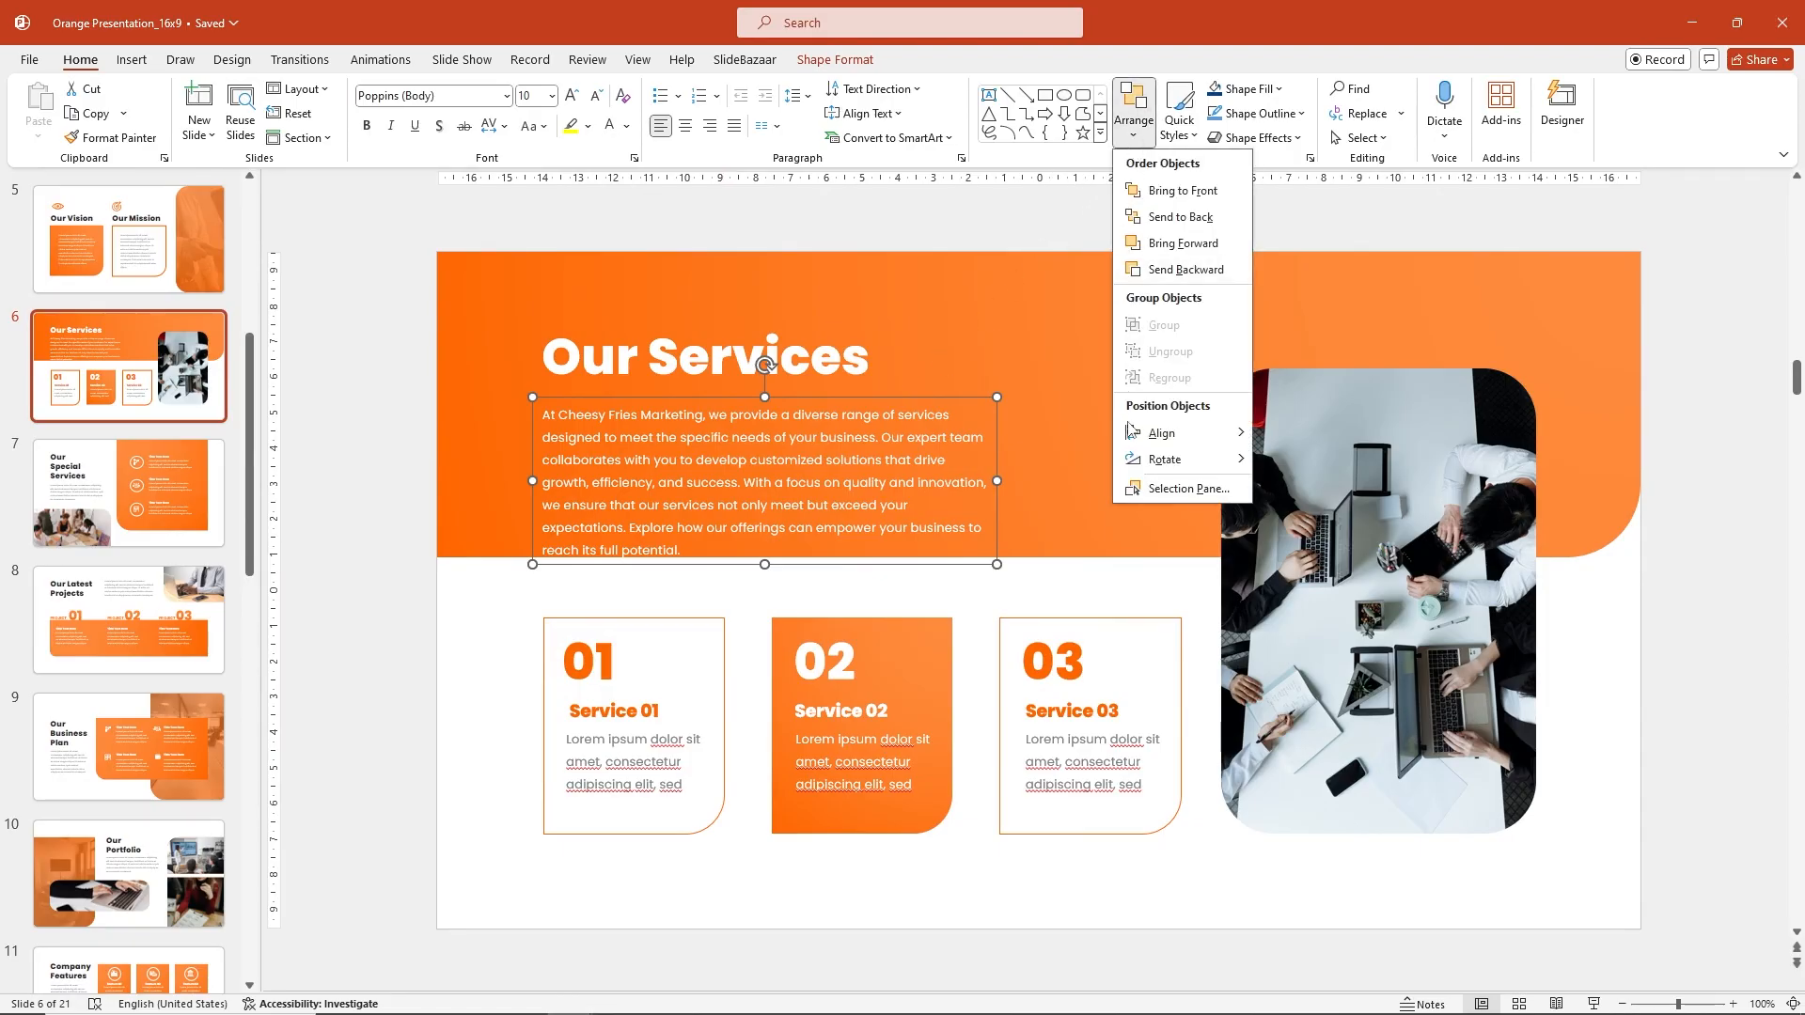
{"action": "left_click", "coordinate": [807, 604]}
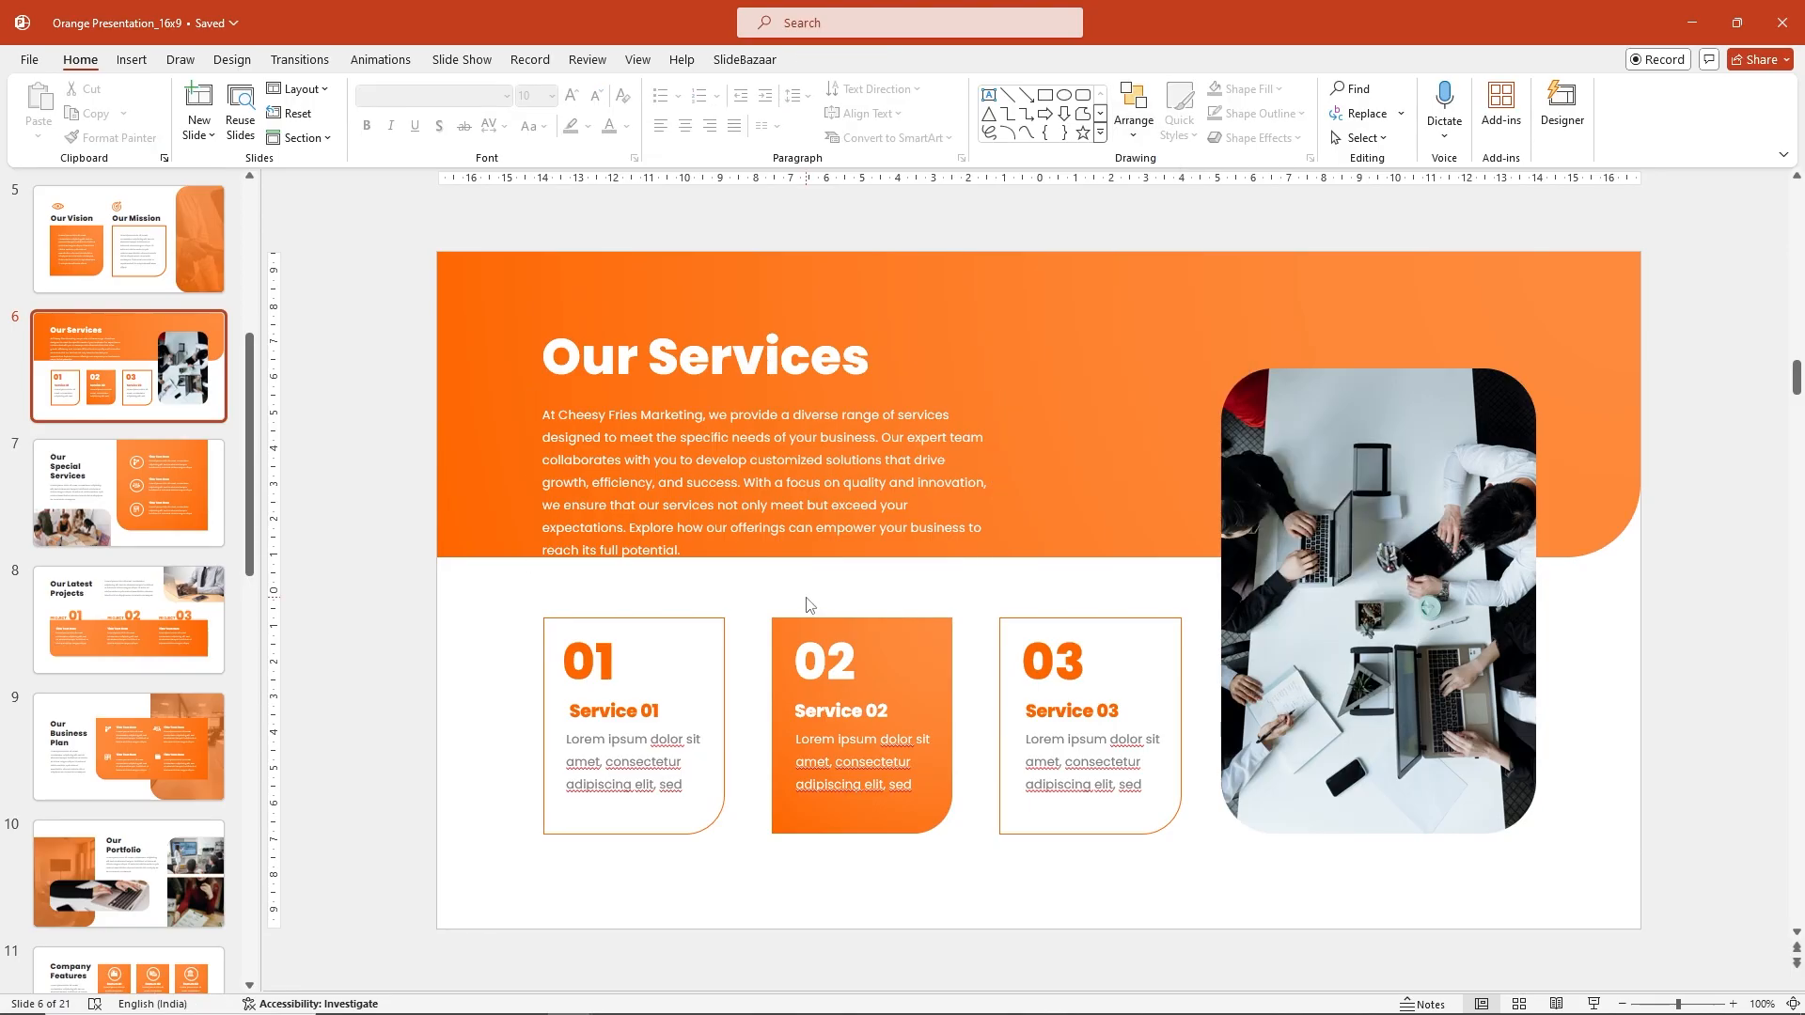
{"action": "left_click", "coordinate": [762, 481]}
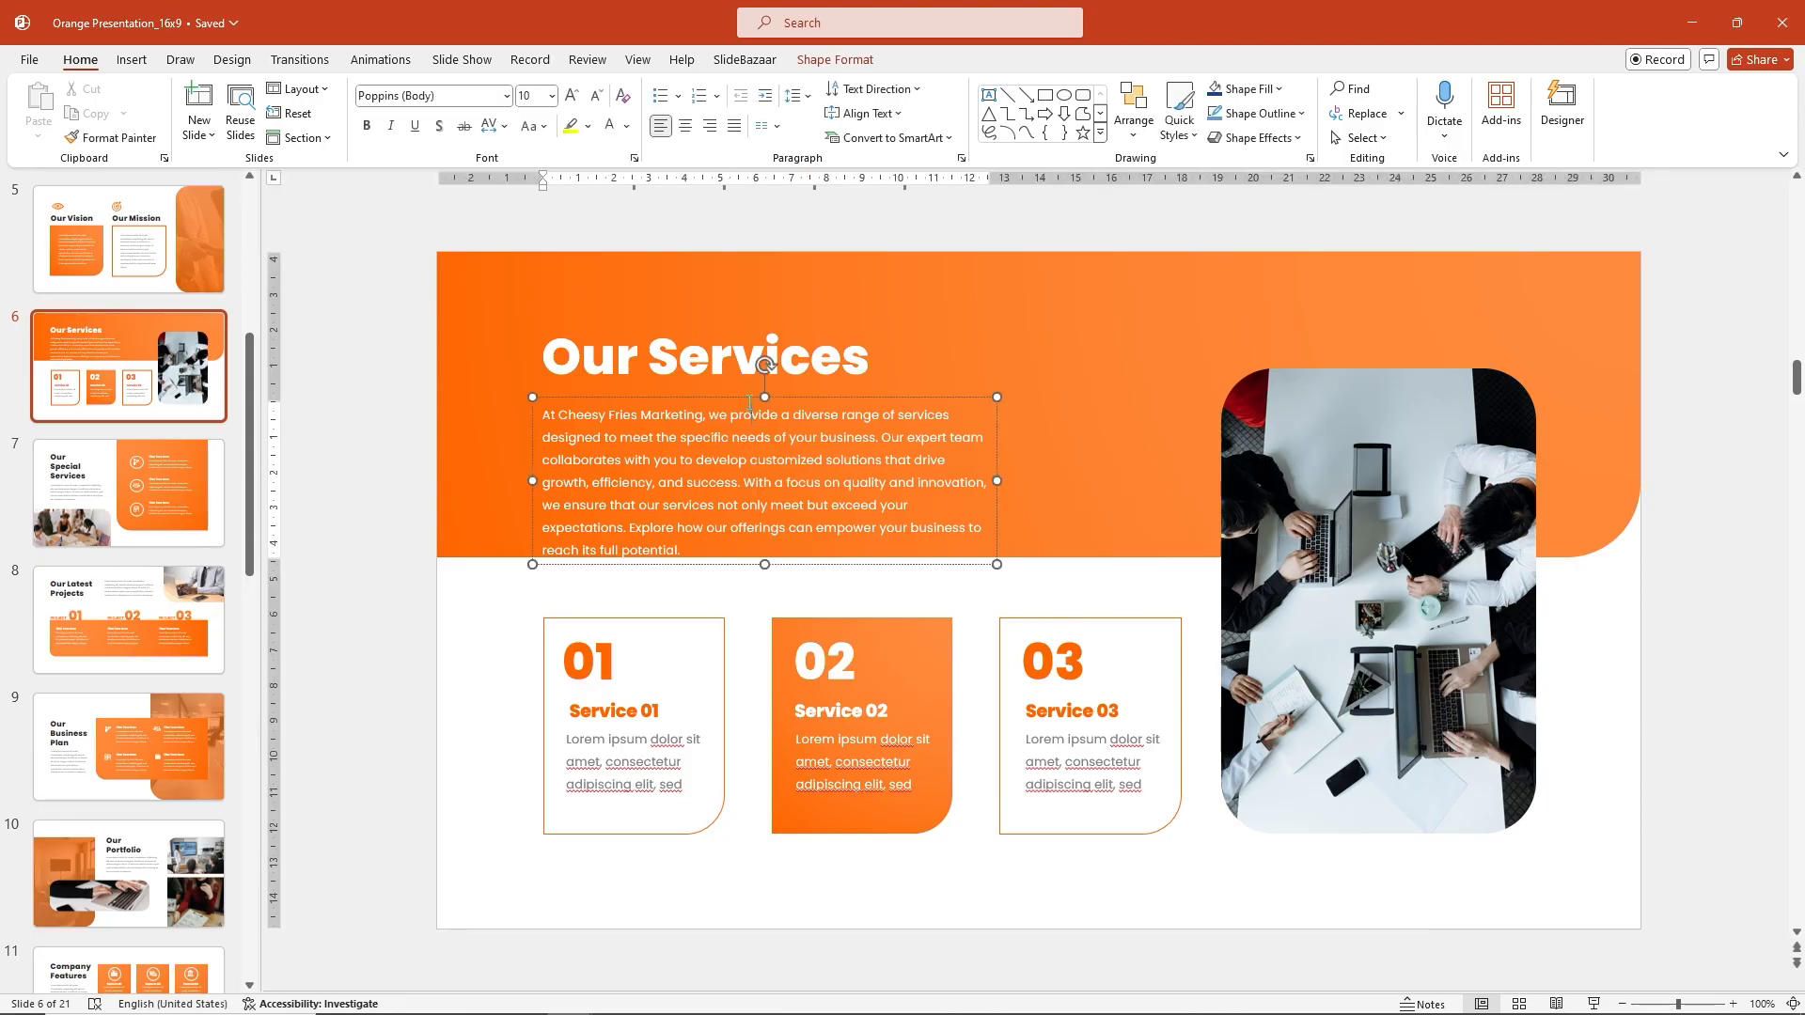
{"action": "left_click", "coordinate": [554, 96]}
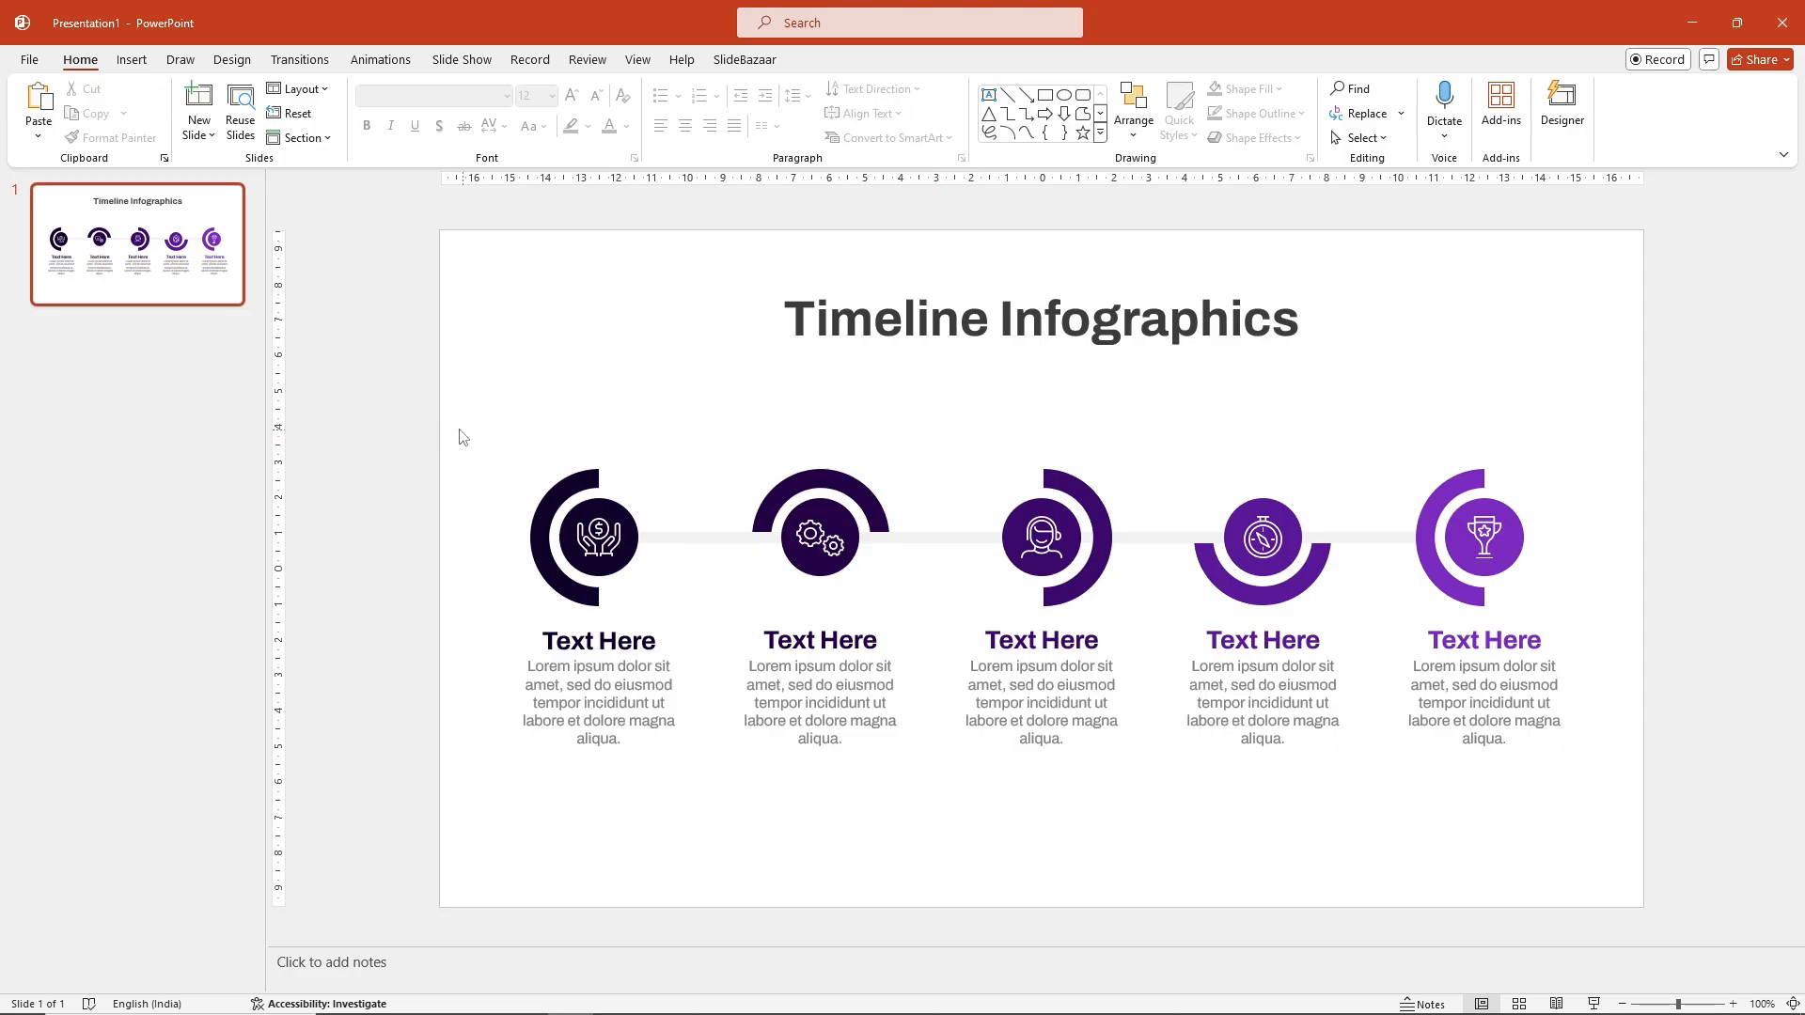
Step: Step through the five timeline groups and add a sixth gears element at the right end
{"action": "left_click", "coordinate": [598, 537]}
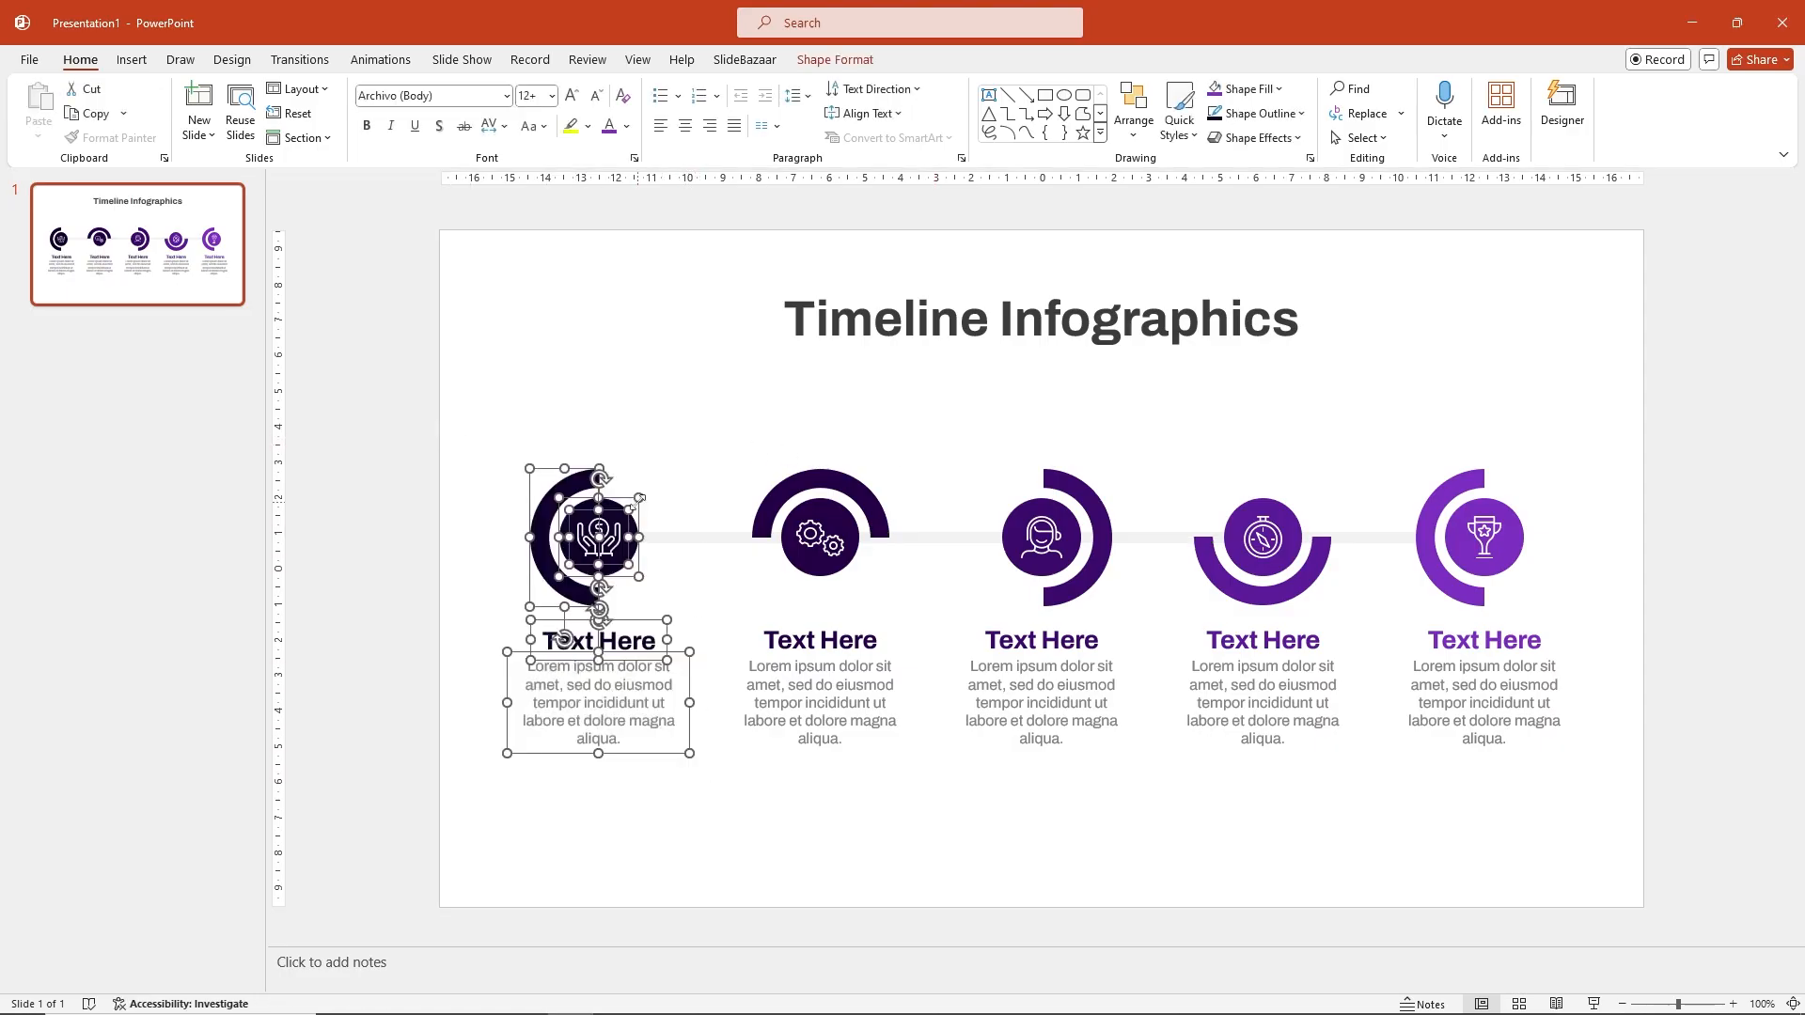
{"action": "right_click", "coordinate": [596, 538]}
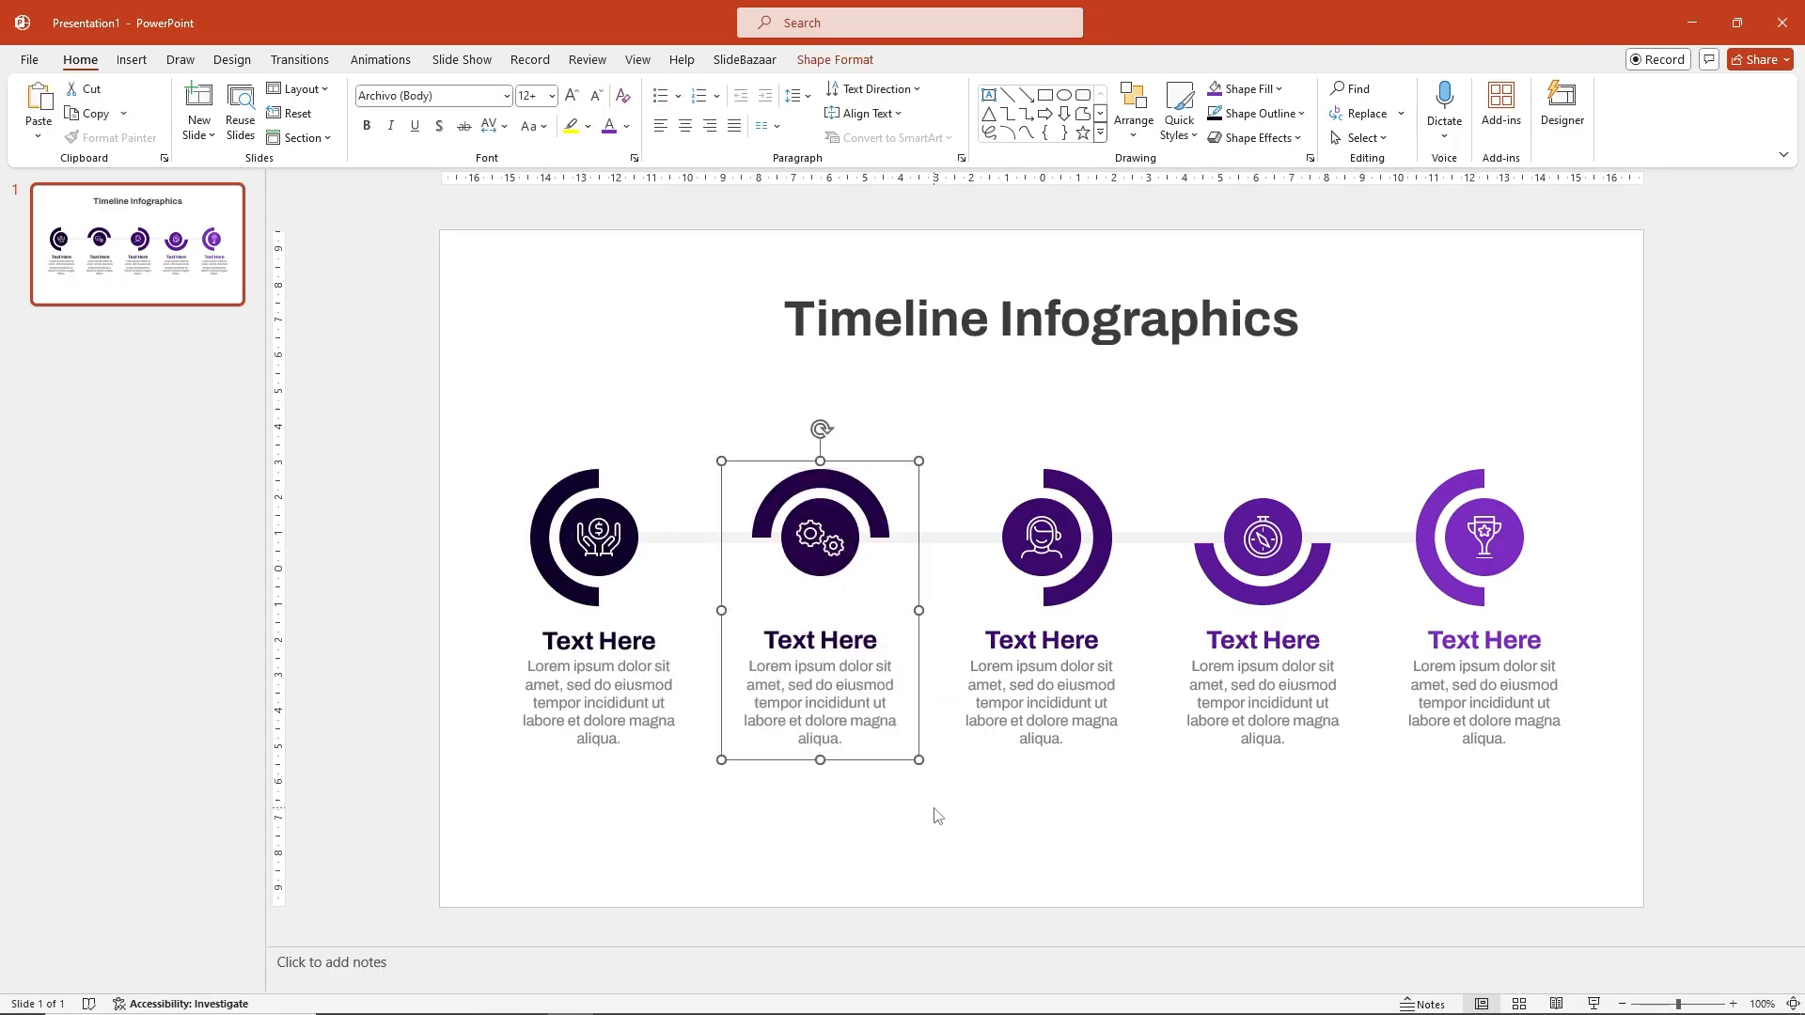
{"action": "left_click", "coordinate": [1041, 538]}
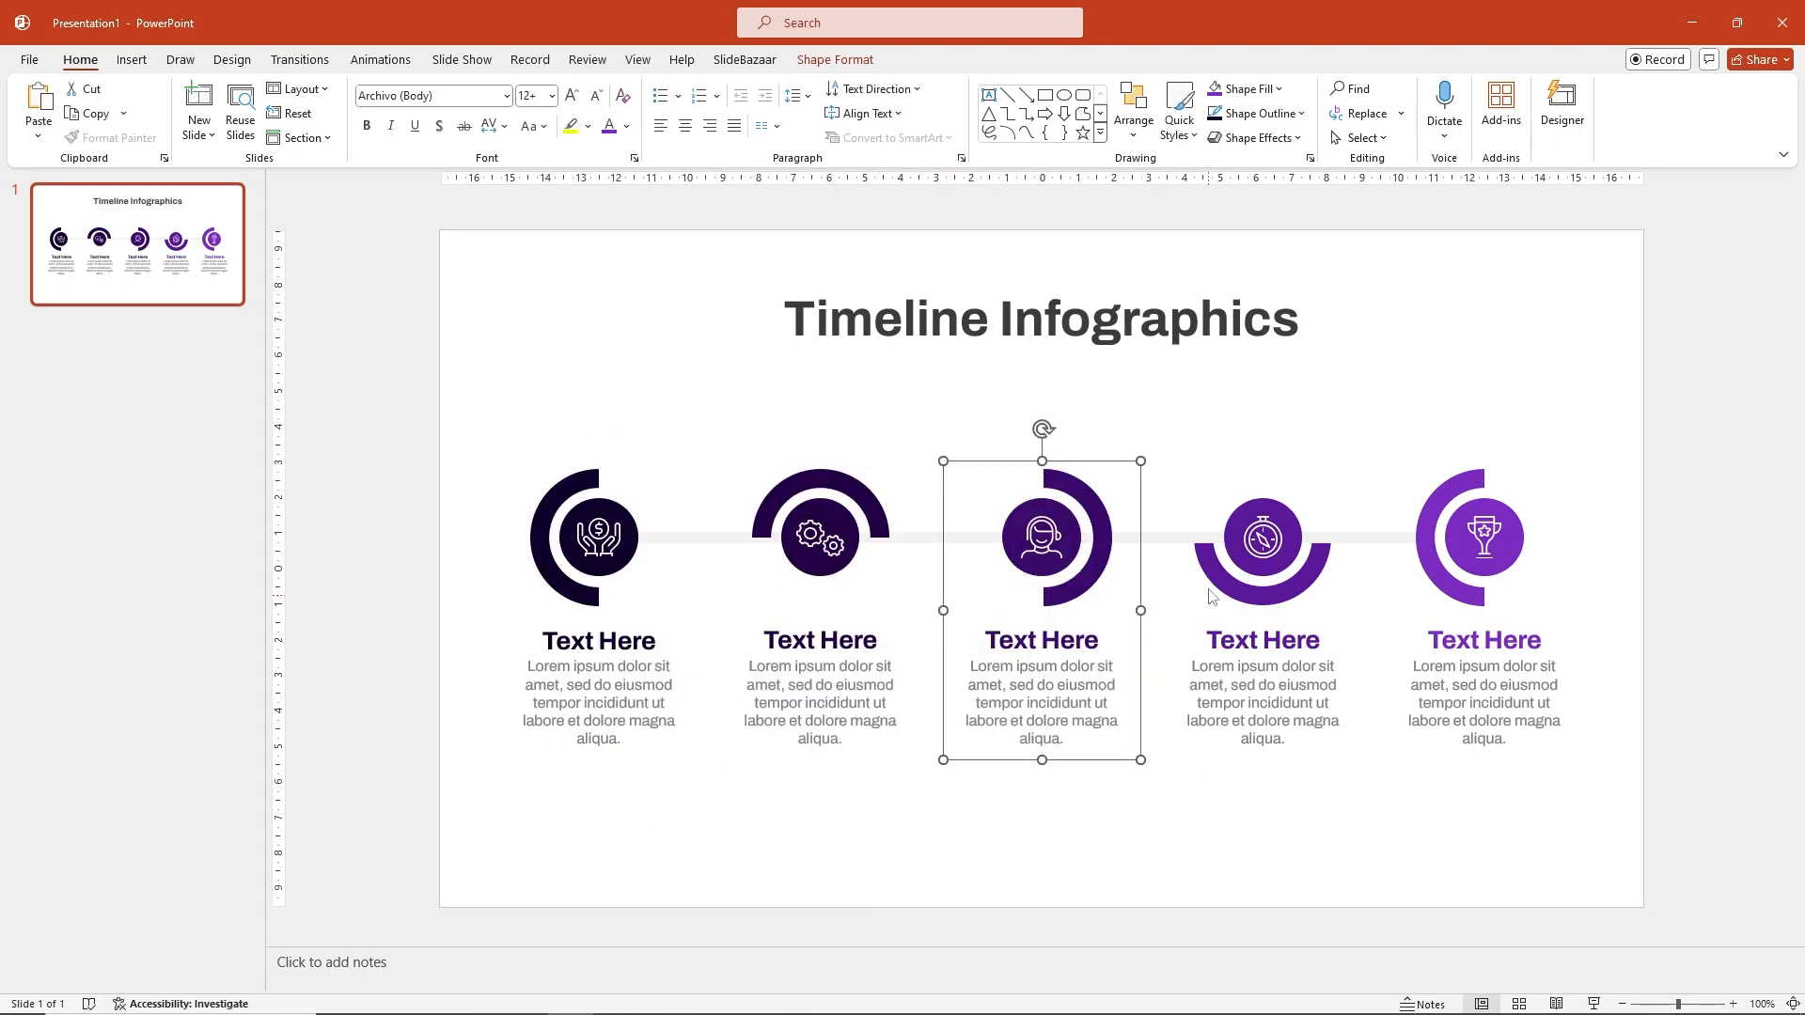
{"action": "left_click", "coordinate": [1260, 539]}
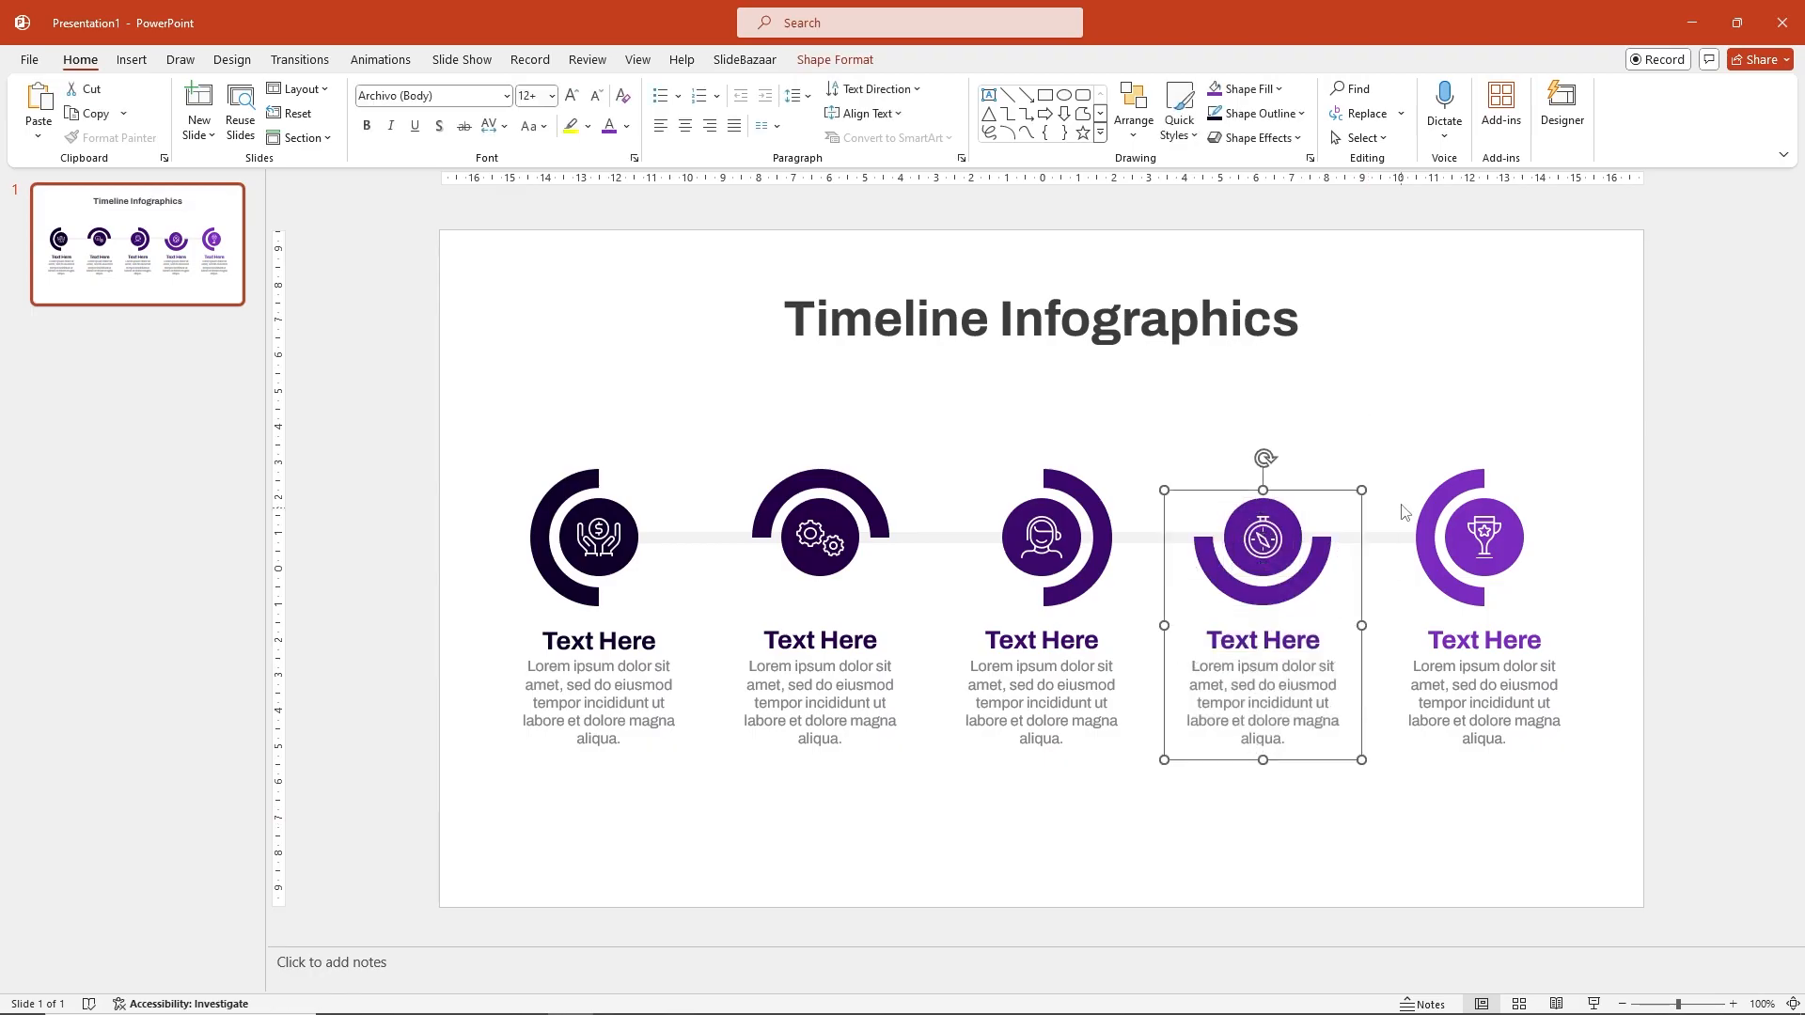
{"action": "left_click", "coordinate": [1484, 538]}
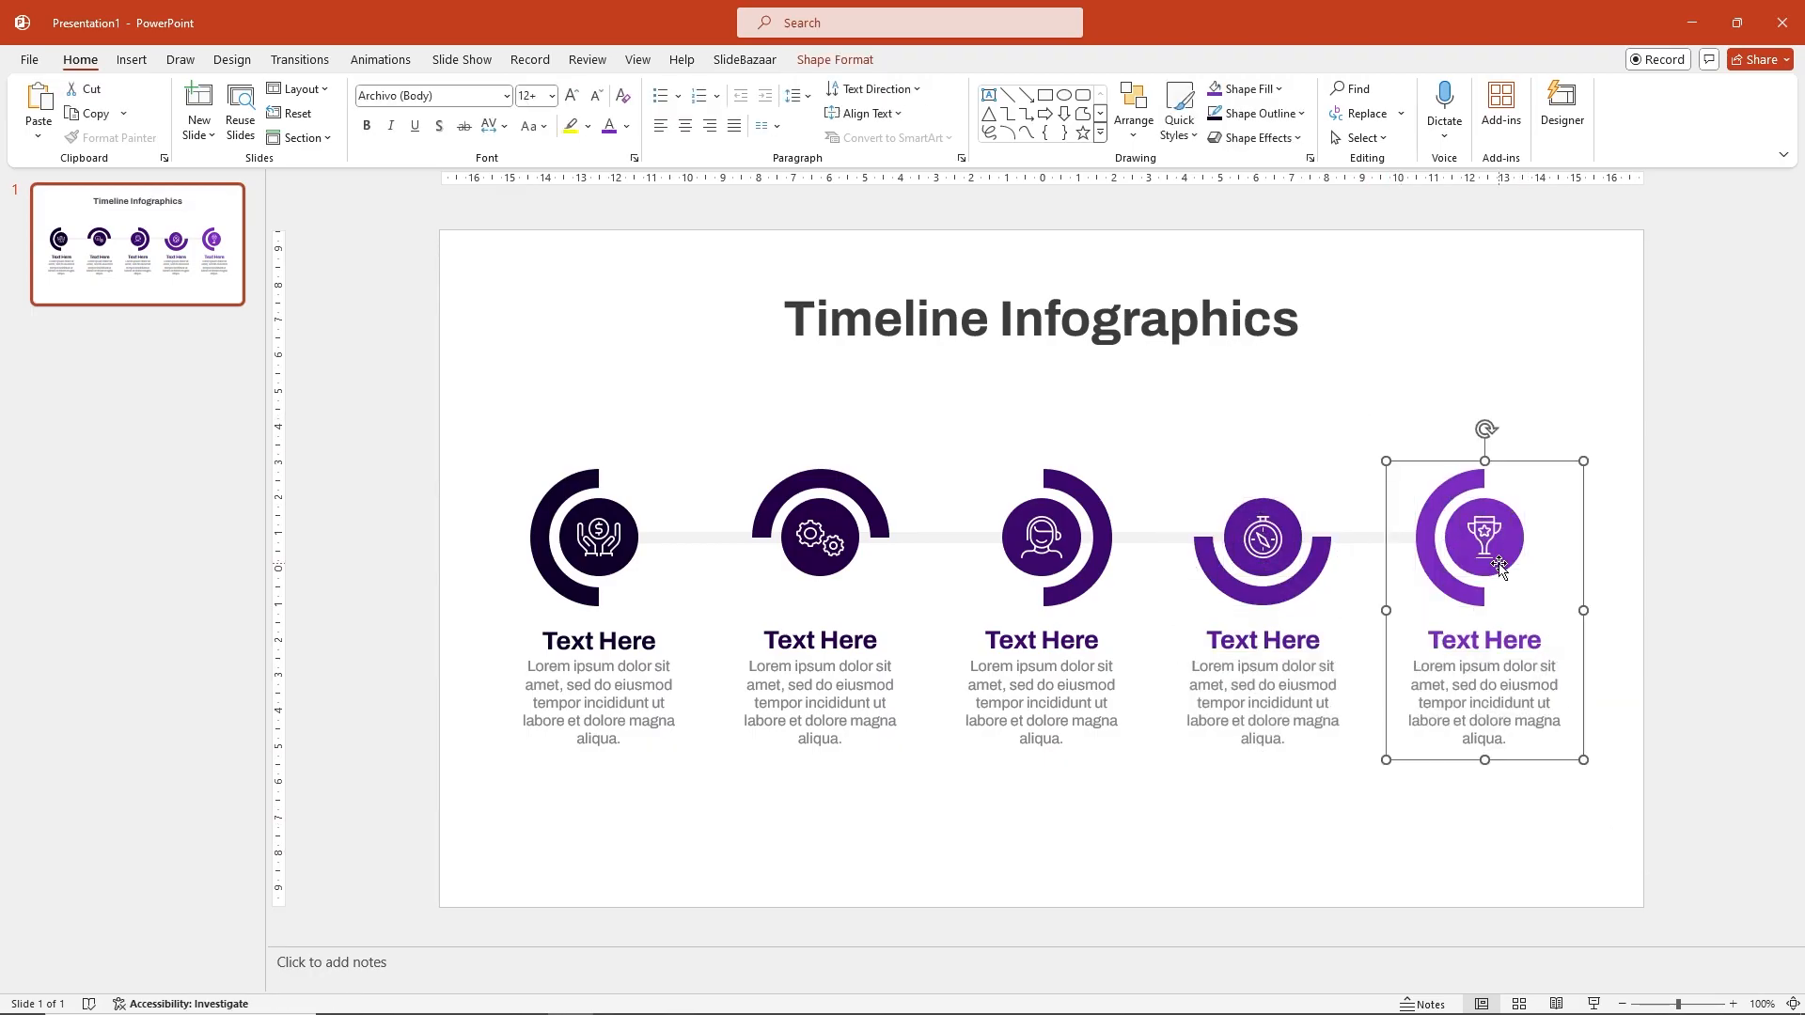
{"action": "key", "text": "Delete"}
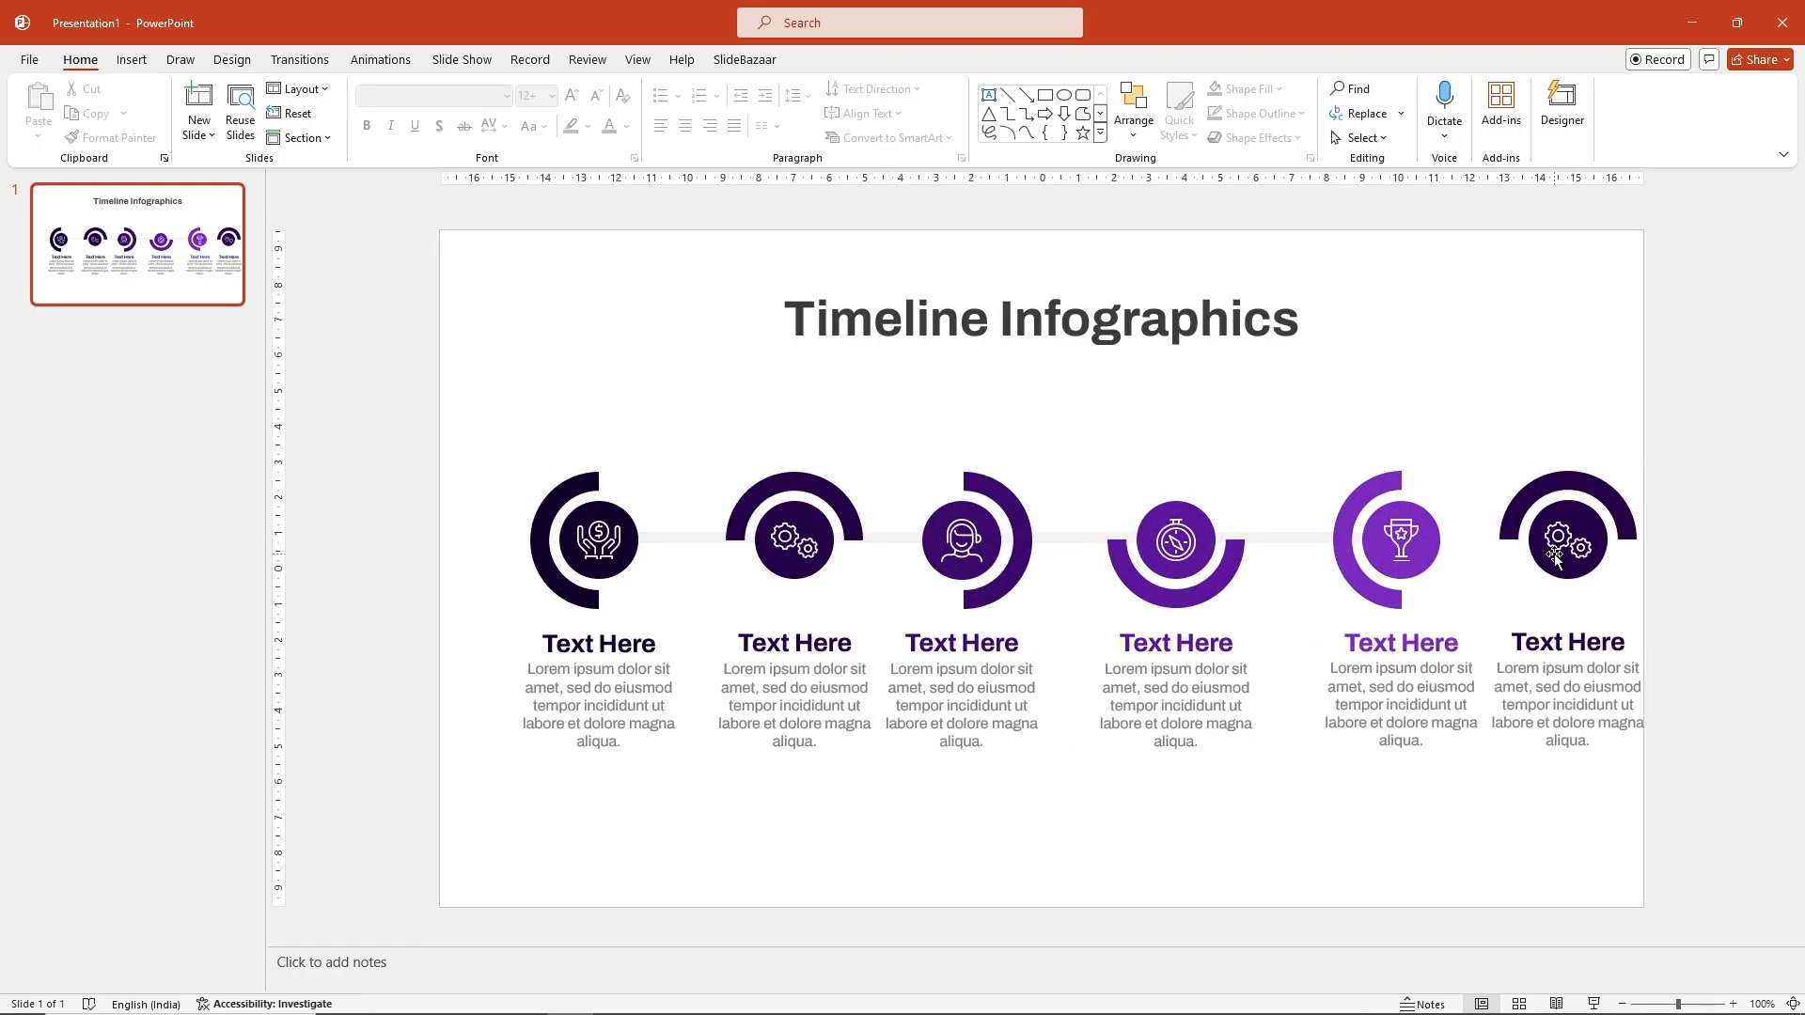
Step: Select all six timeline elements and distribute them horizontally
{"action": "left_click", "coordinate": [1557, 558]}
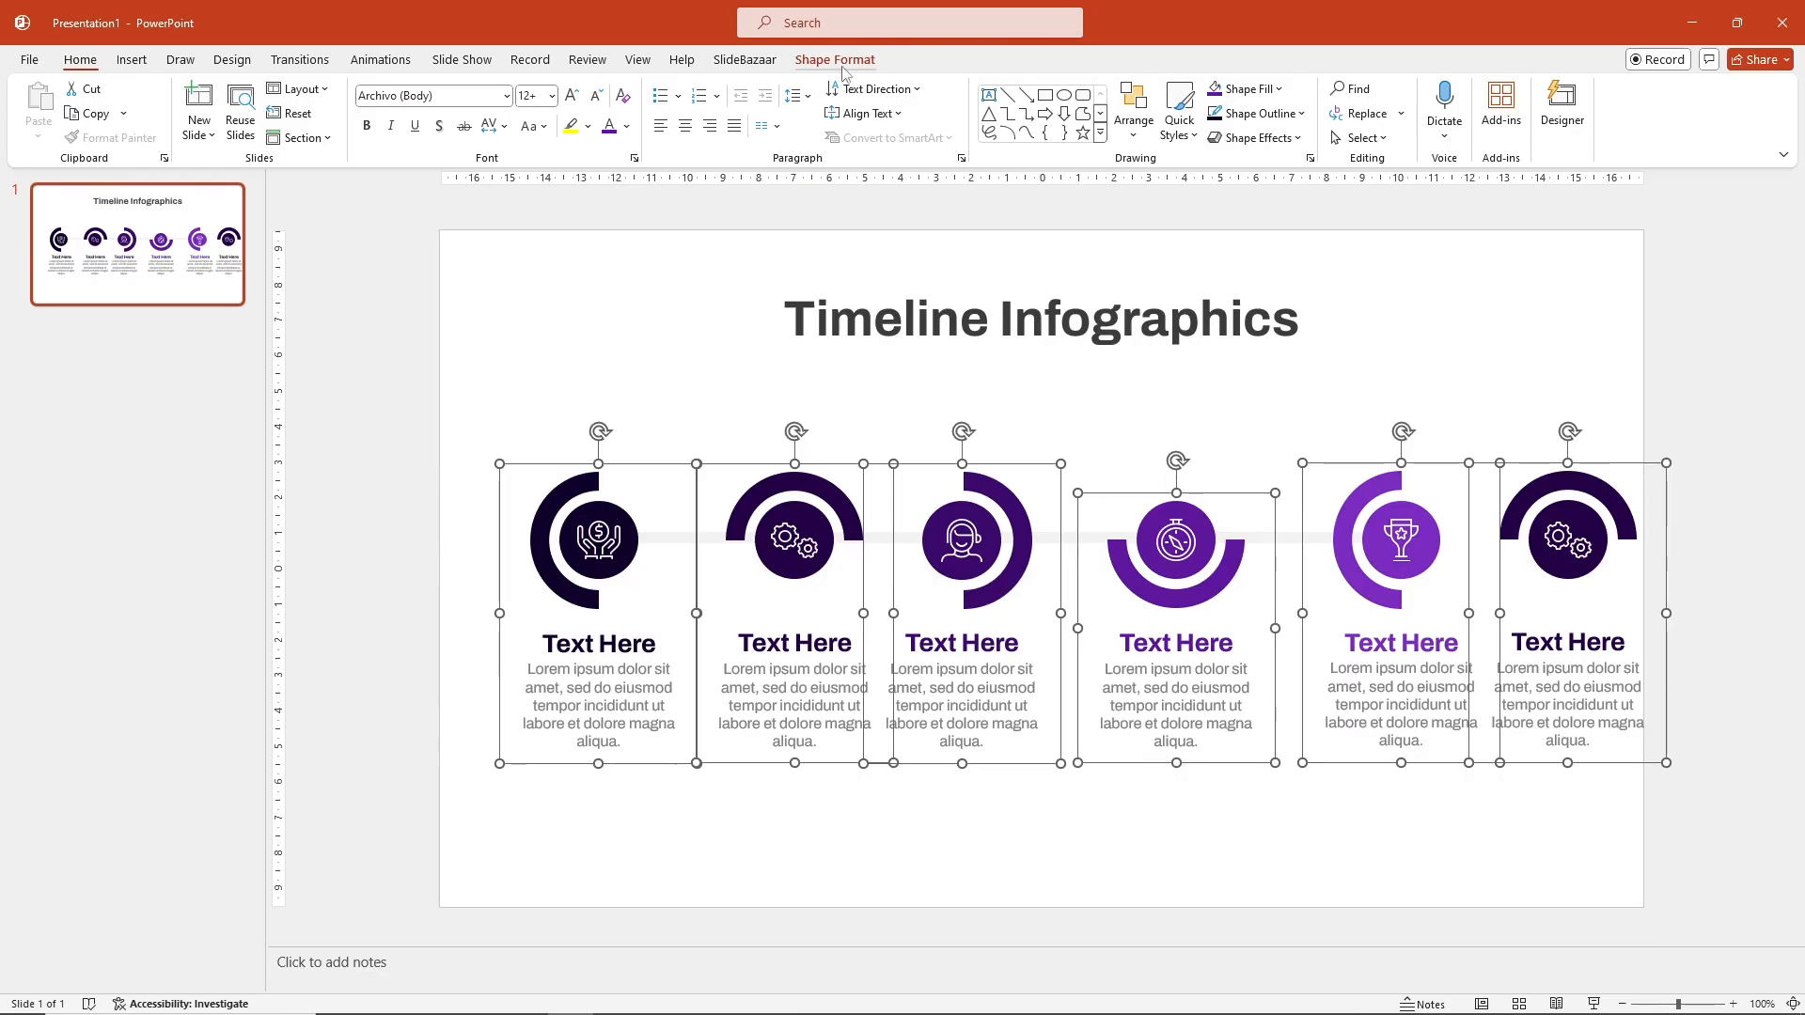
{"action": "left_click", "coordinate": [1343, 103]}
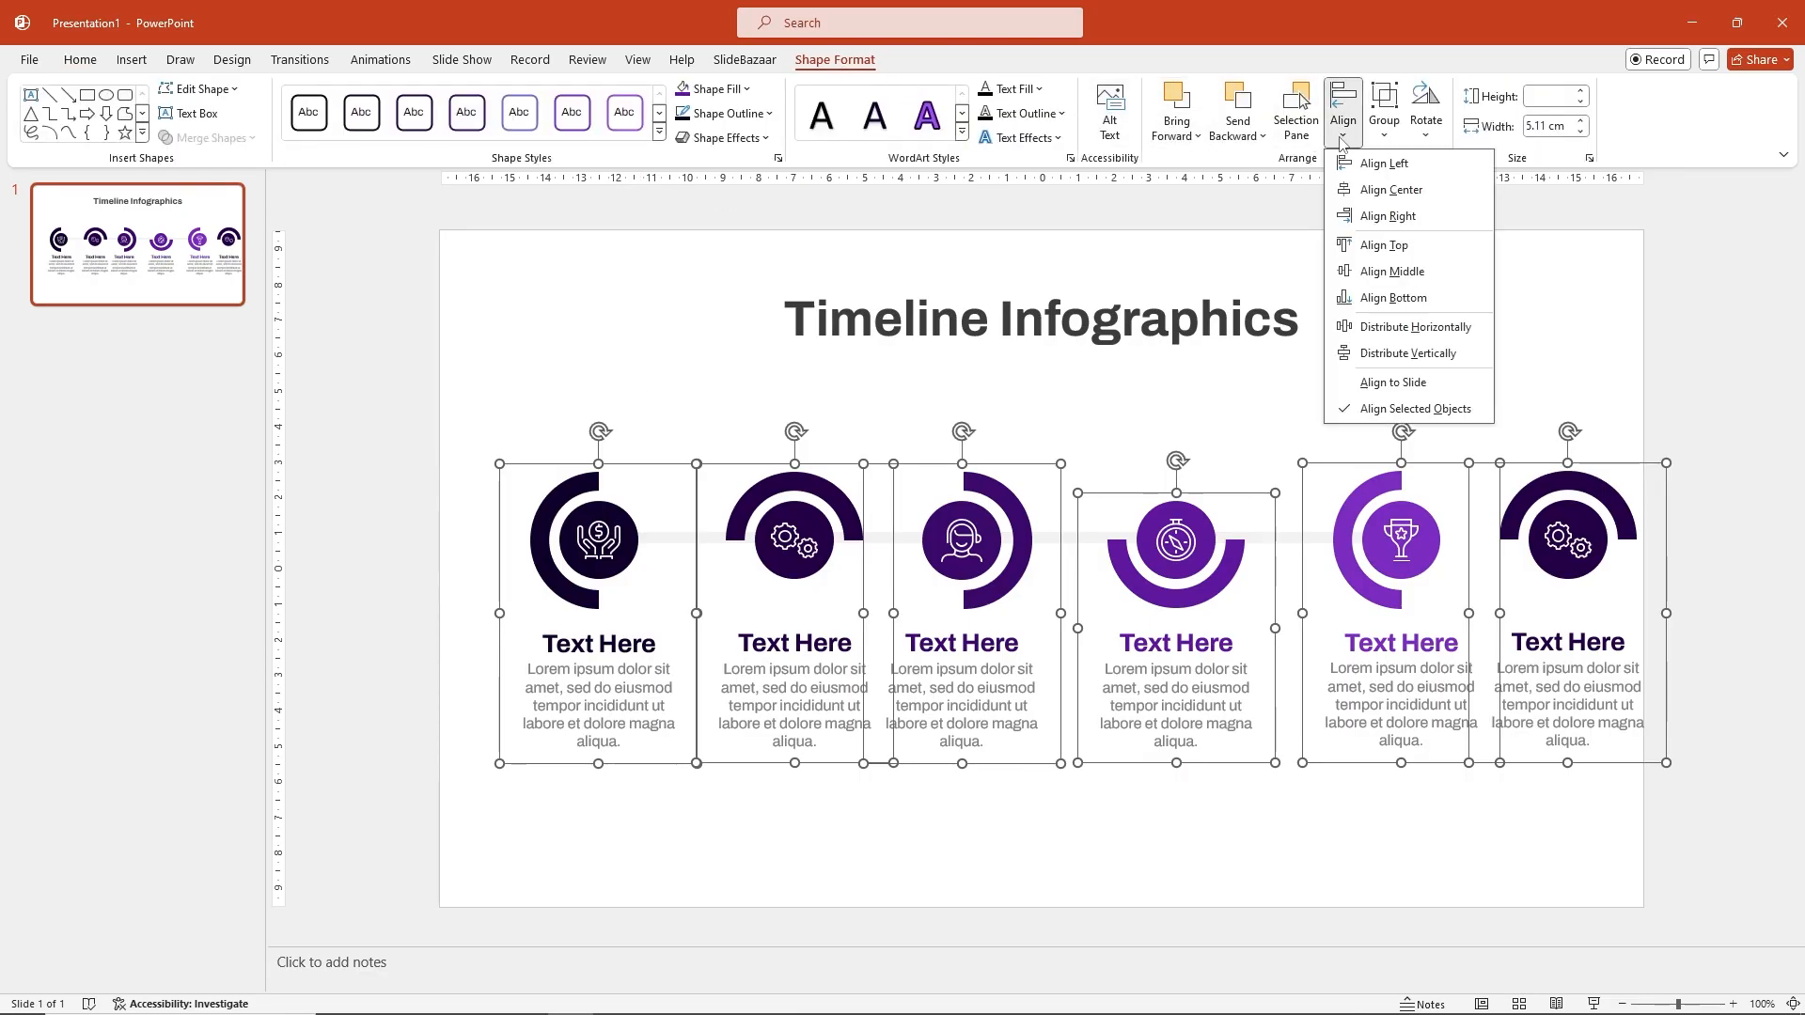
{"action": "left_click", "coordinate": [1414, 326]}
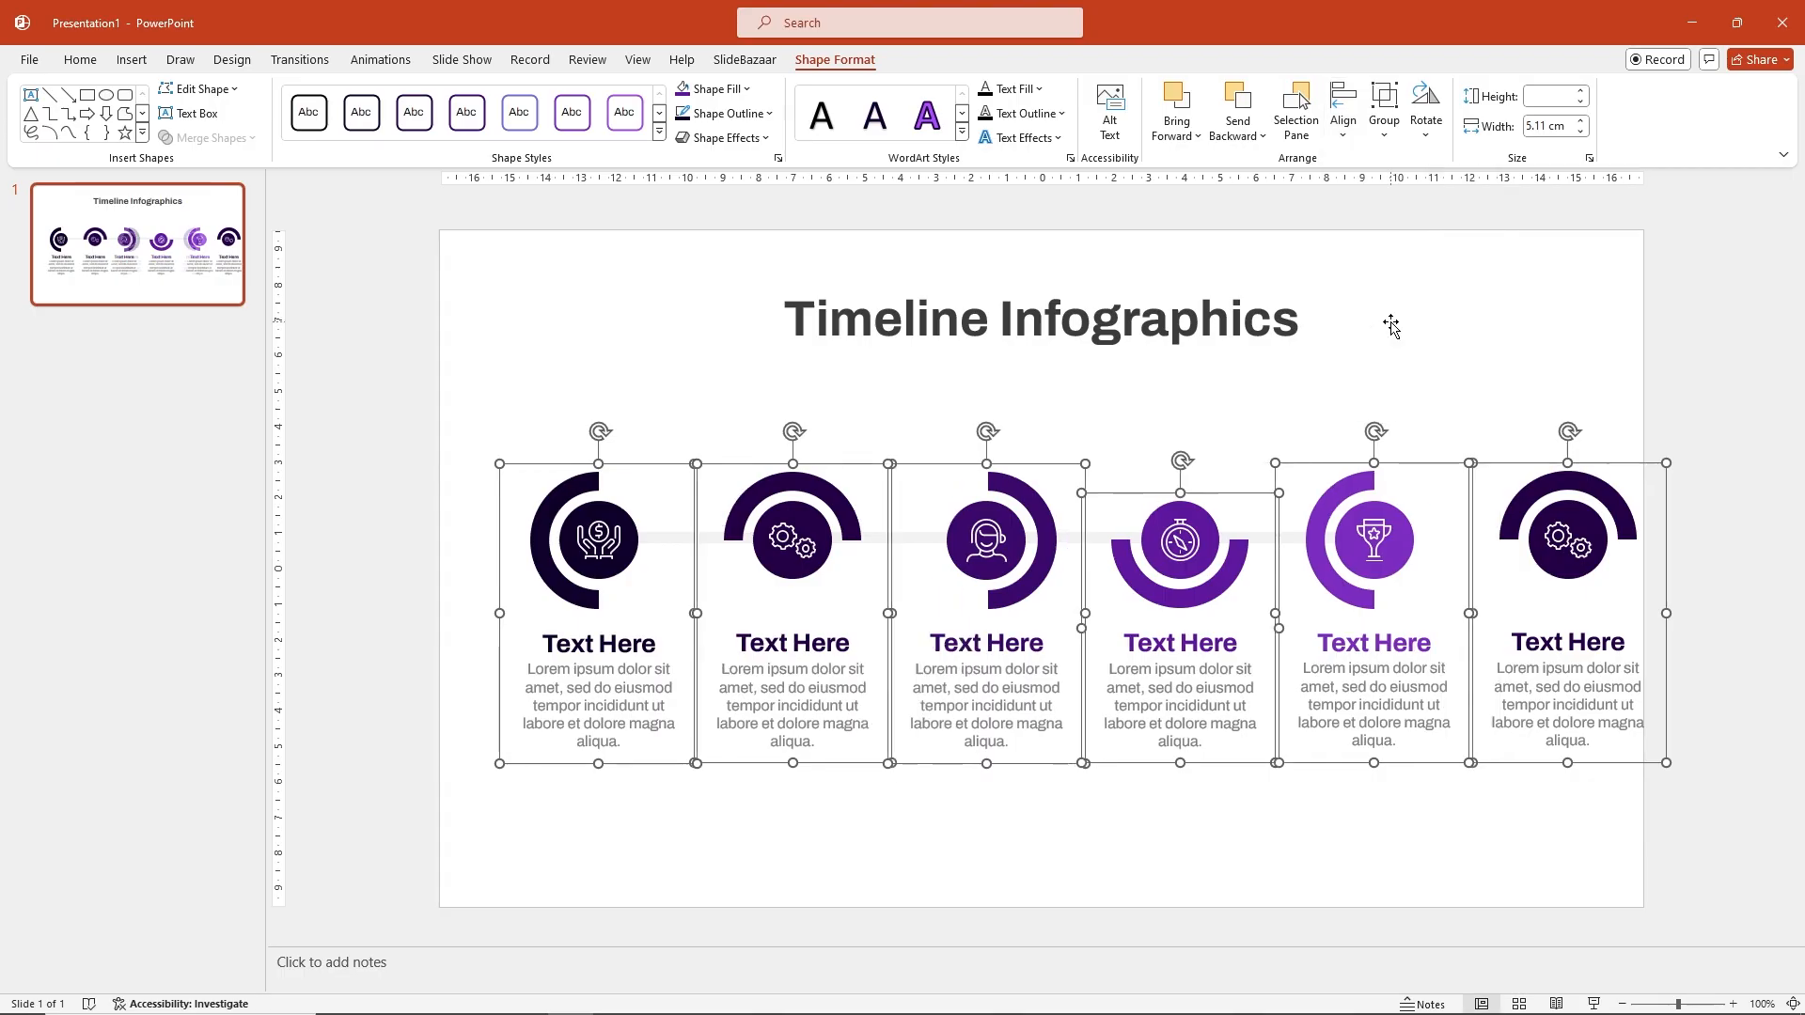